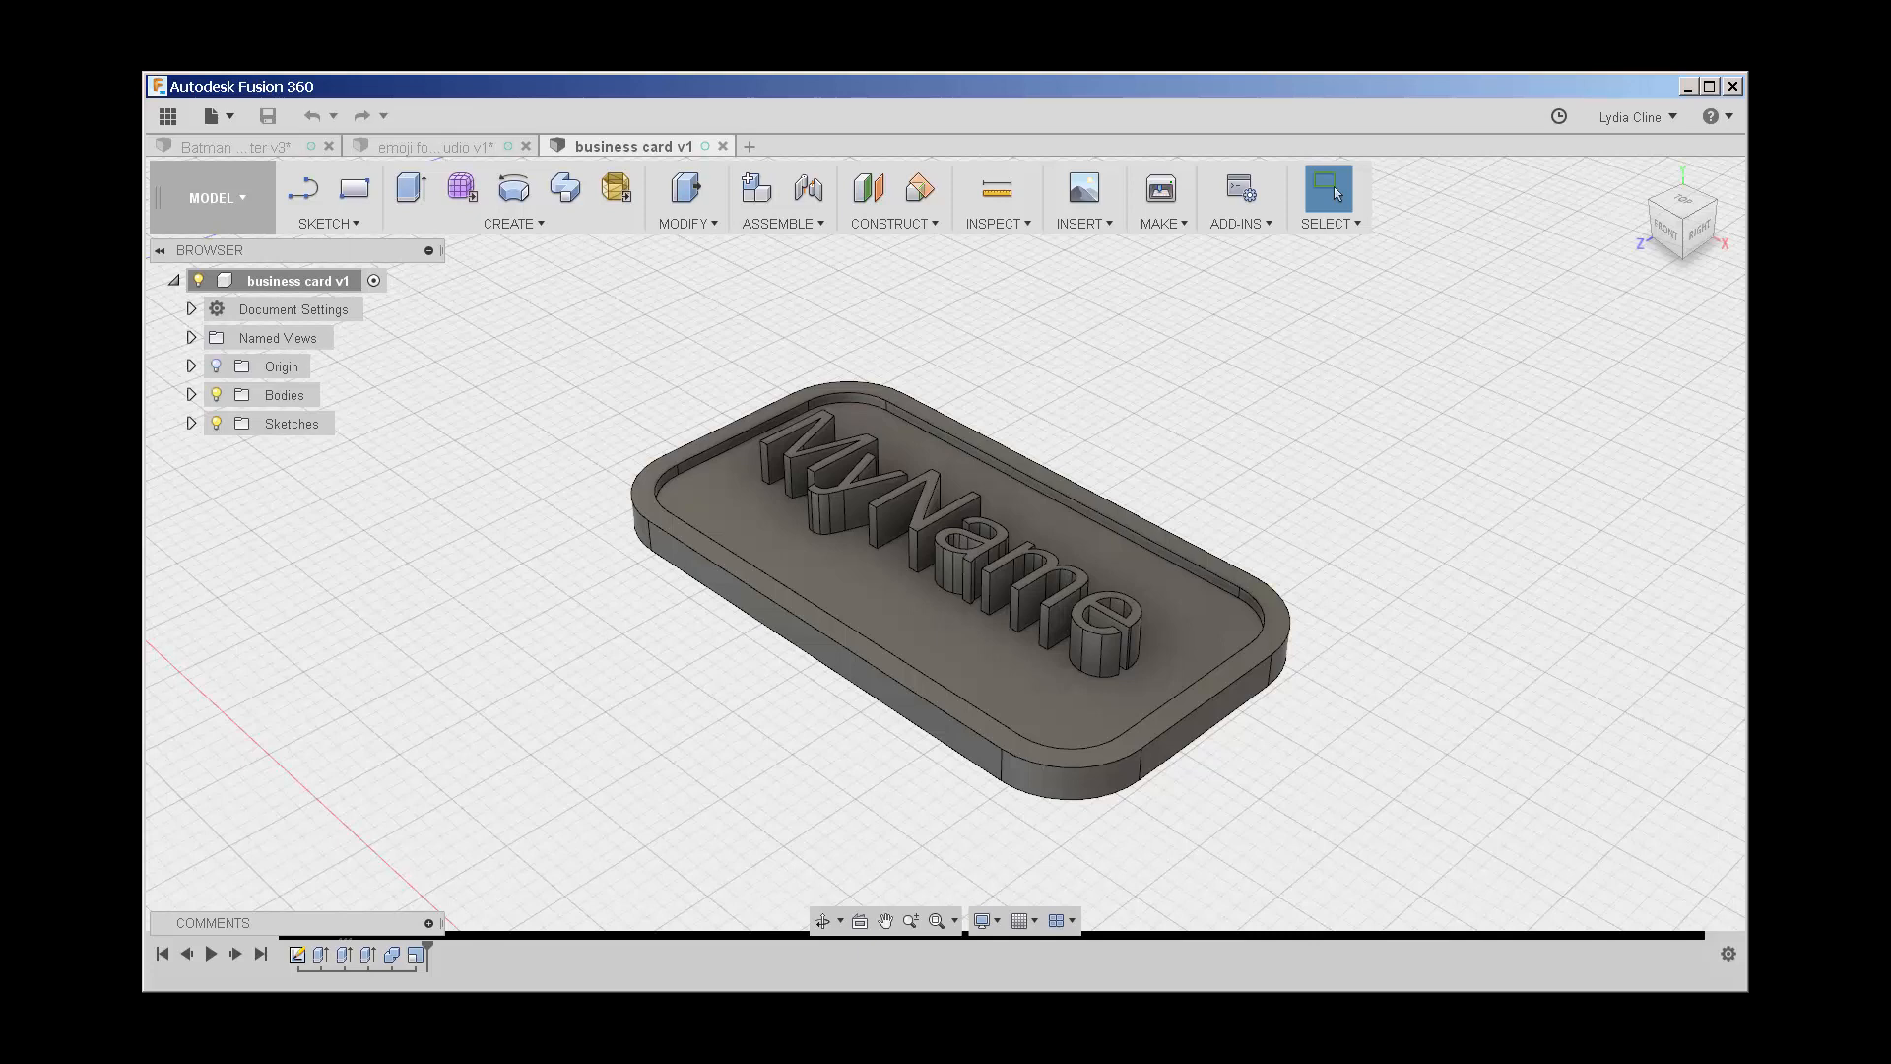
Step: Show the Make menu's manufacturing options for the business card model
left_click(1160, 197)
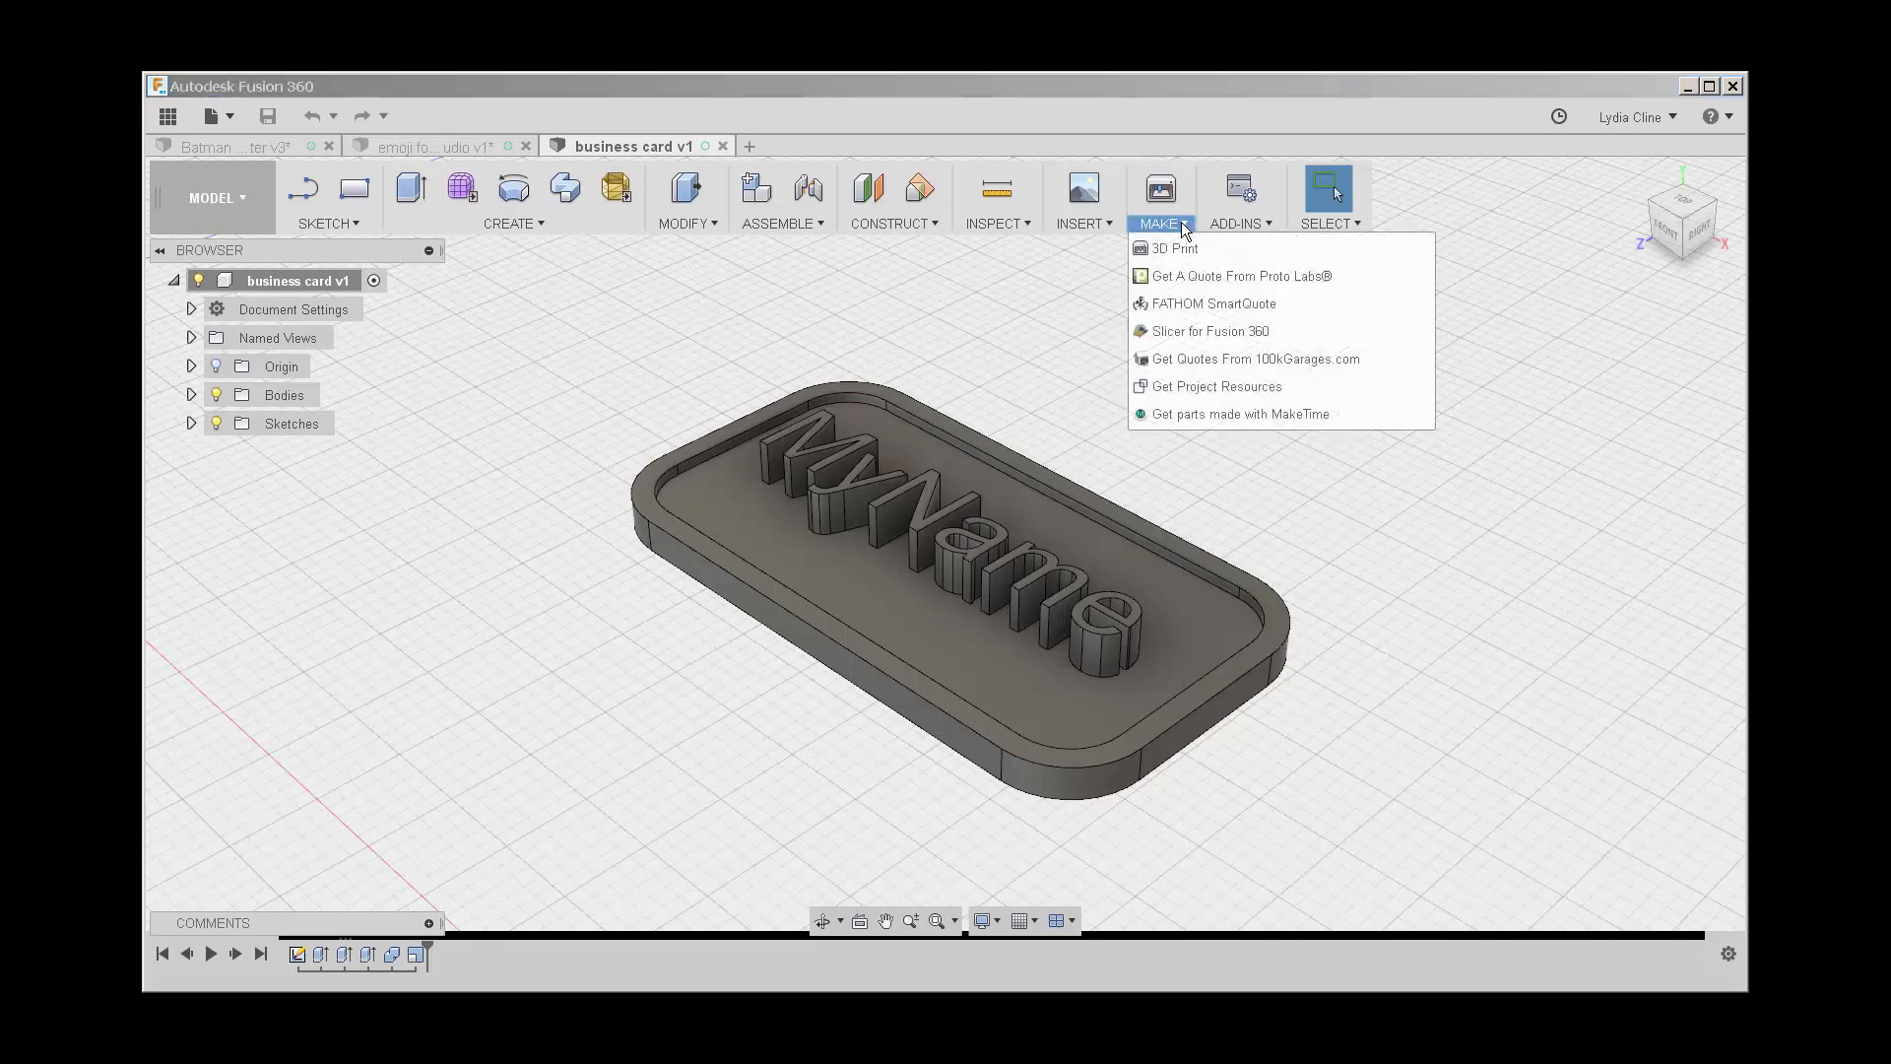
Step: Set up 3D Print for the card body, keeping Print Studio as the print utility
left_click(1172, 248)
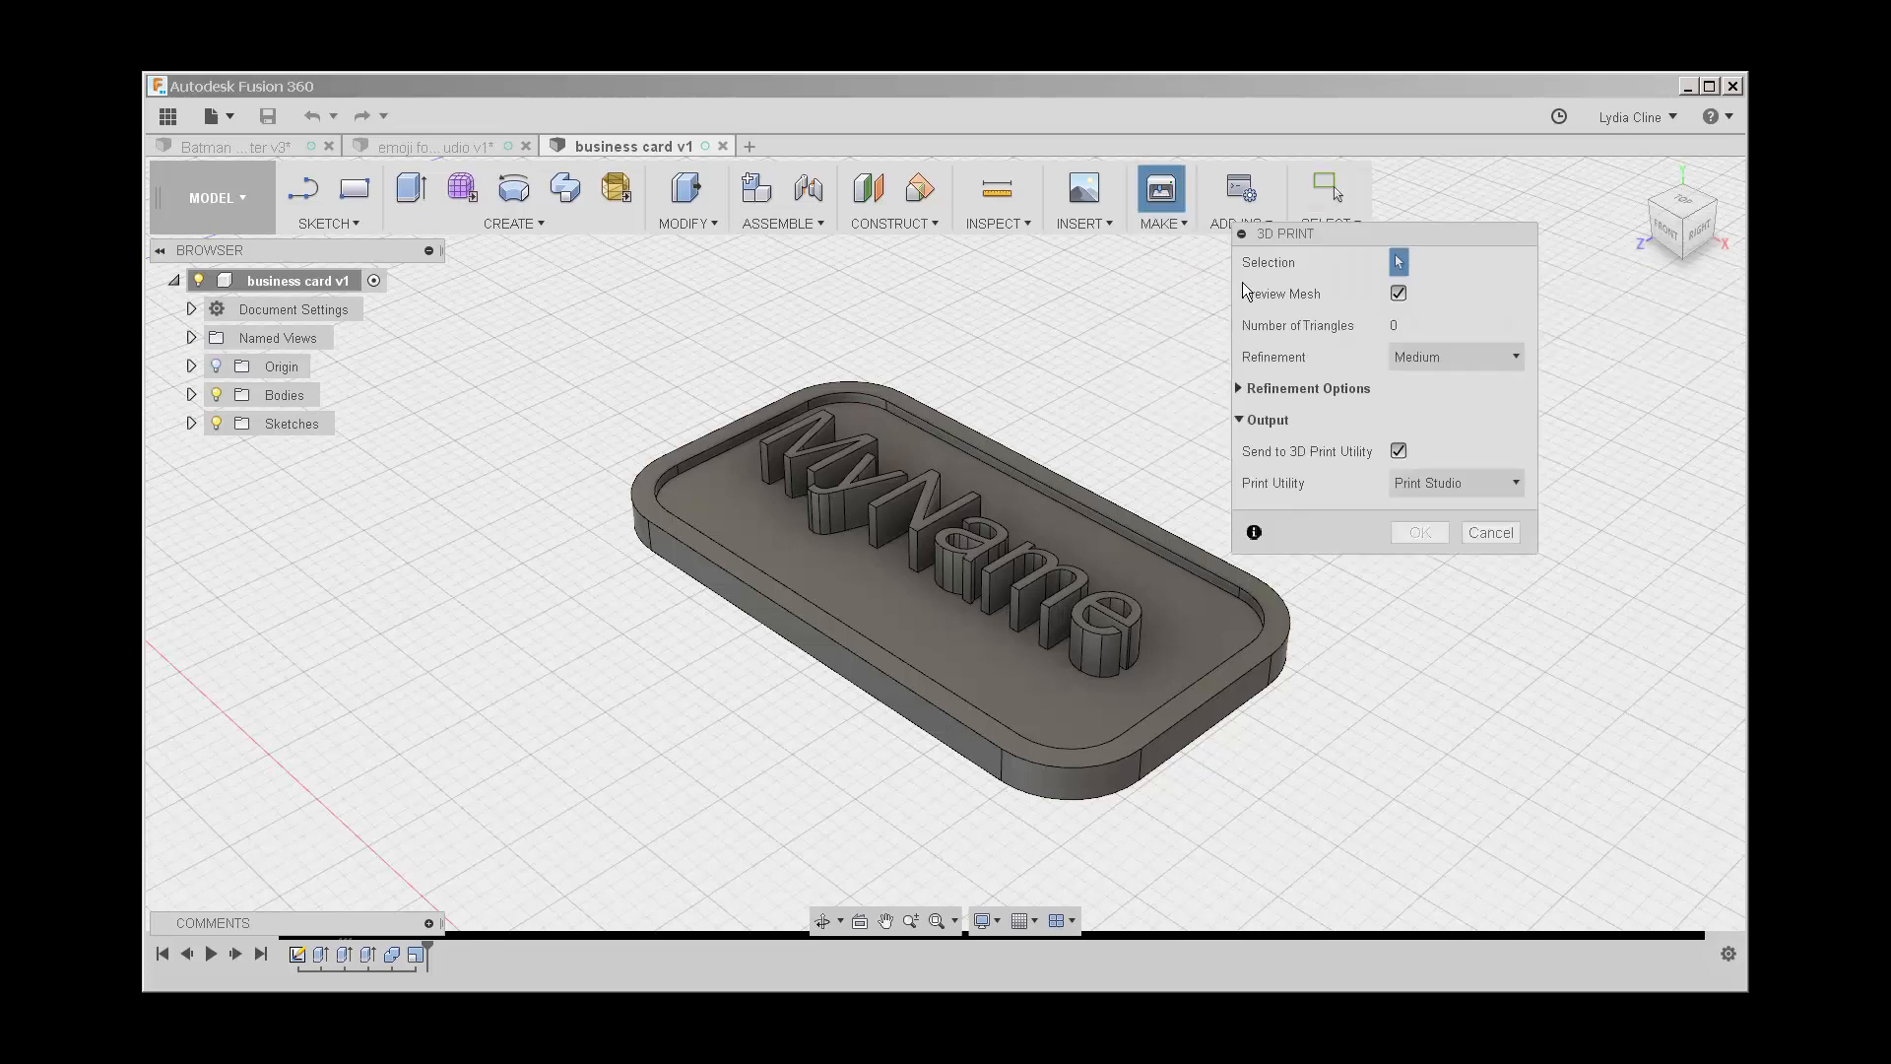
left_click_drag(1284, 234, 1351, 268)
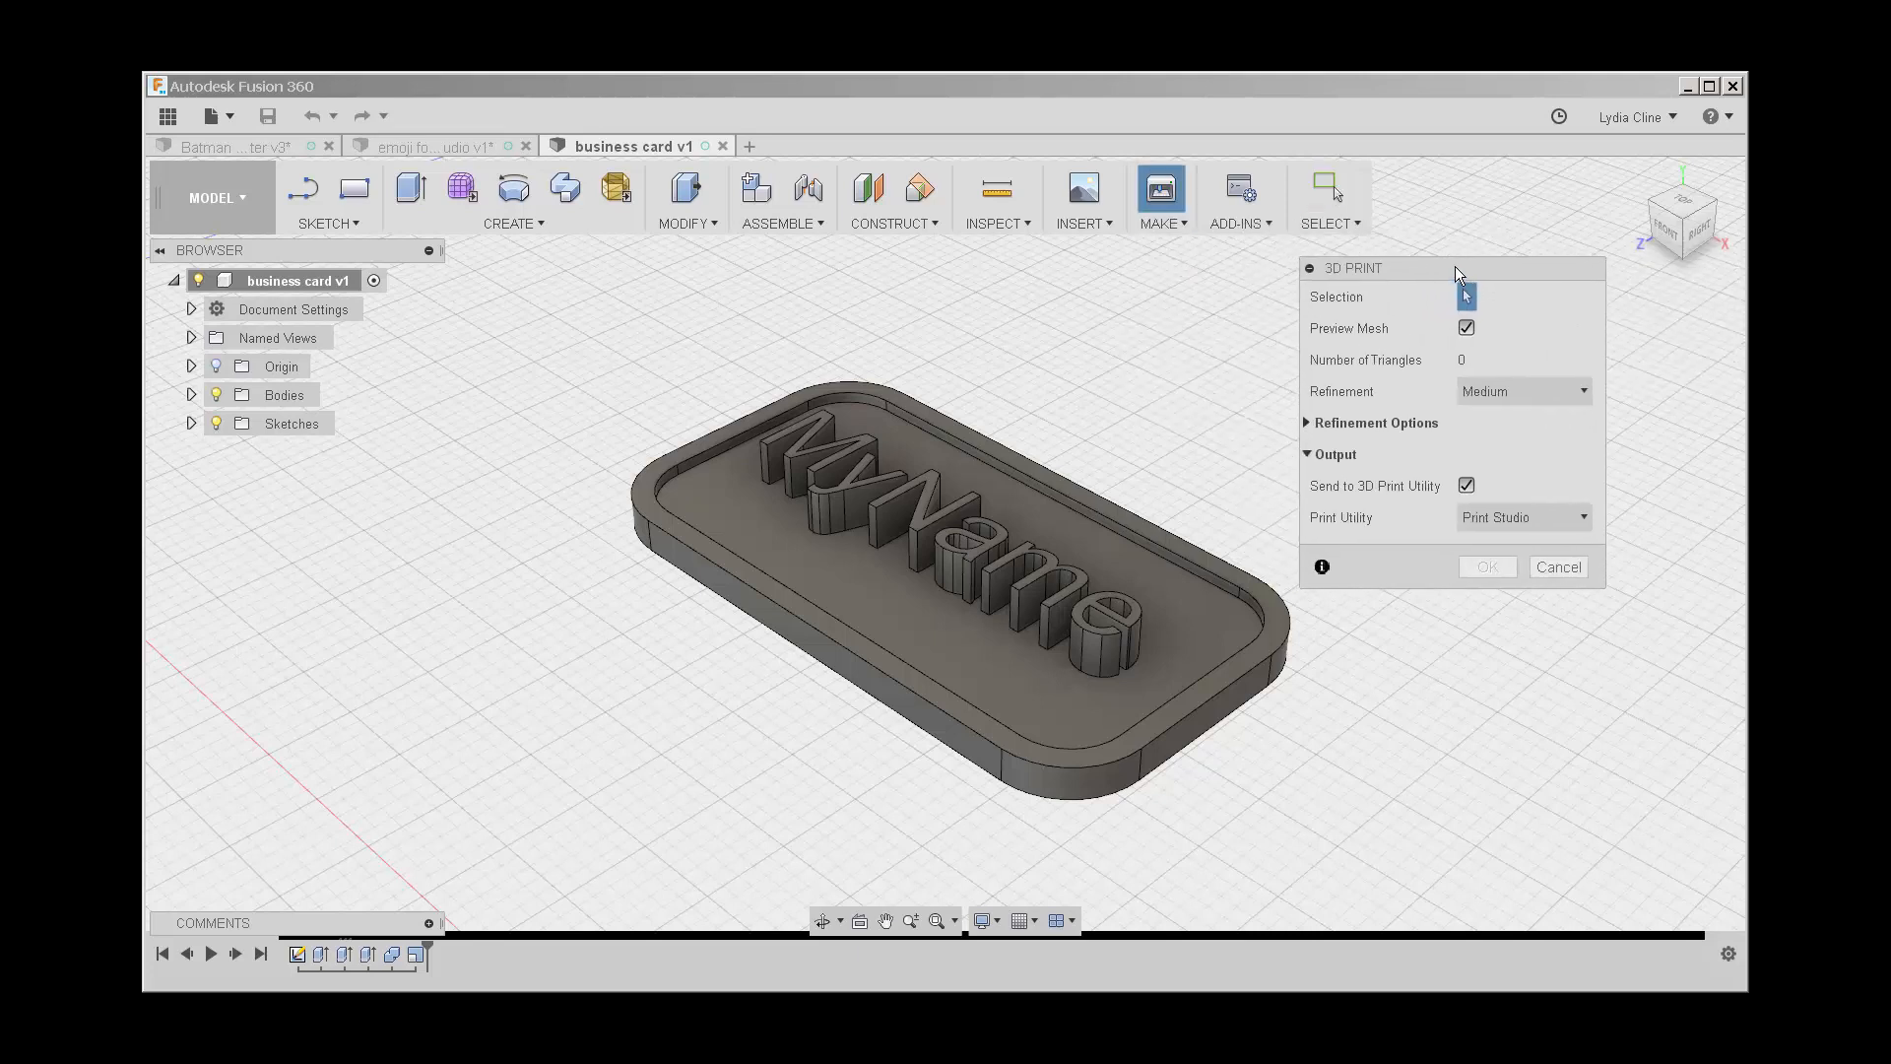
mouse_move(1330, 546)
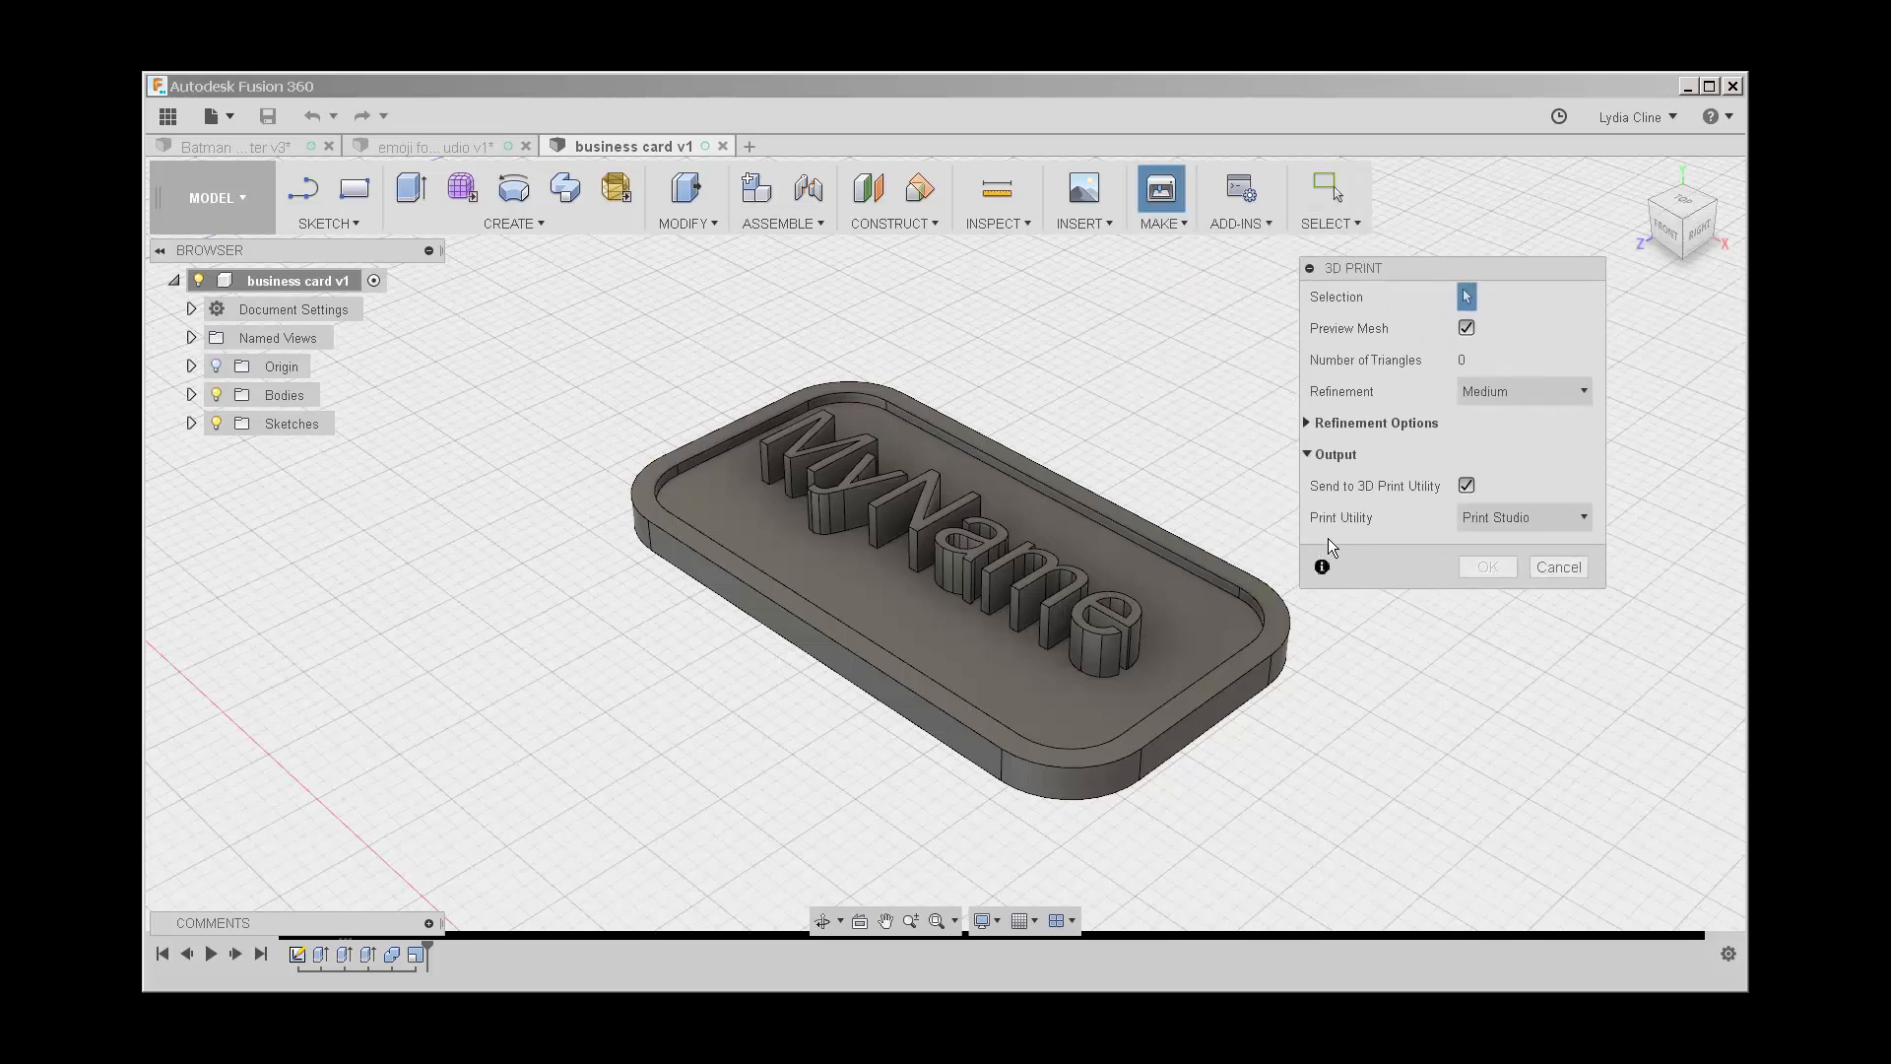
mouse_move(1369, 550)
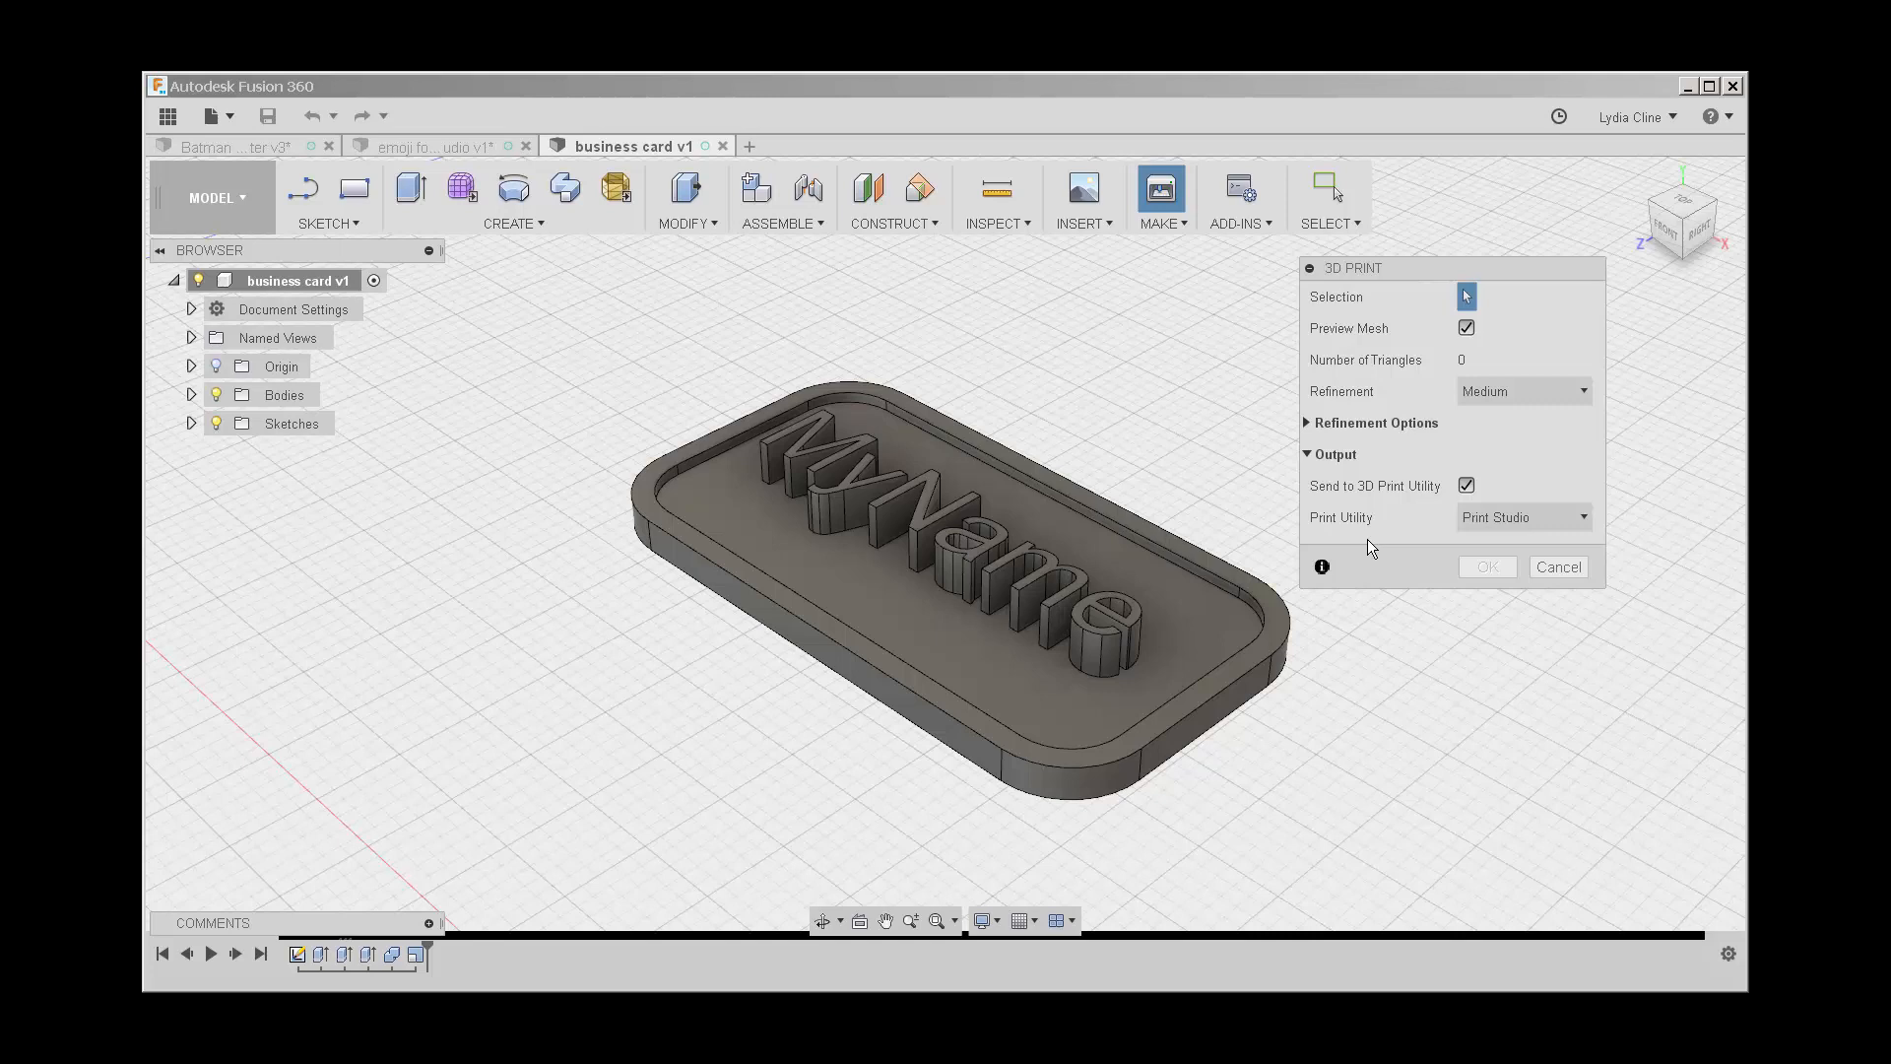
mouse_move(1229, 510)
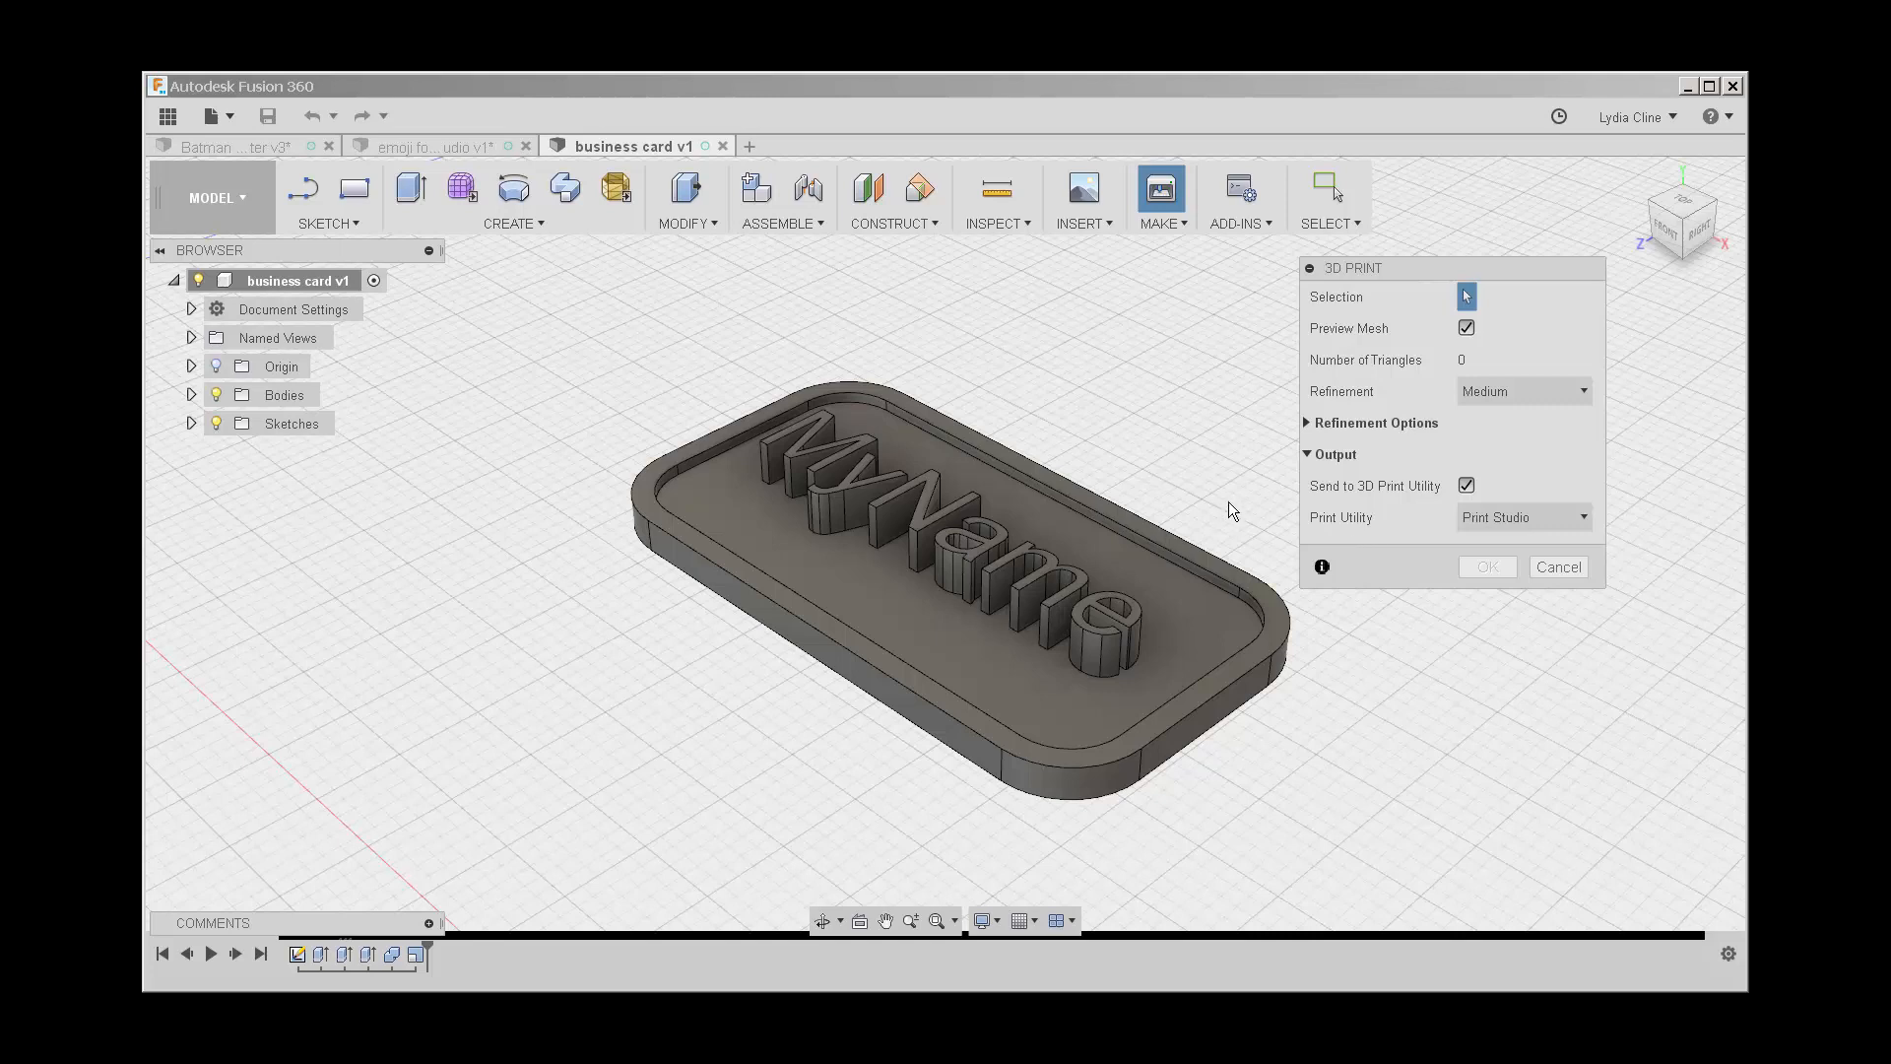
mouse_move(1420, 627)
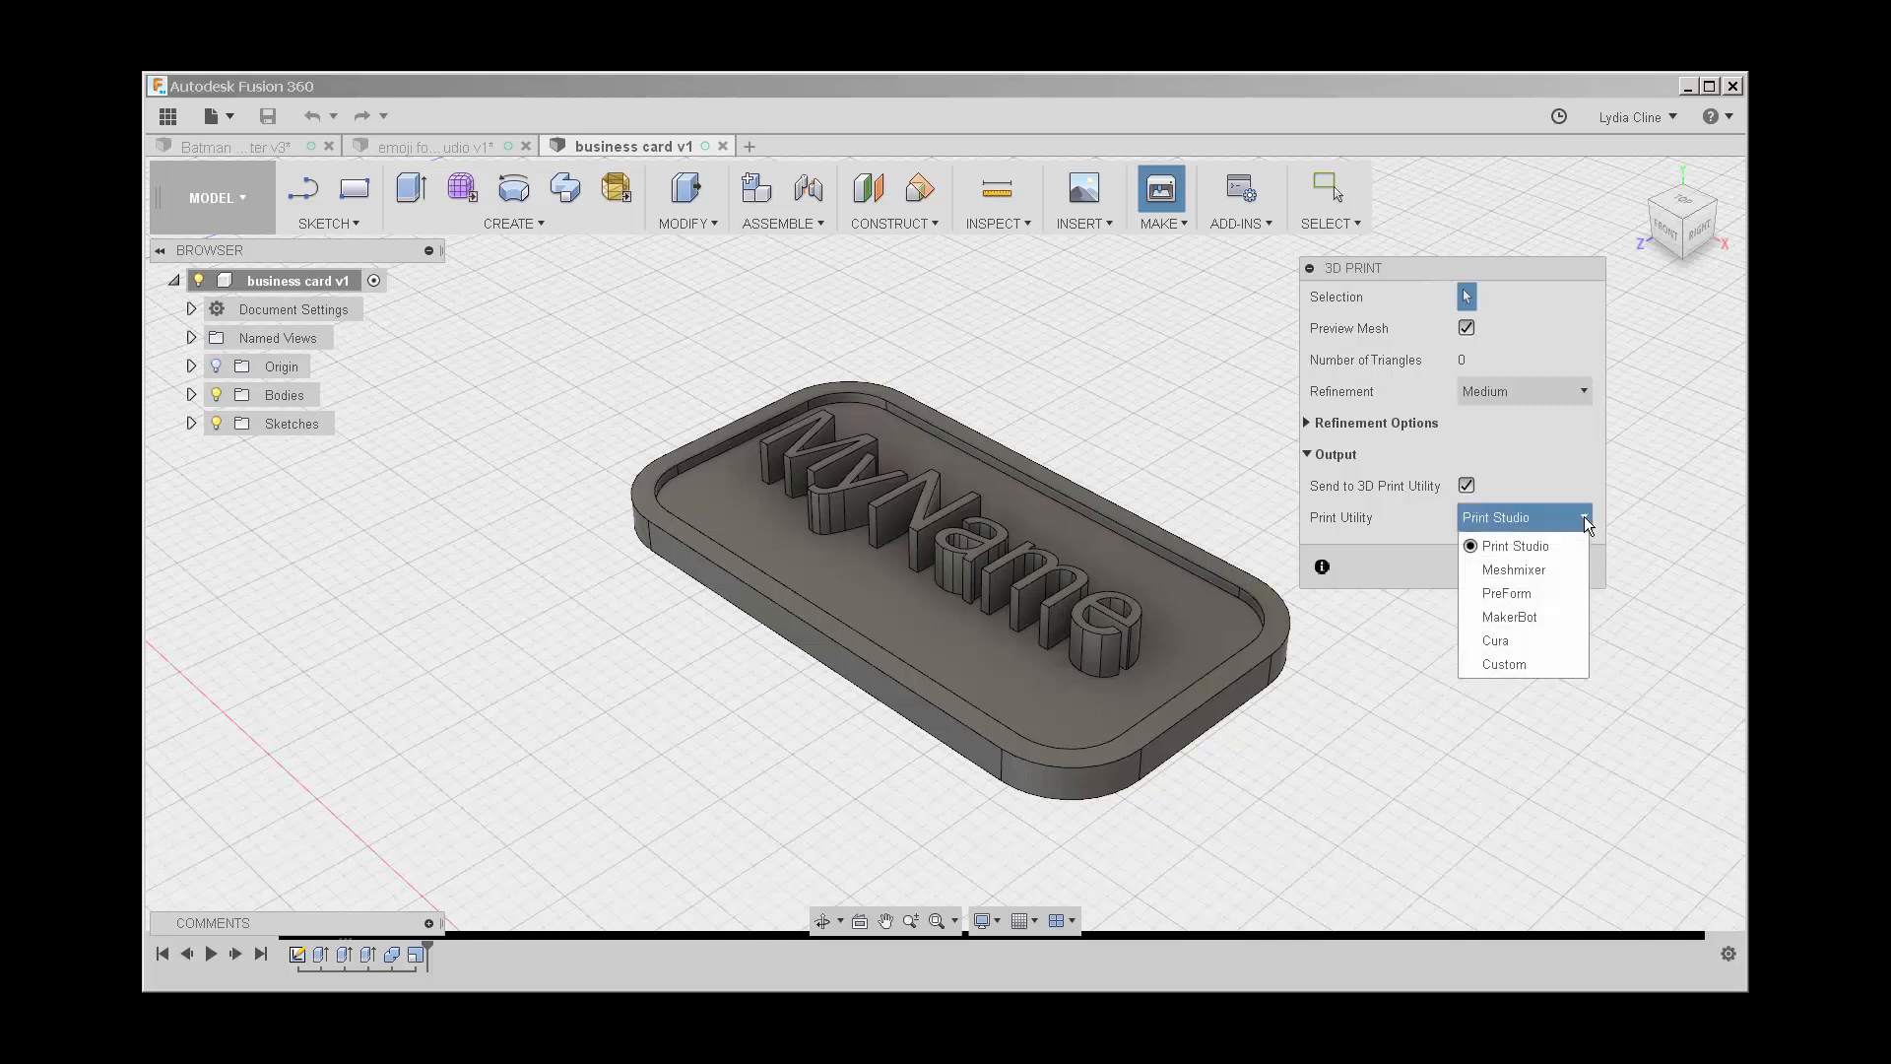
mouse_move(1534, 617)
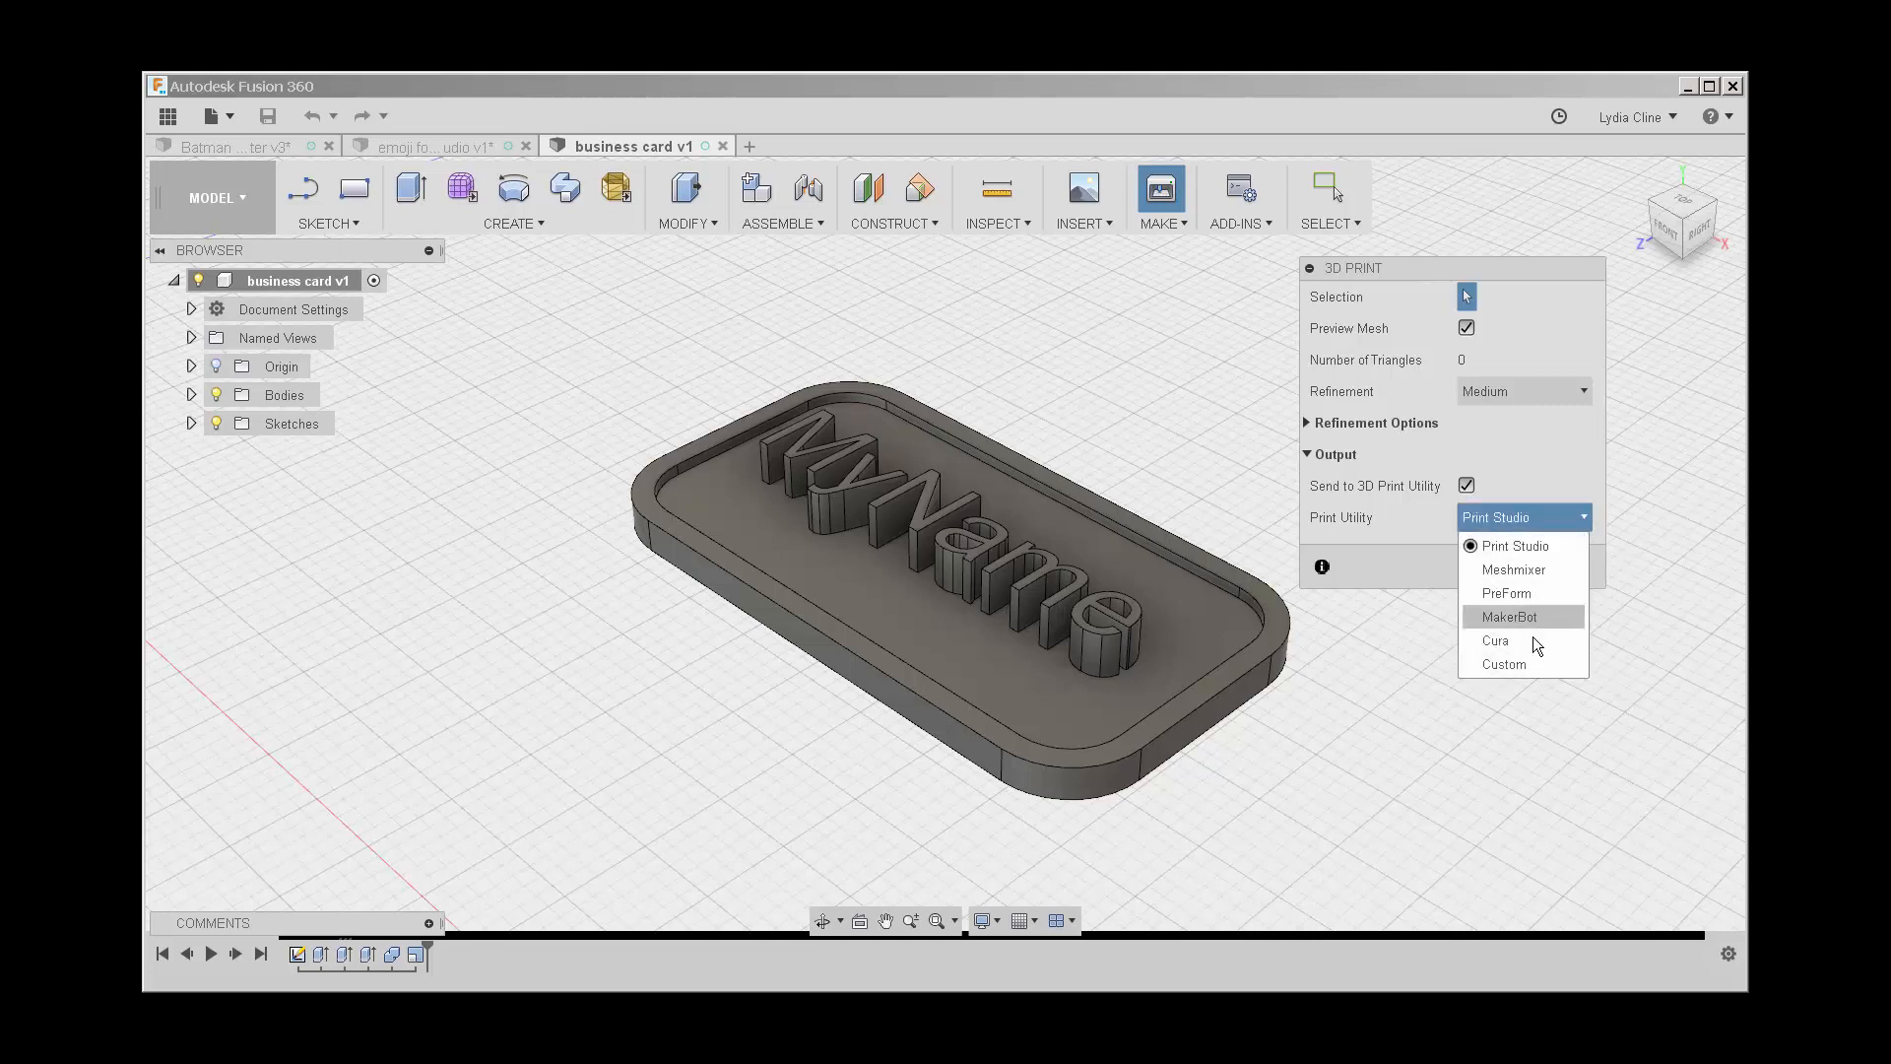
mouse_move(1517, 545)
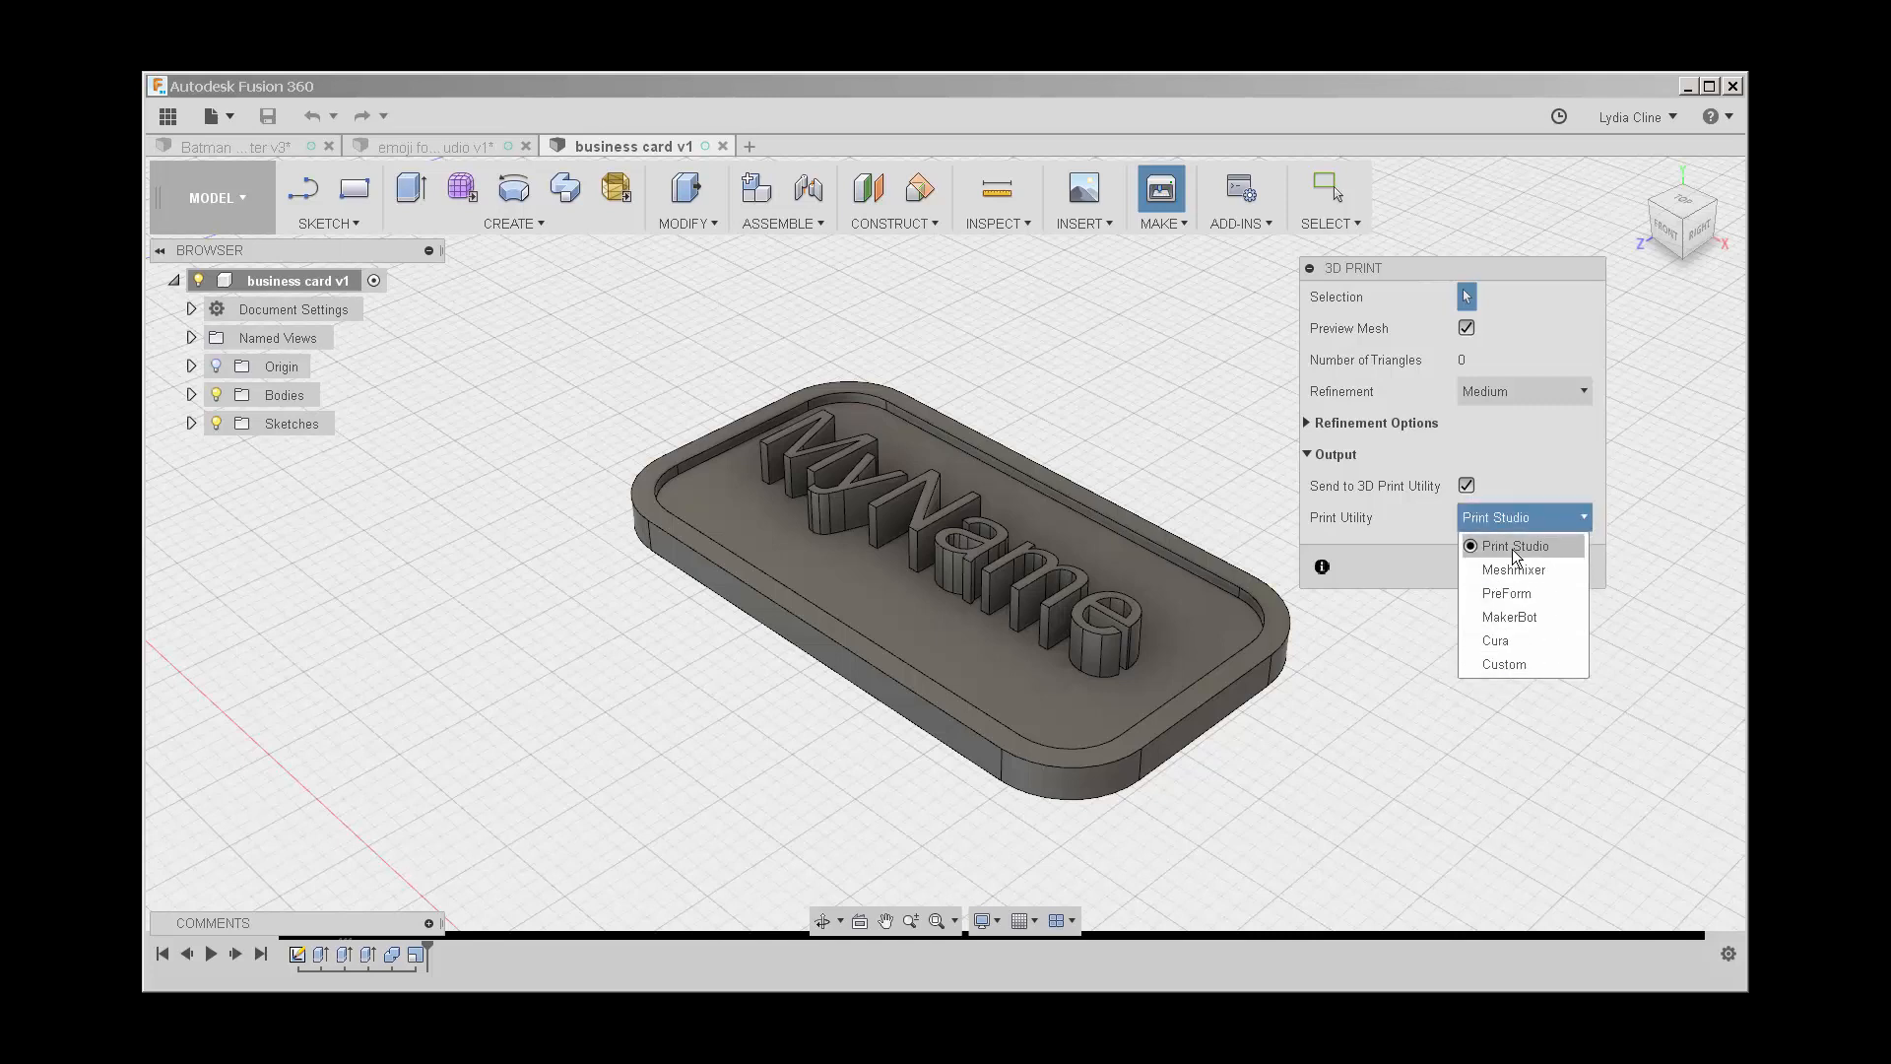
left_click(1517, 545)
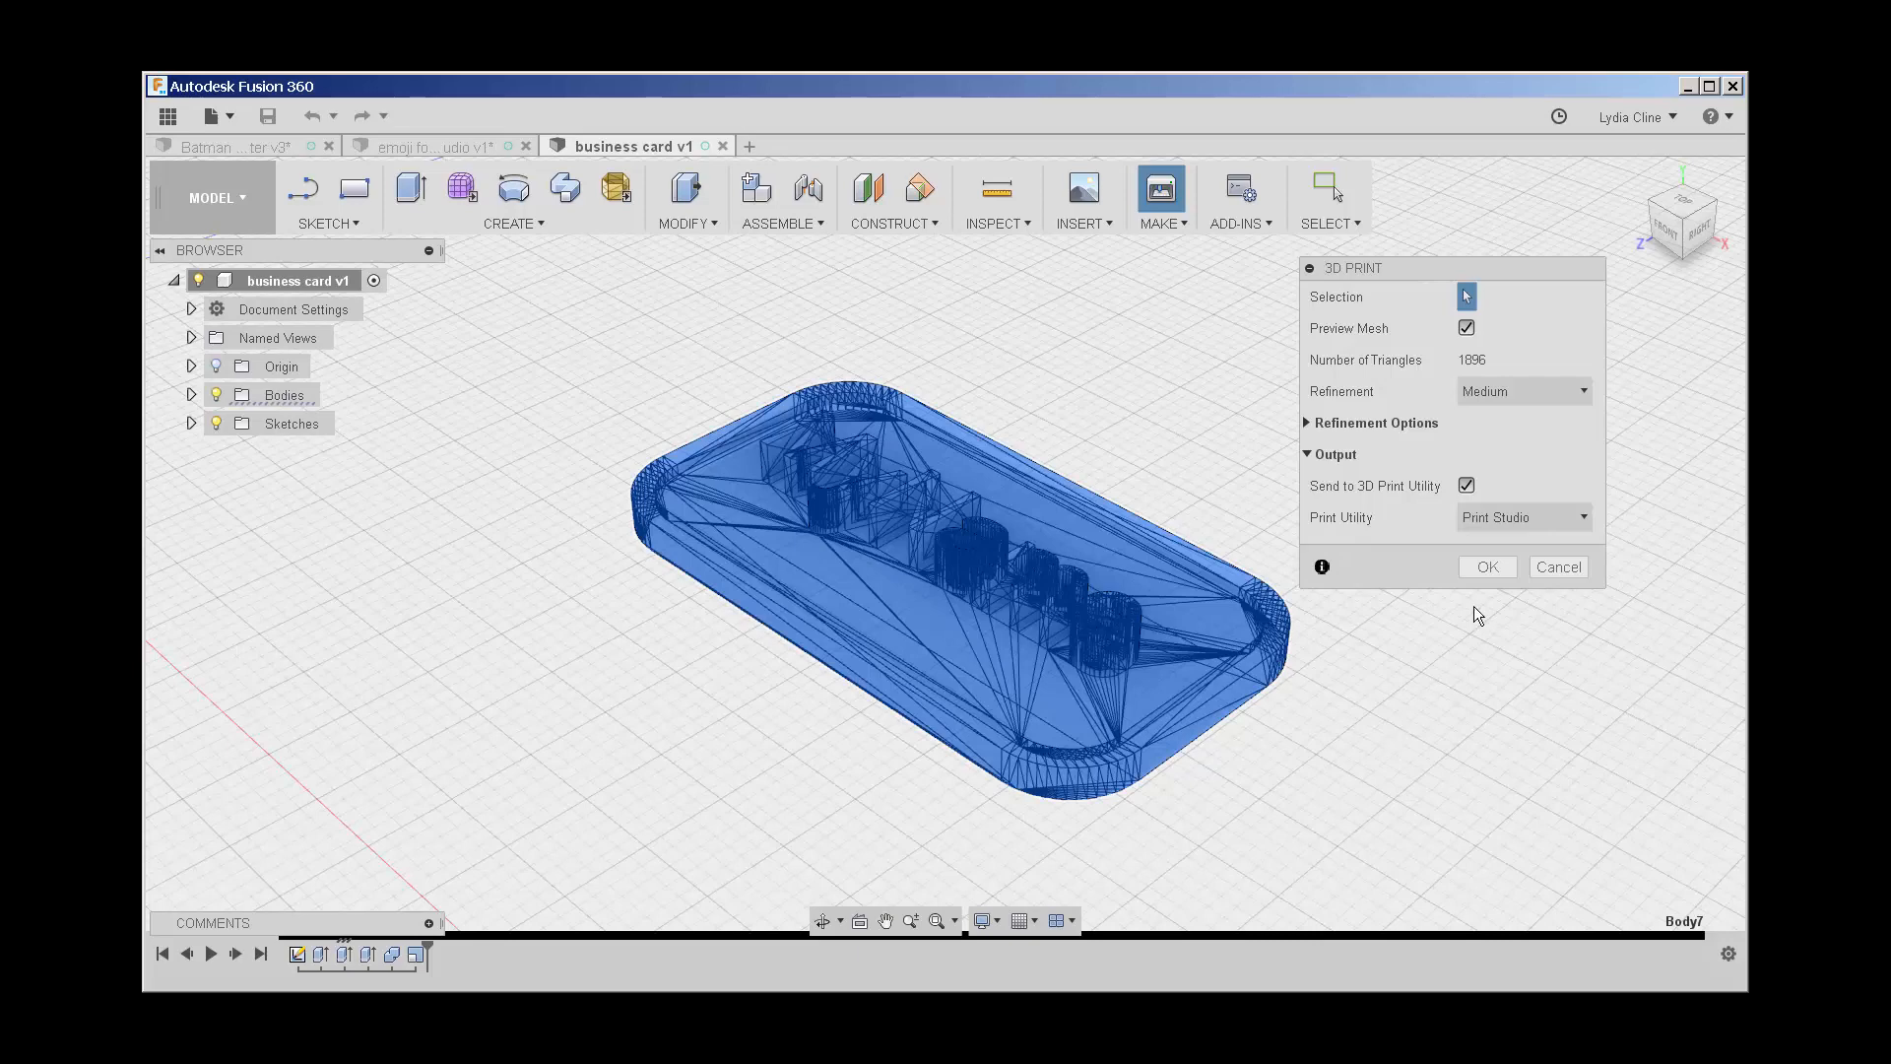
Step: Send the meshed card to Print Studio and leave it deselected on the build plate
left_click(1556, 565)
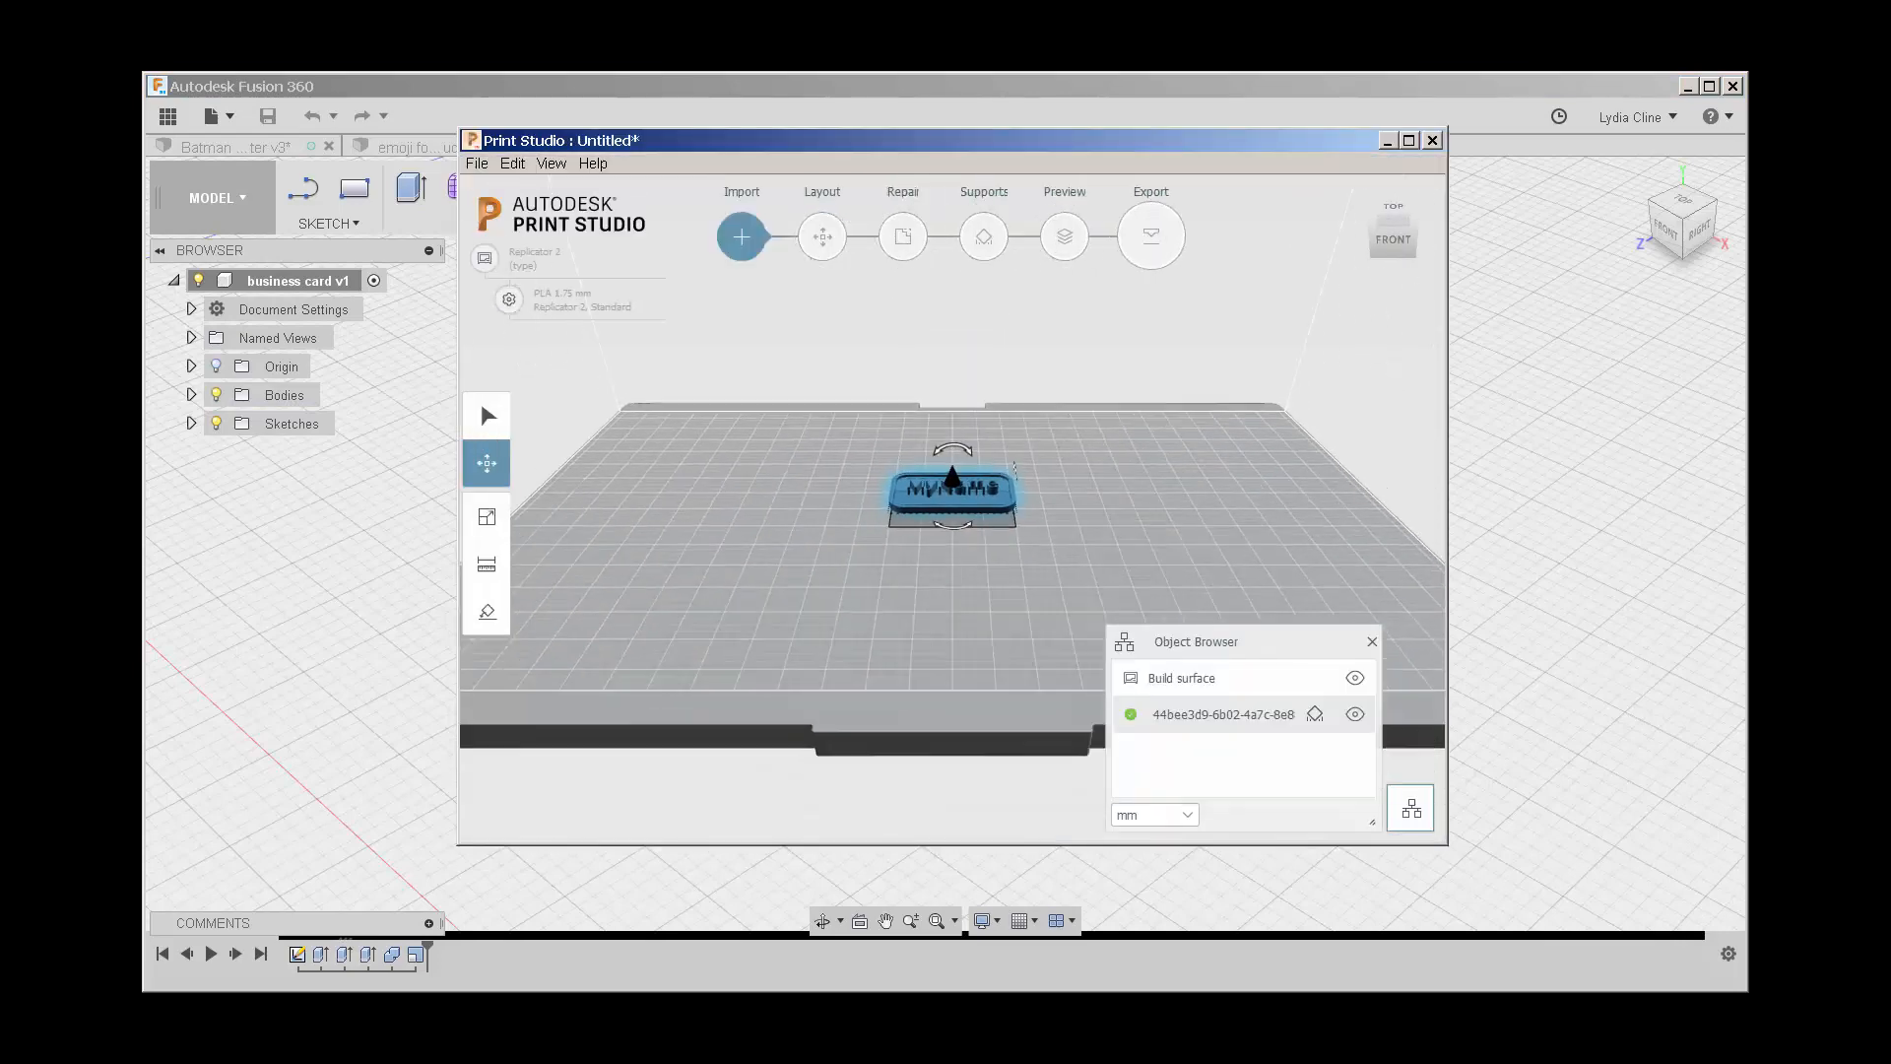
left_click(484, 461)
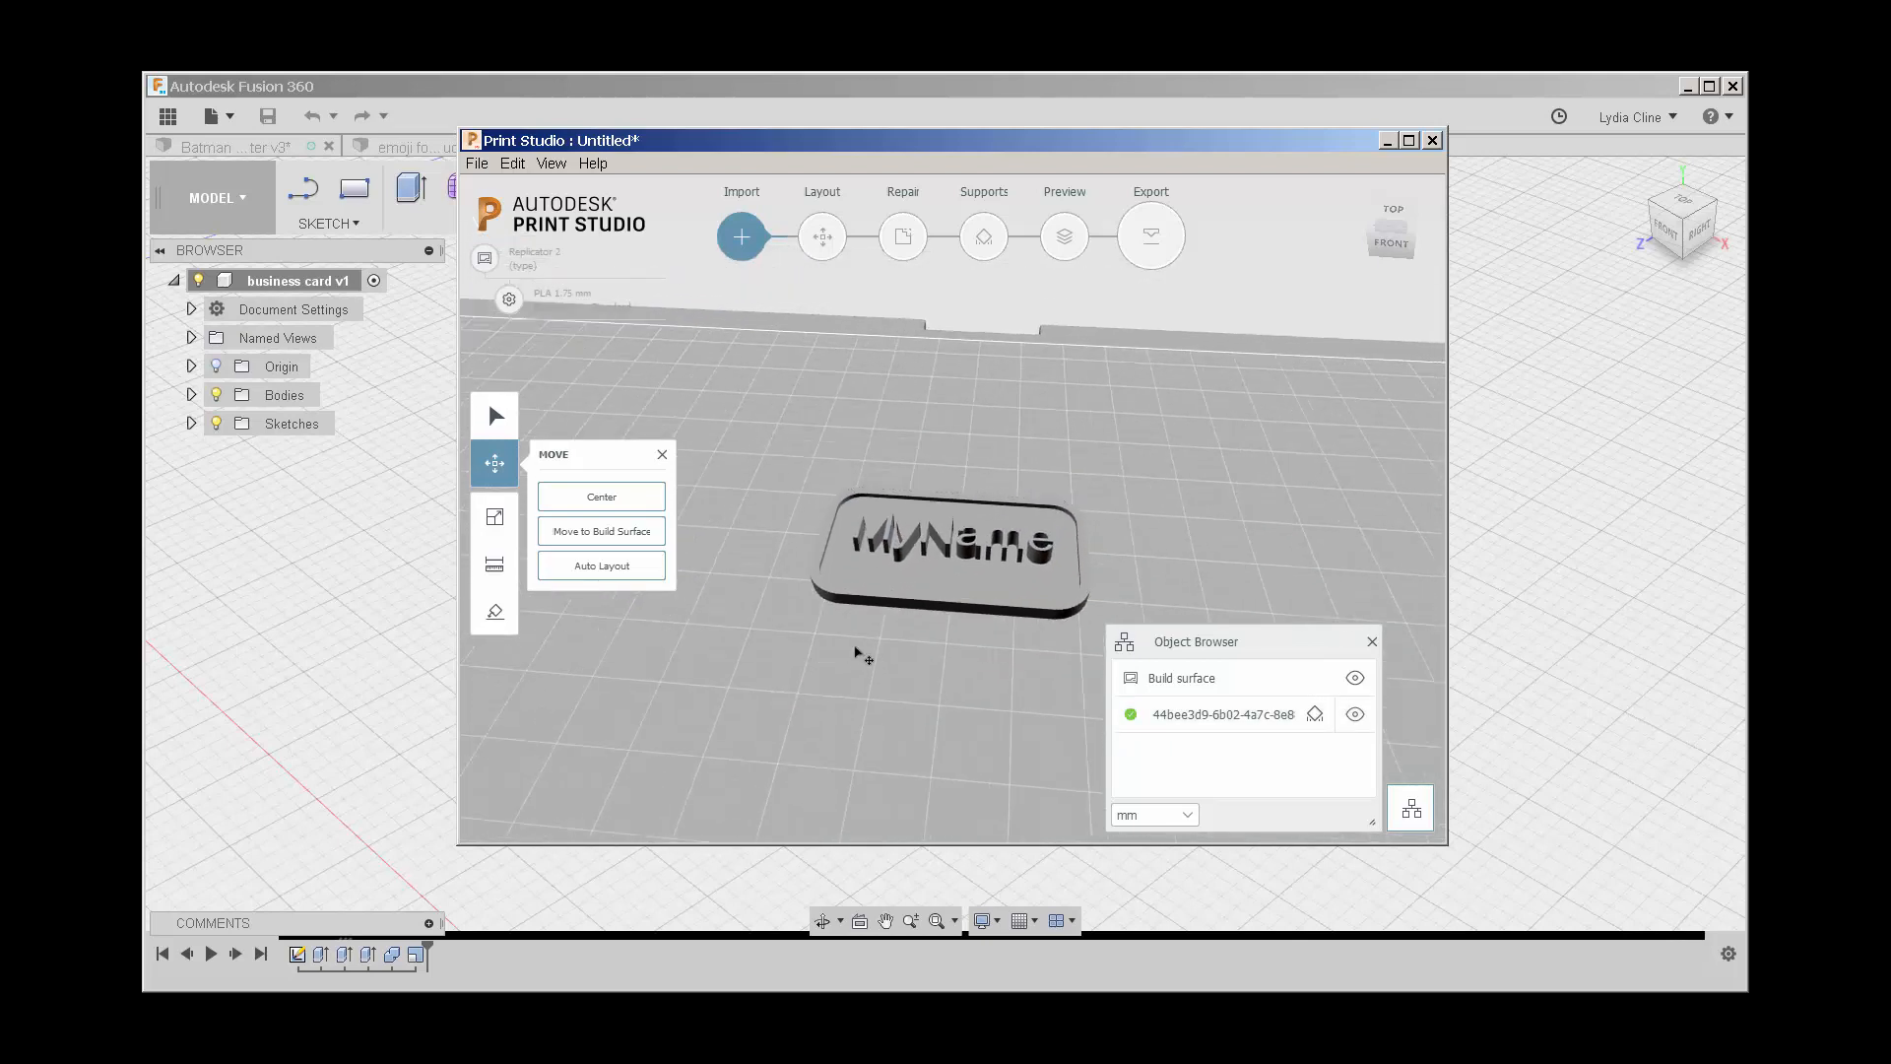
Step: At the Layout stage, scale the card to 199% (about 79.47 × 42.64 mm)
left_click(822, 235)
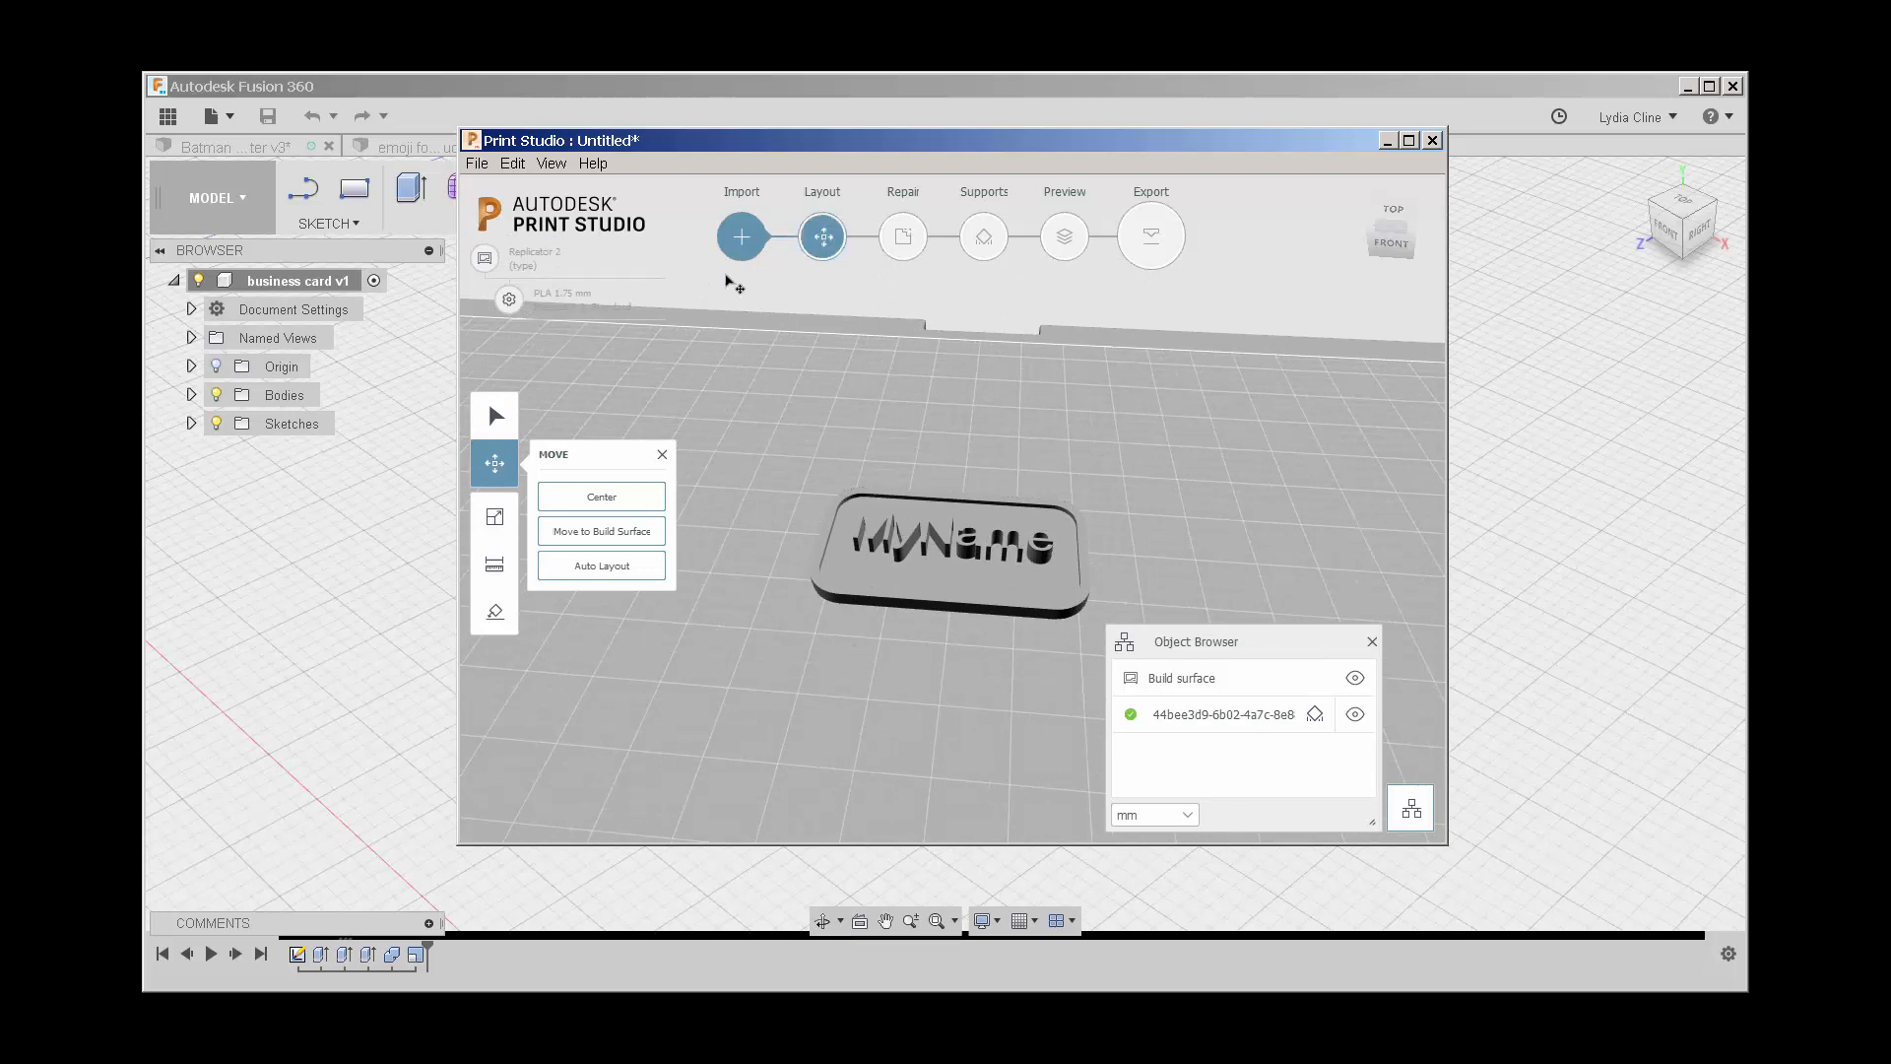
mouse_move(741, 237)
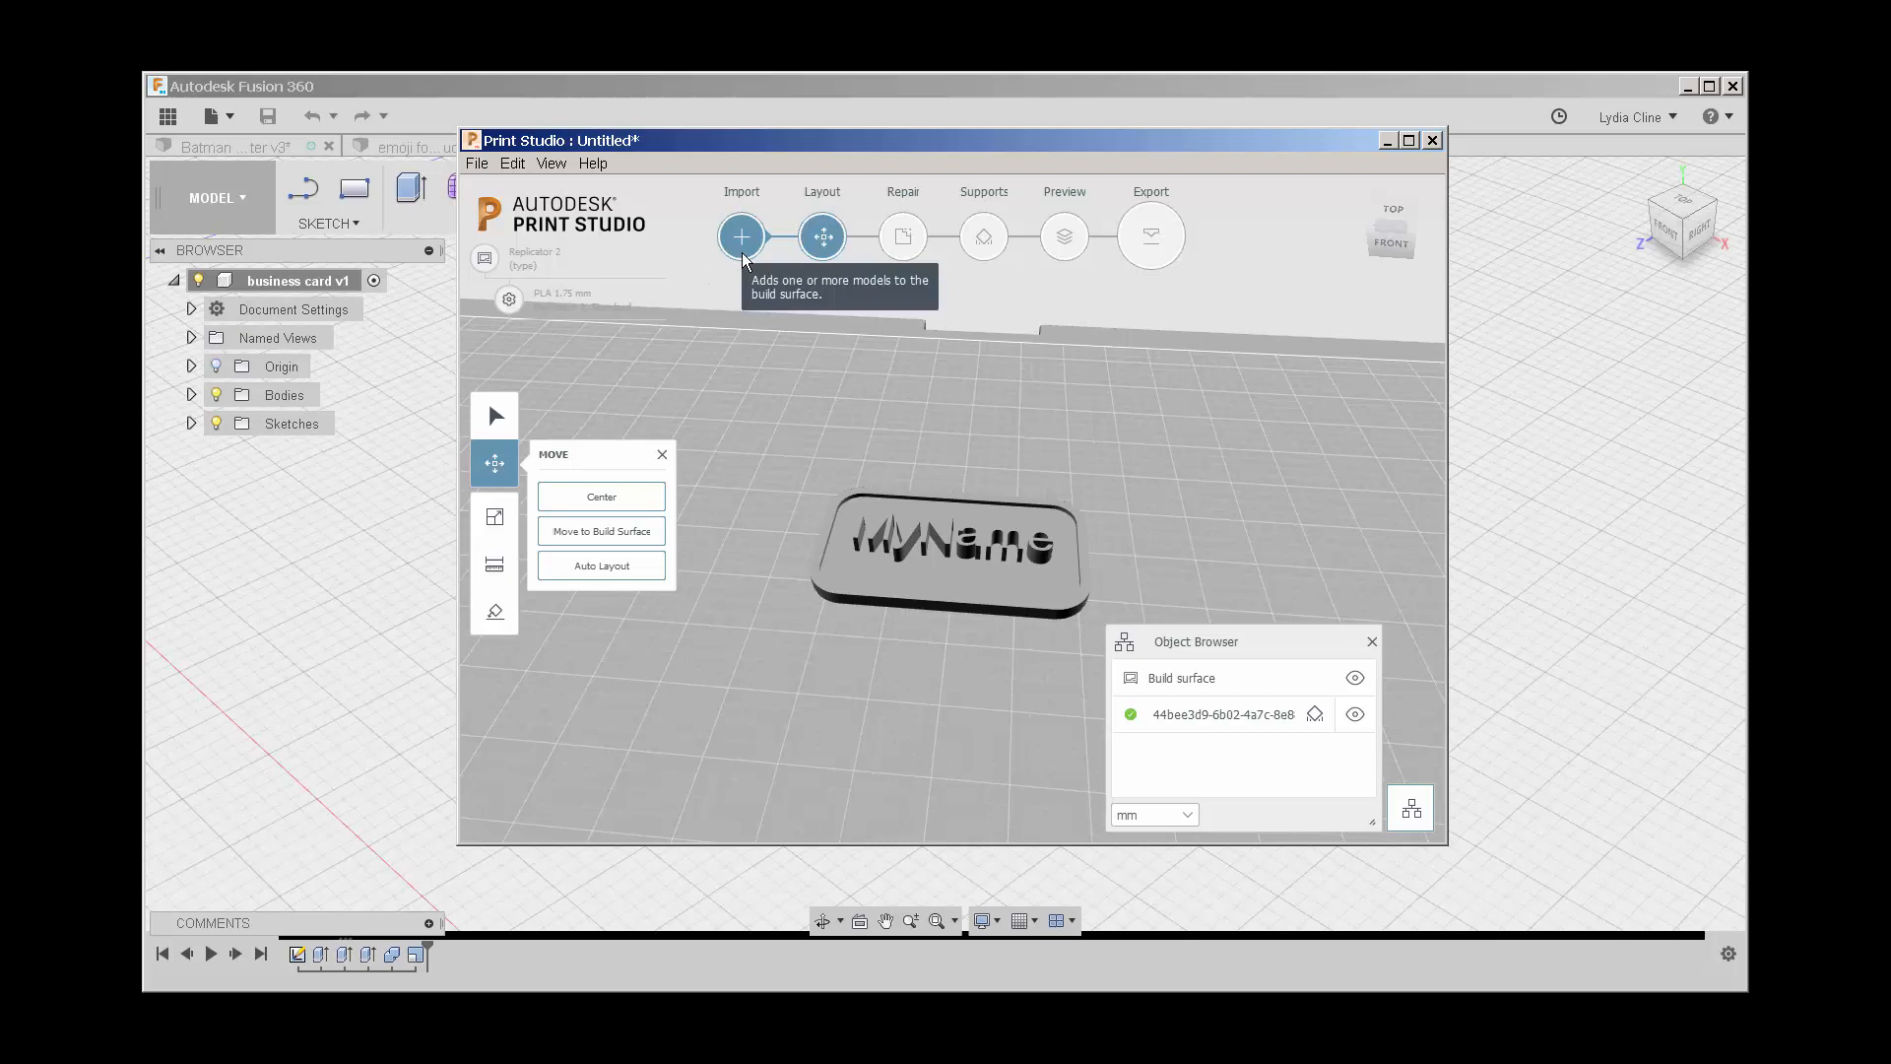
mouse_move(822, 237)
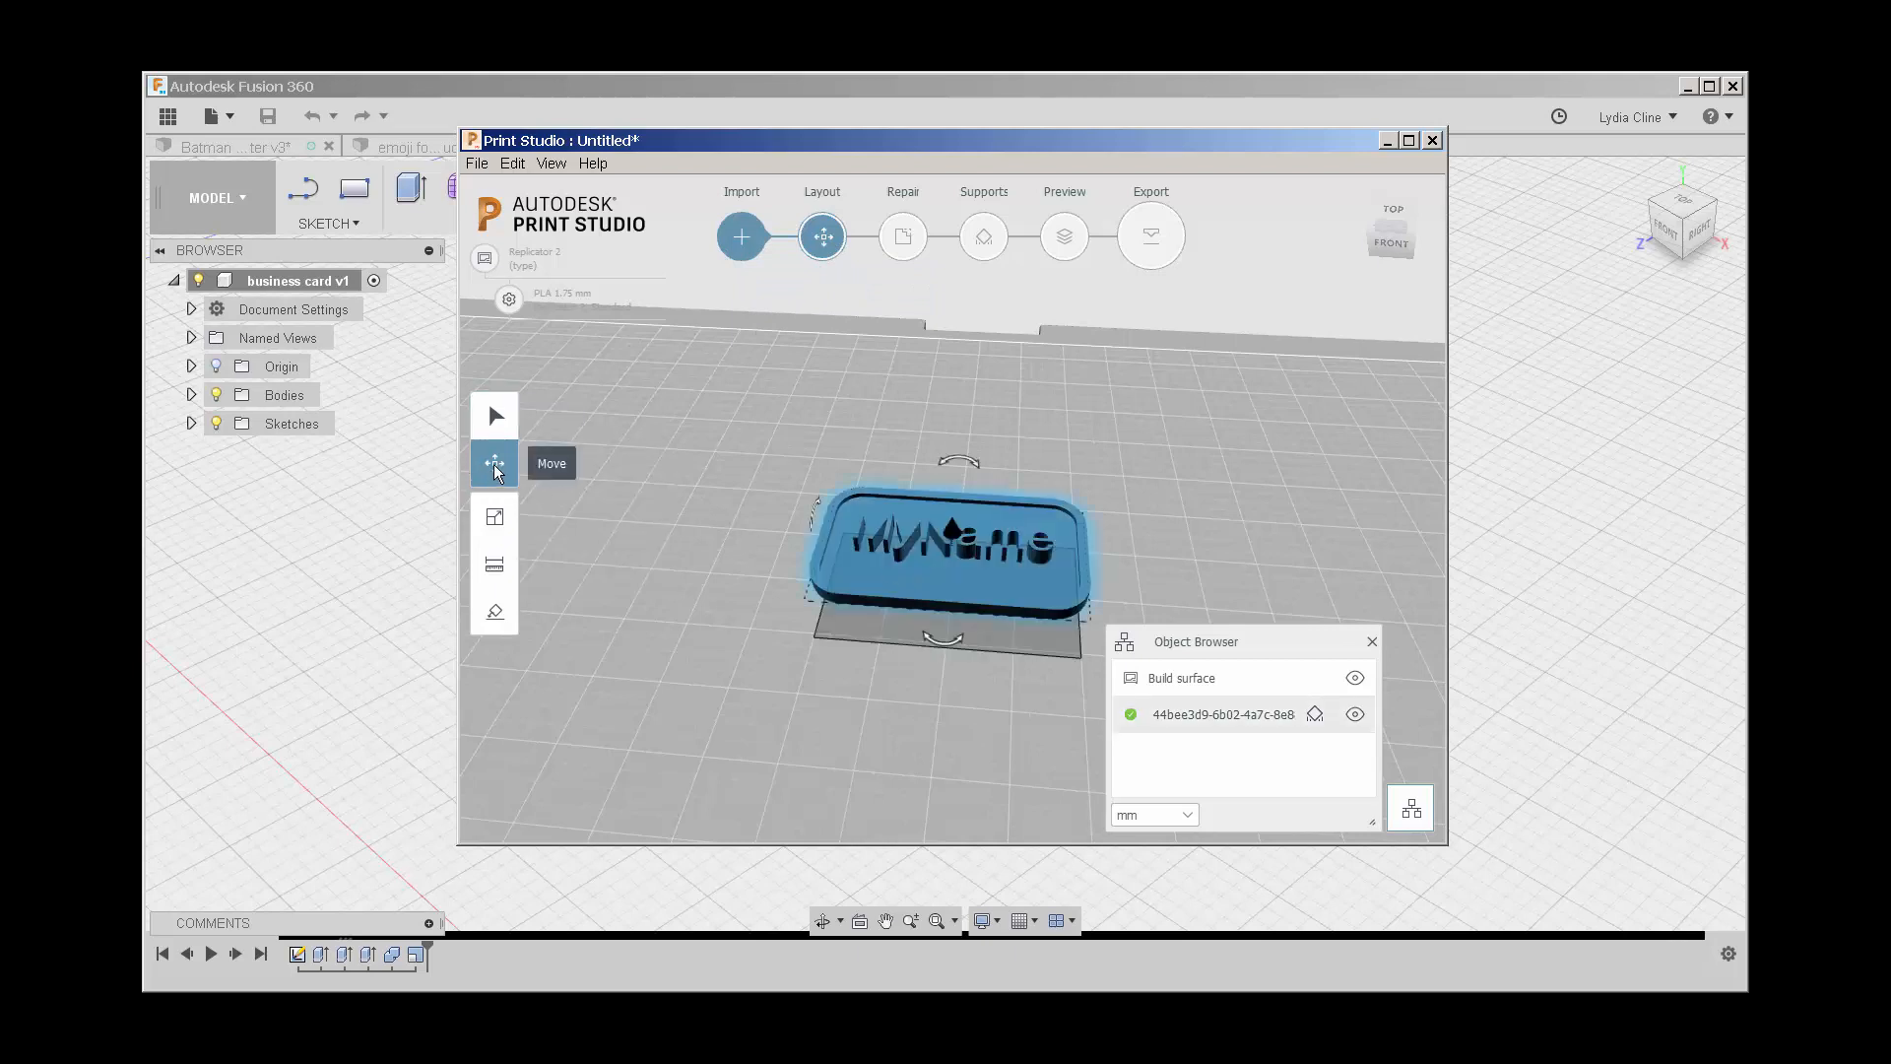
left_click(493, 516)
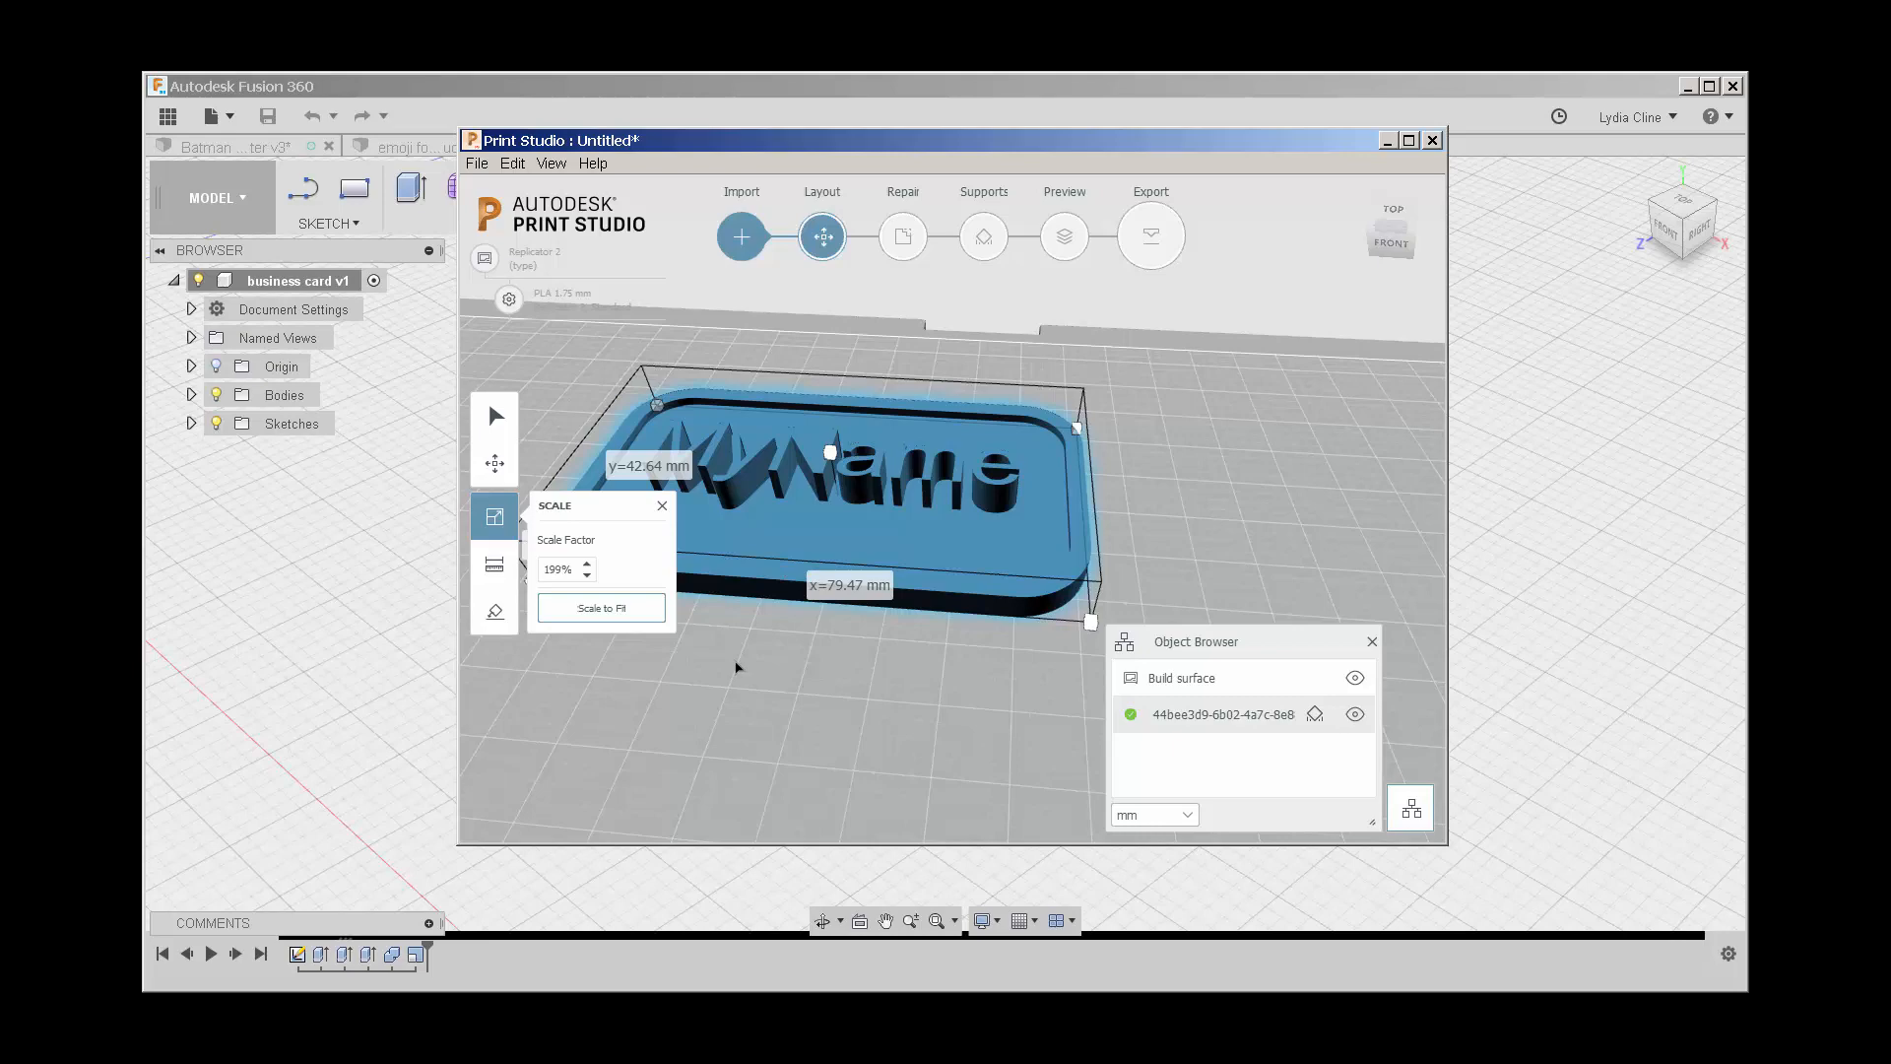
Step: Deselect the scaled card so the Scale options close
left_click(601, 606)
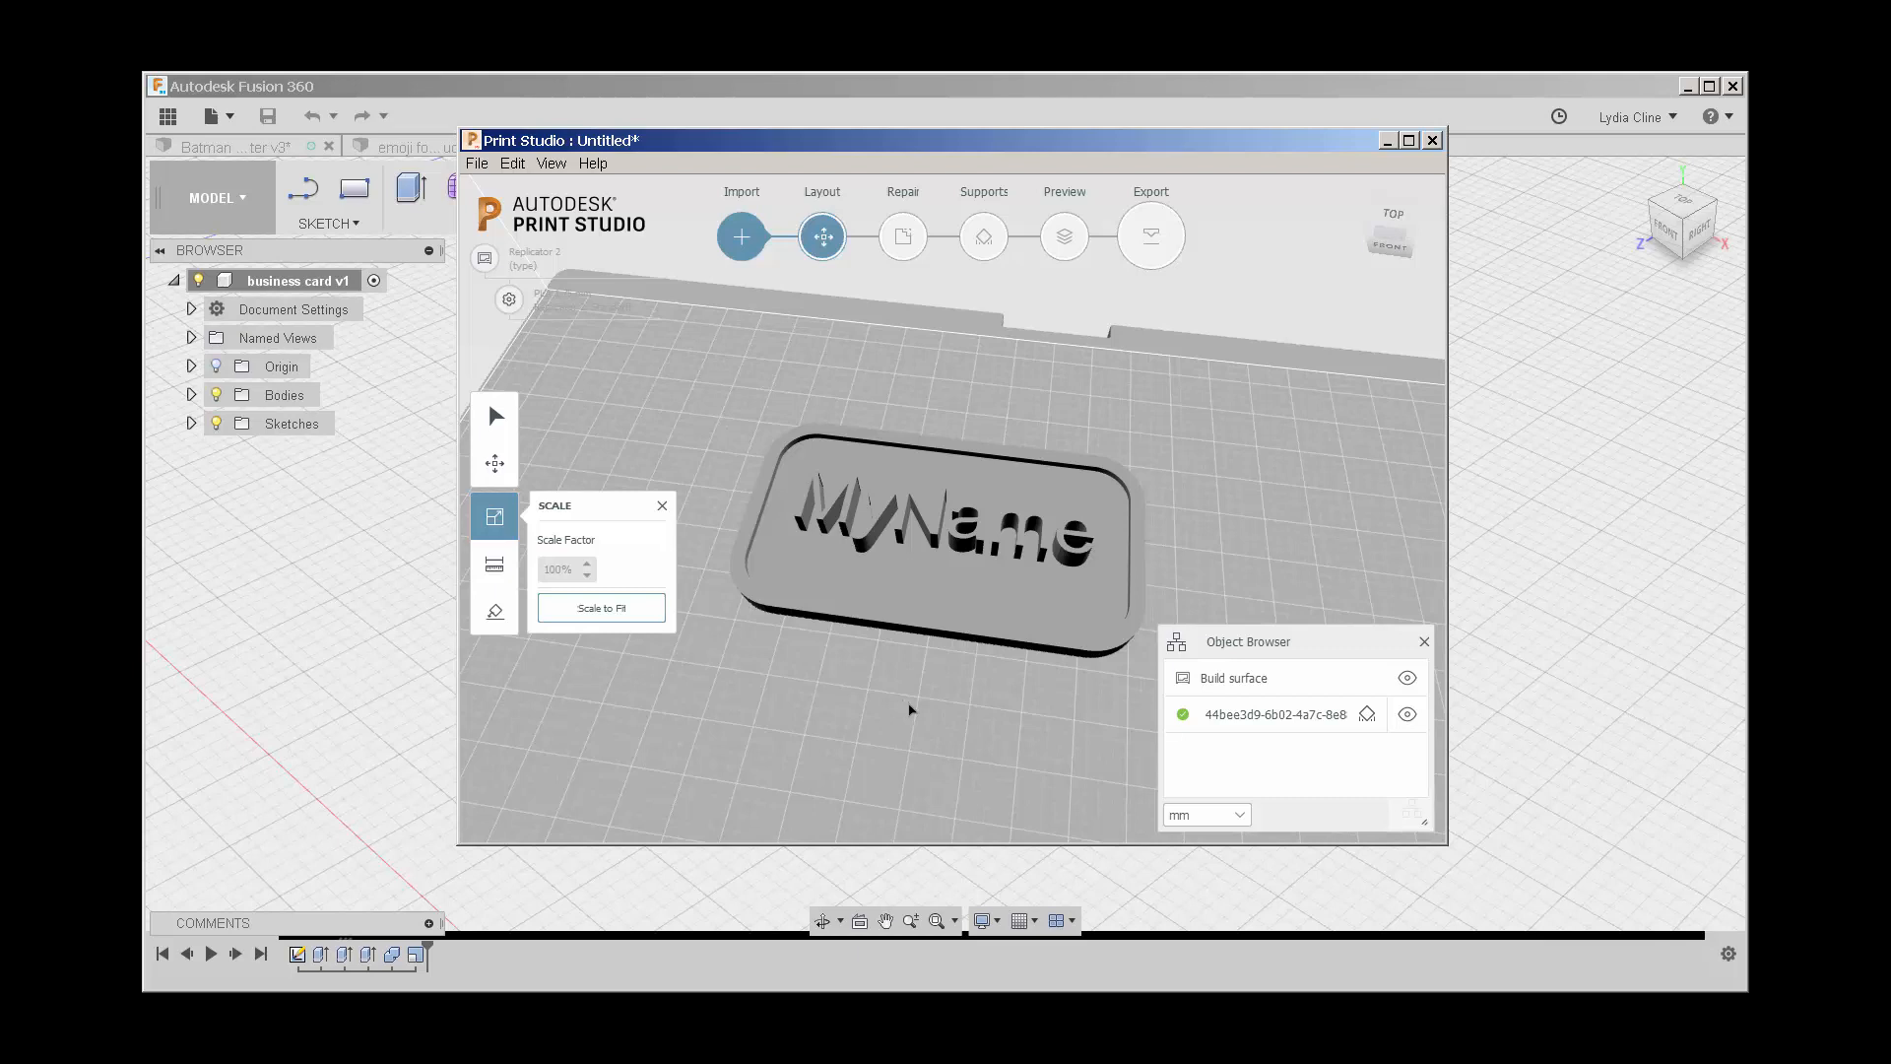
mouse_move(577, 632)
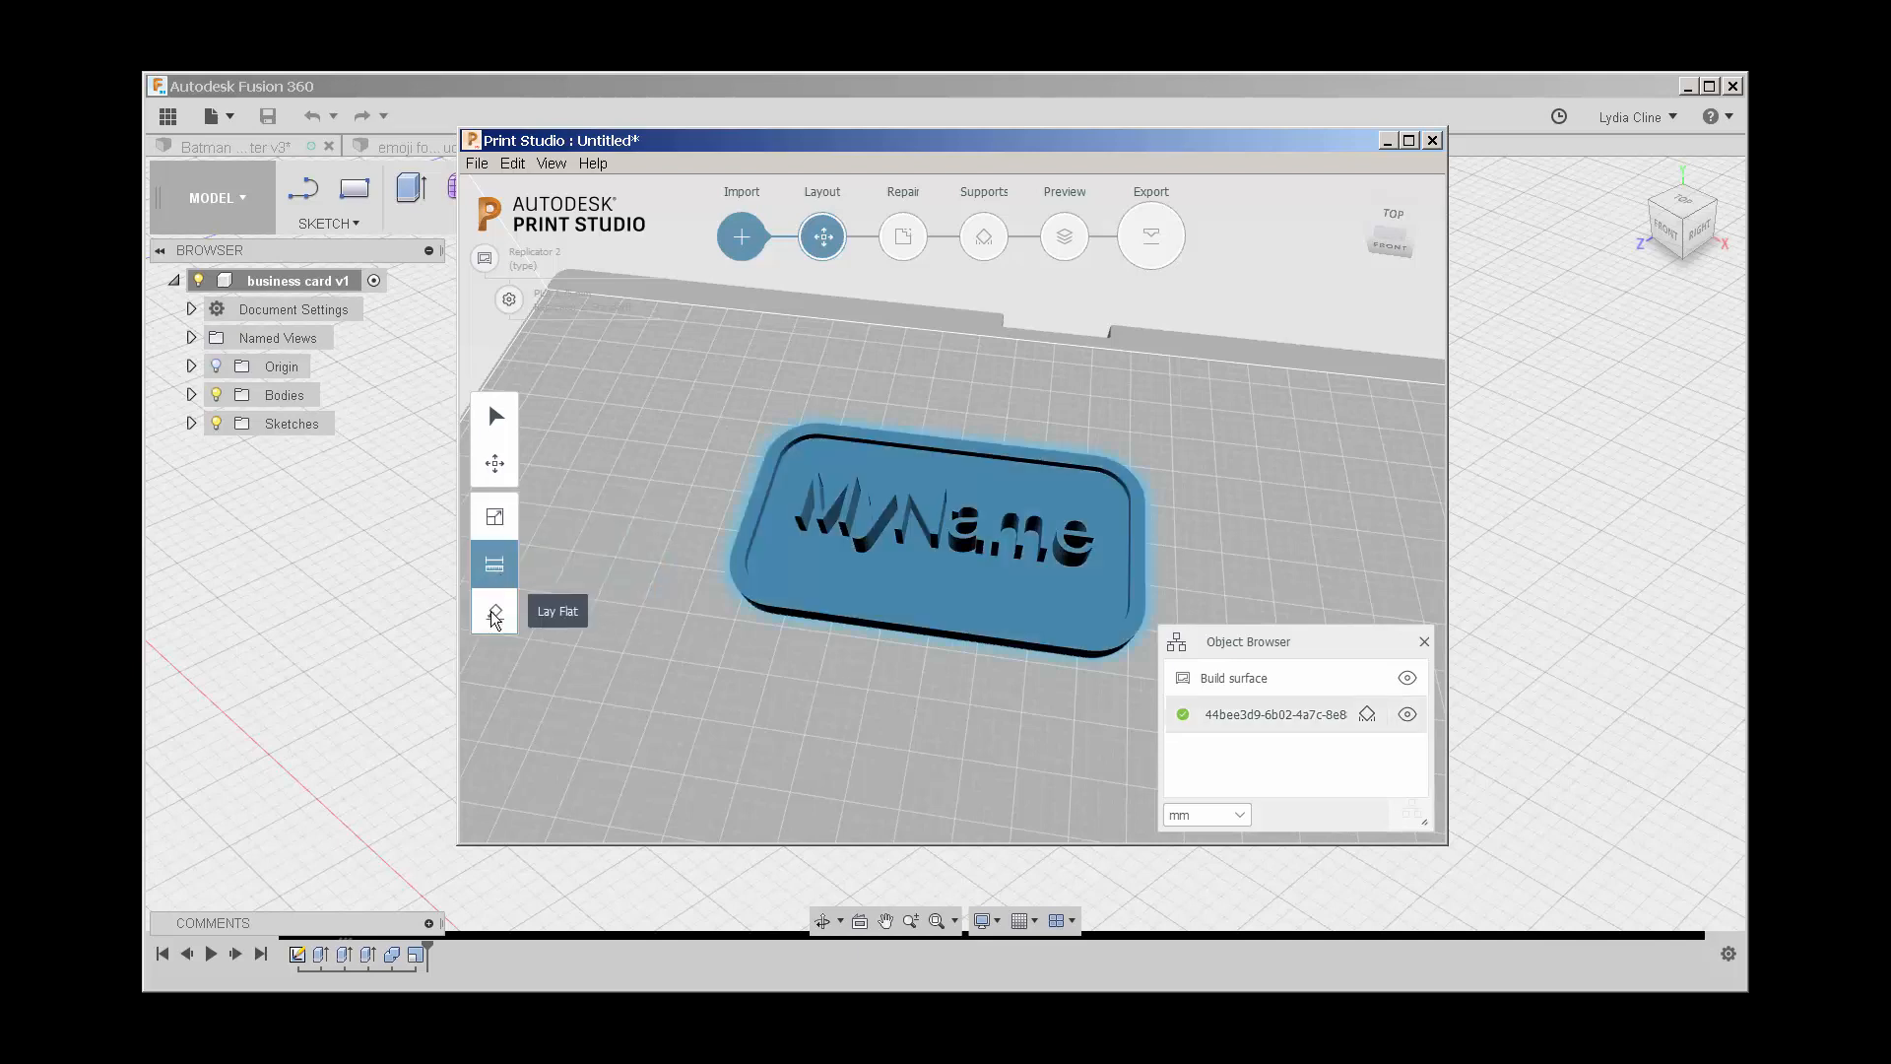
mouse_move(492, 610)
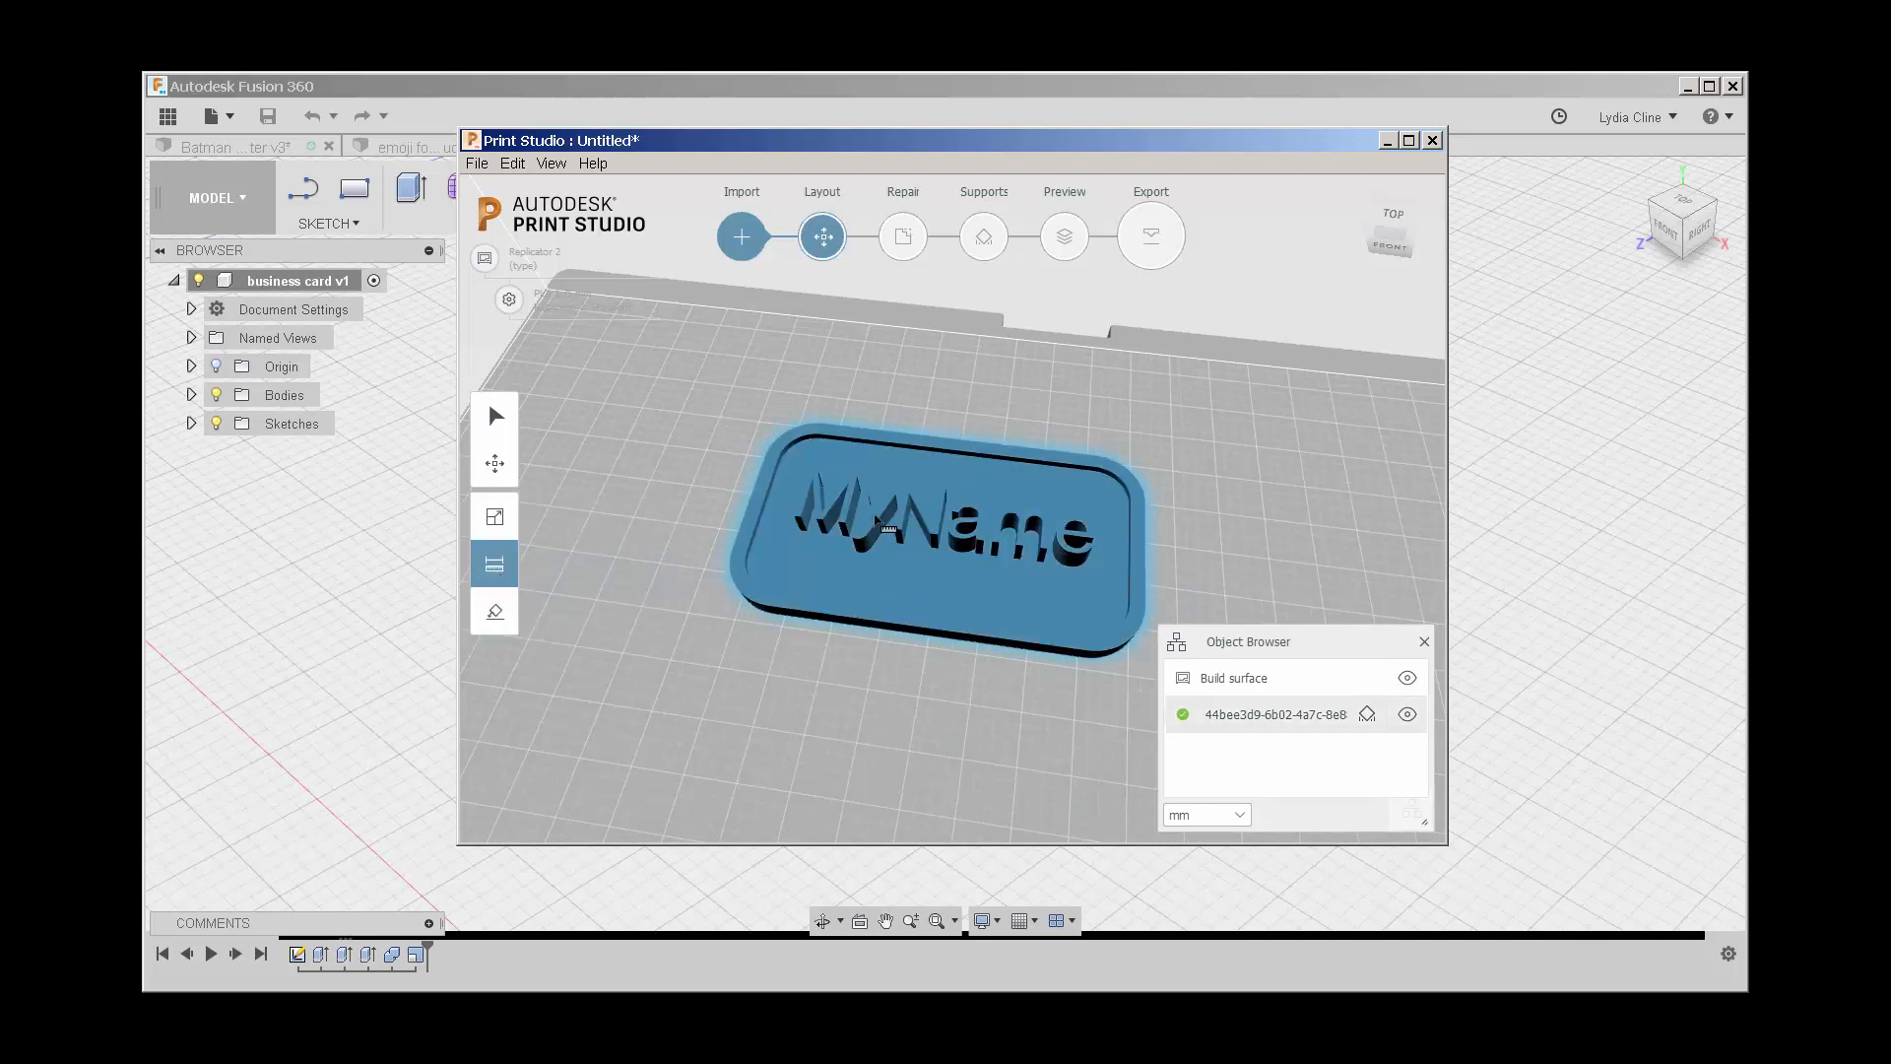
mouse_move(493, 610)
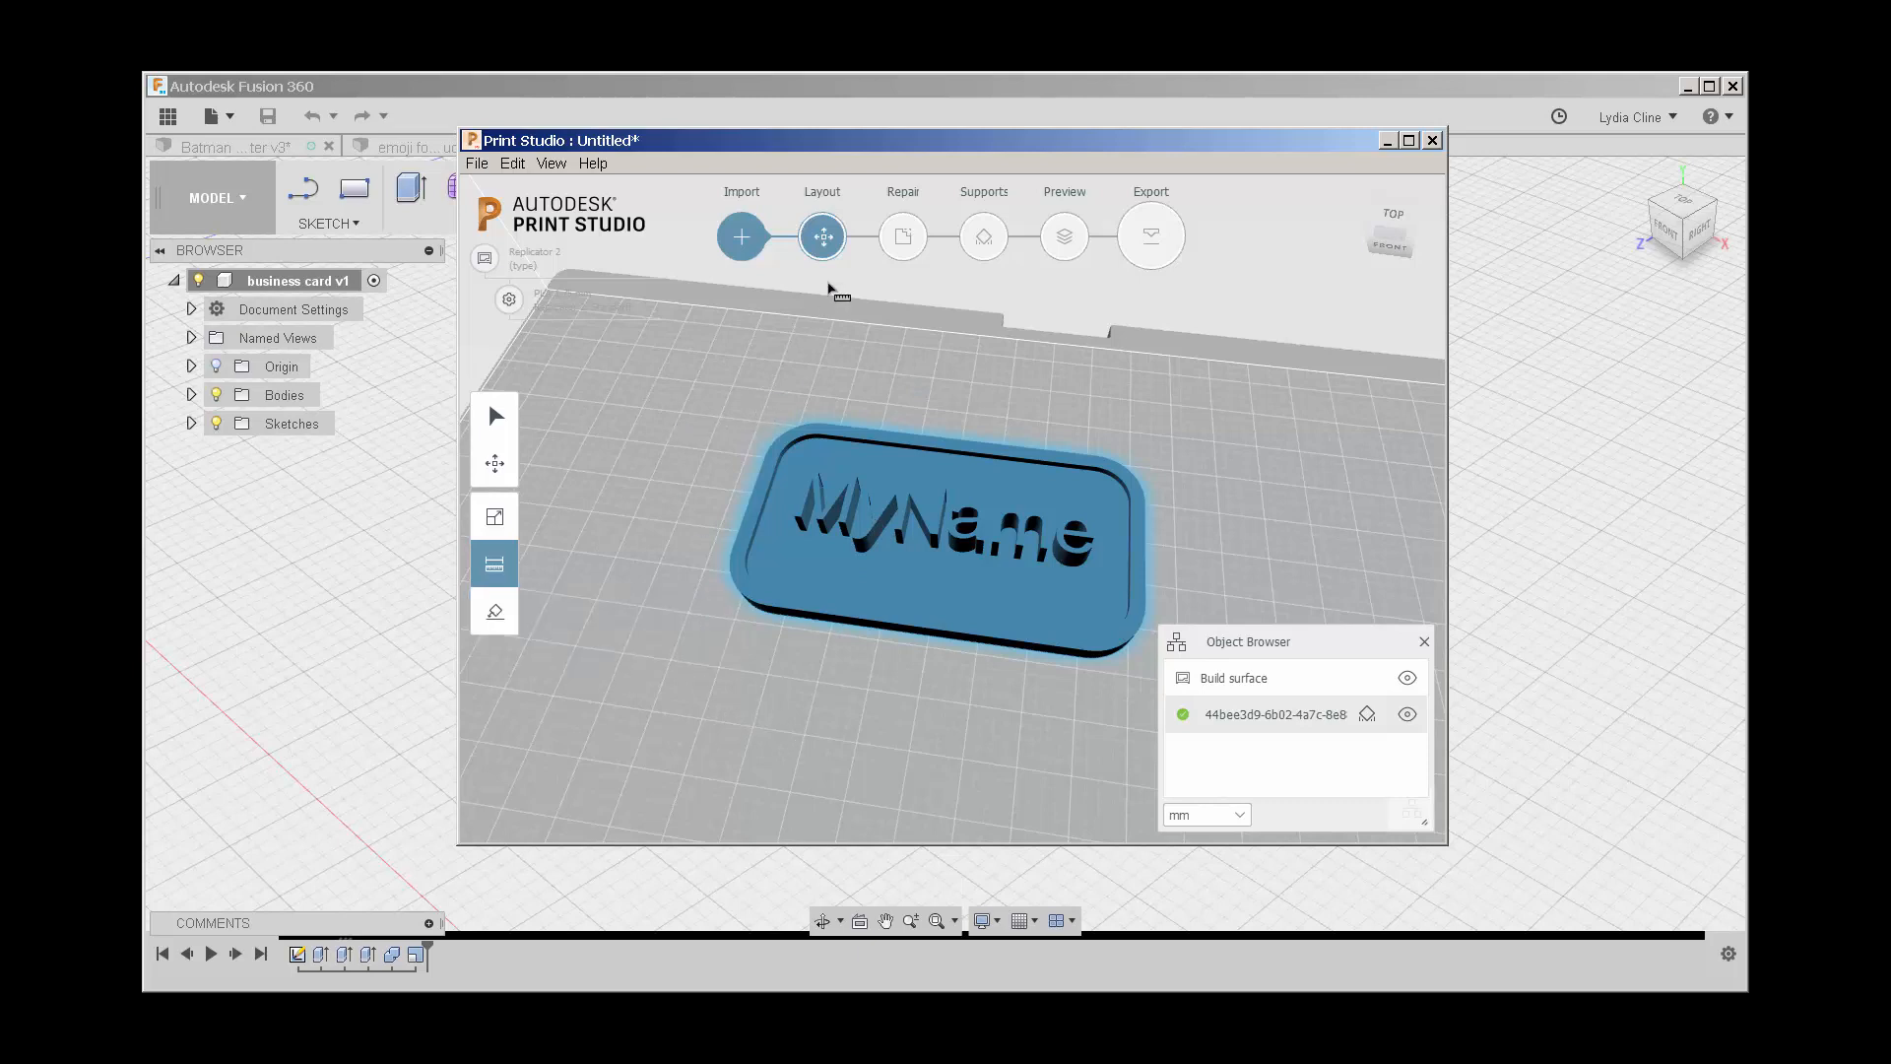
Step: At the Repair stage, show the Plane Cut options for the X, Y or Z axis
left_click(902, 234)
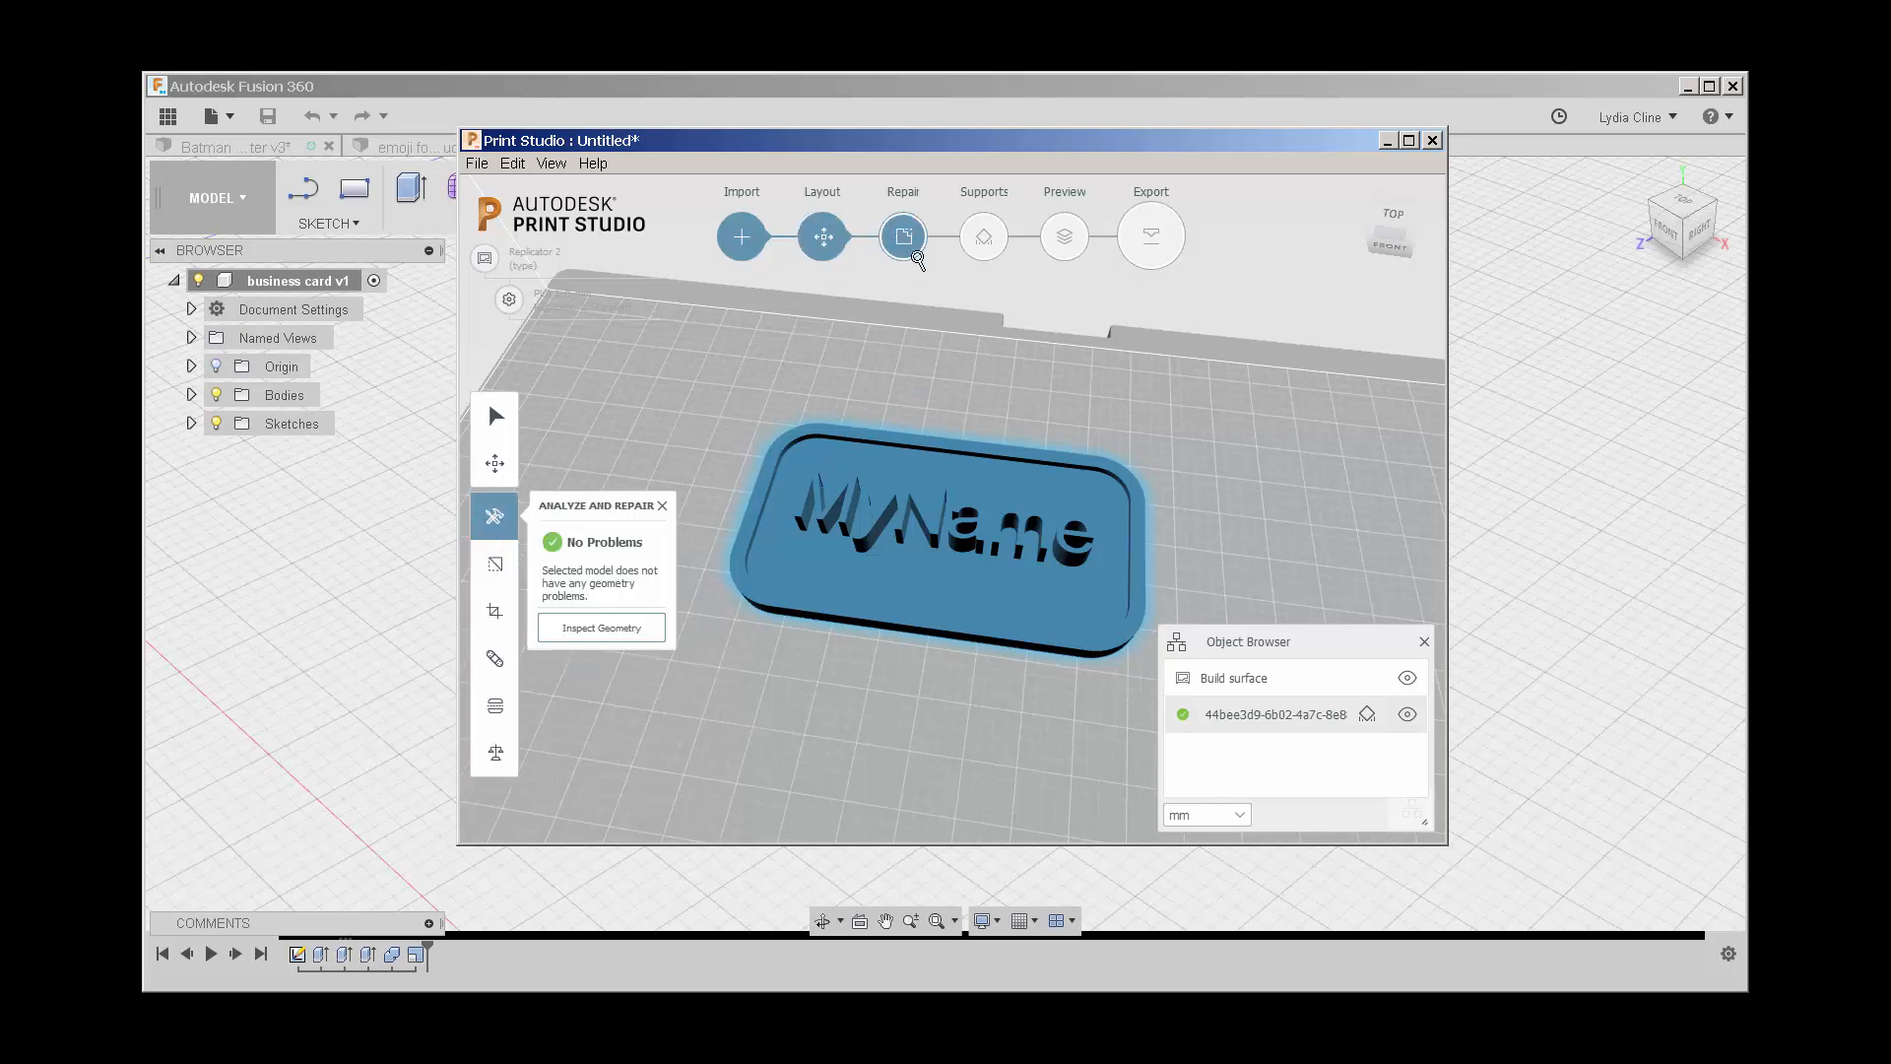
mouse_move(495, 566)
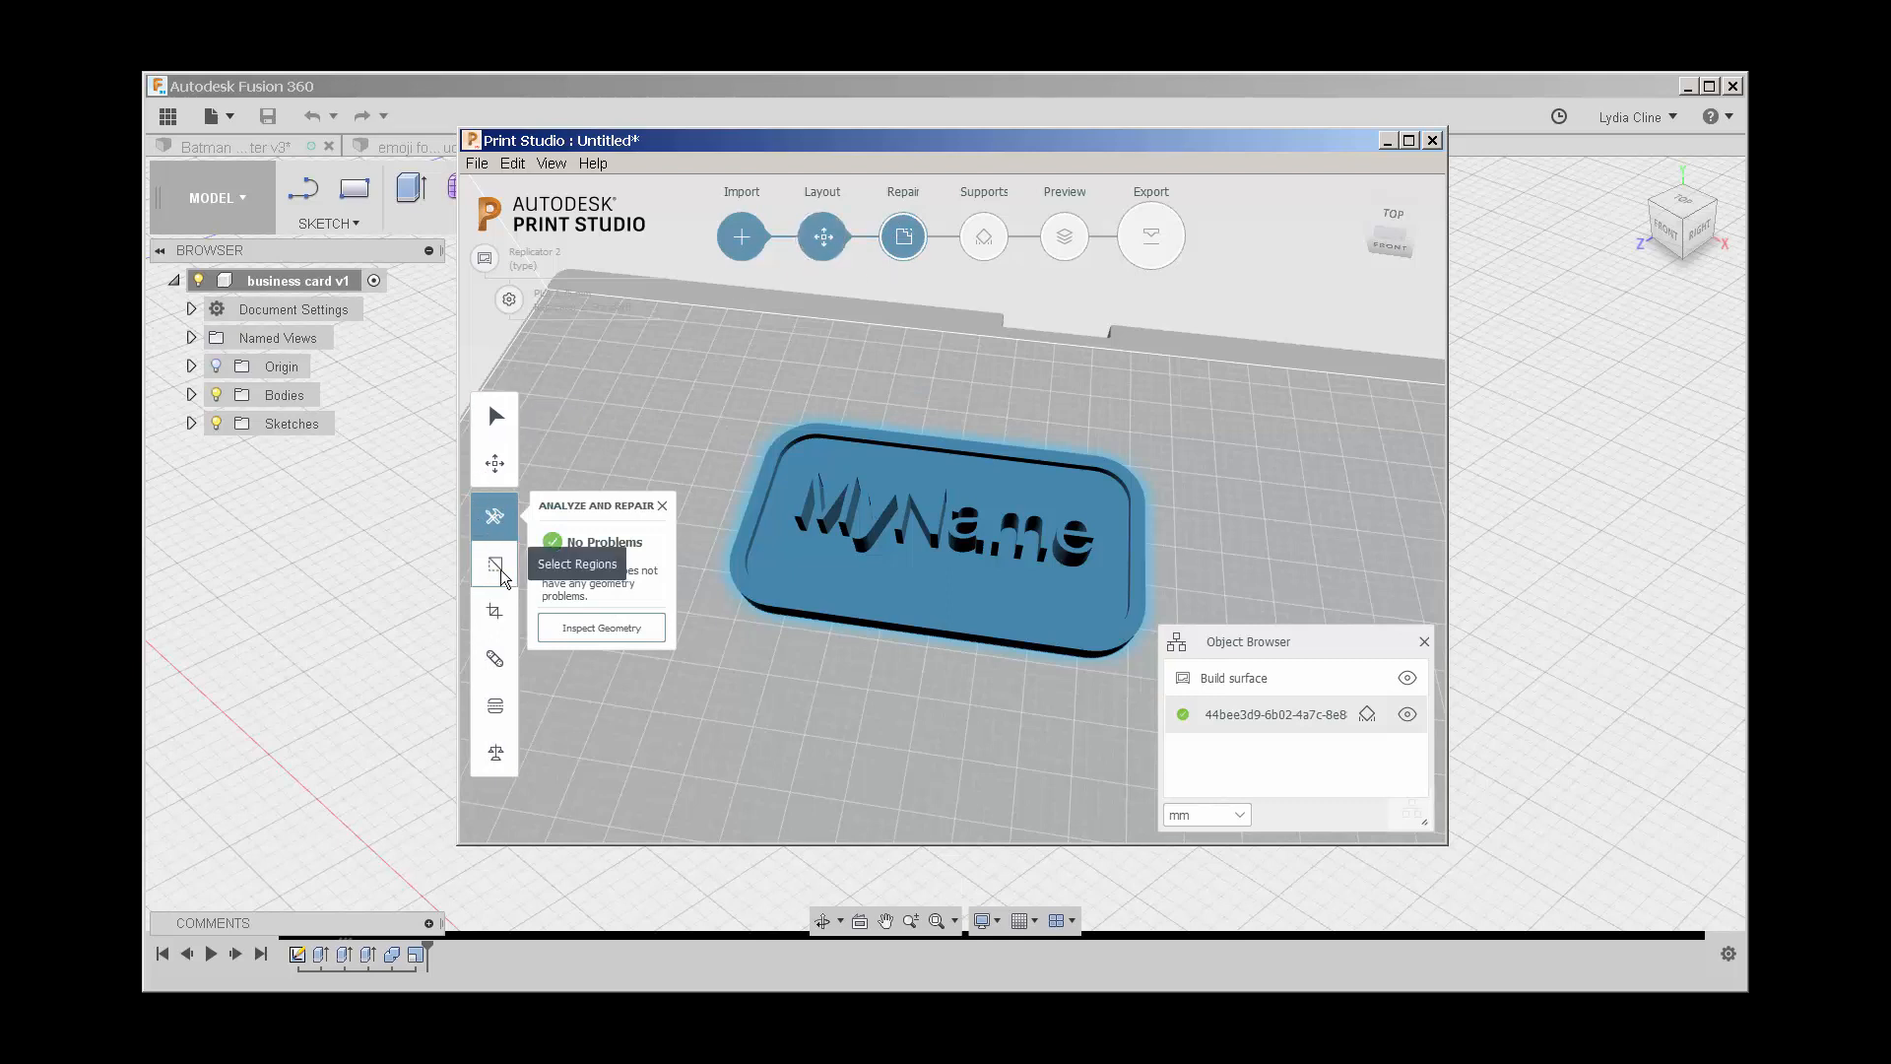
mouse_move(495, 565)
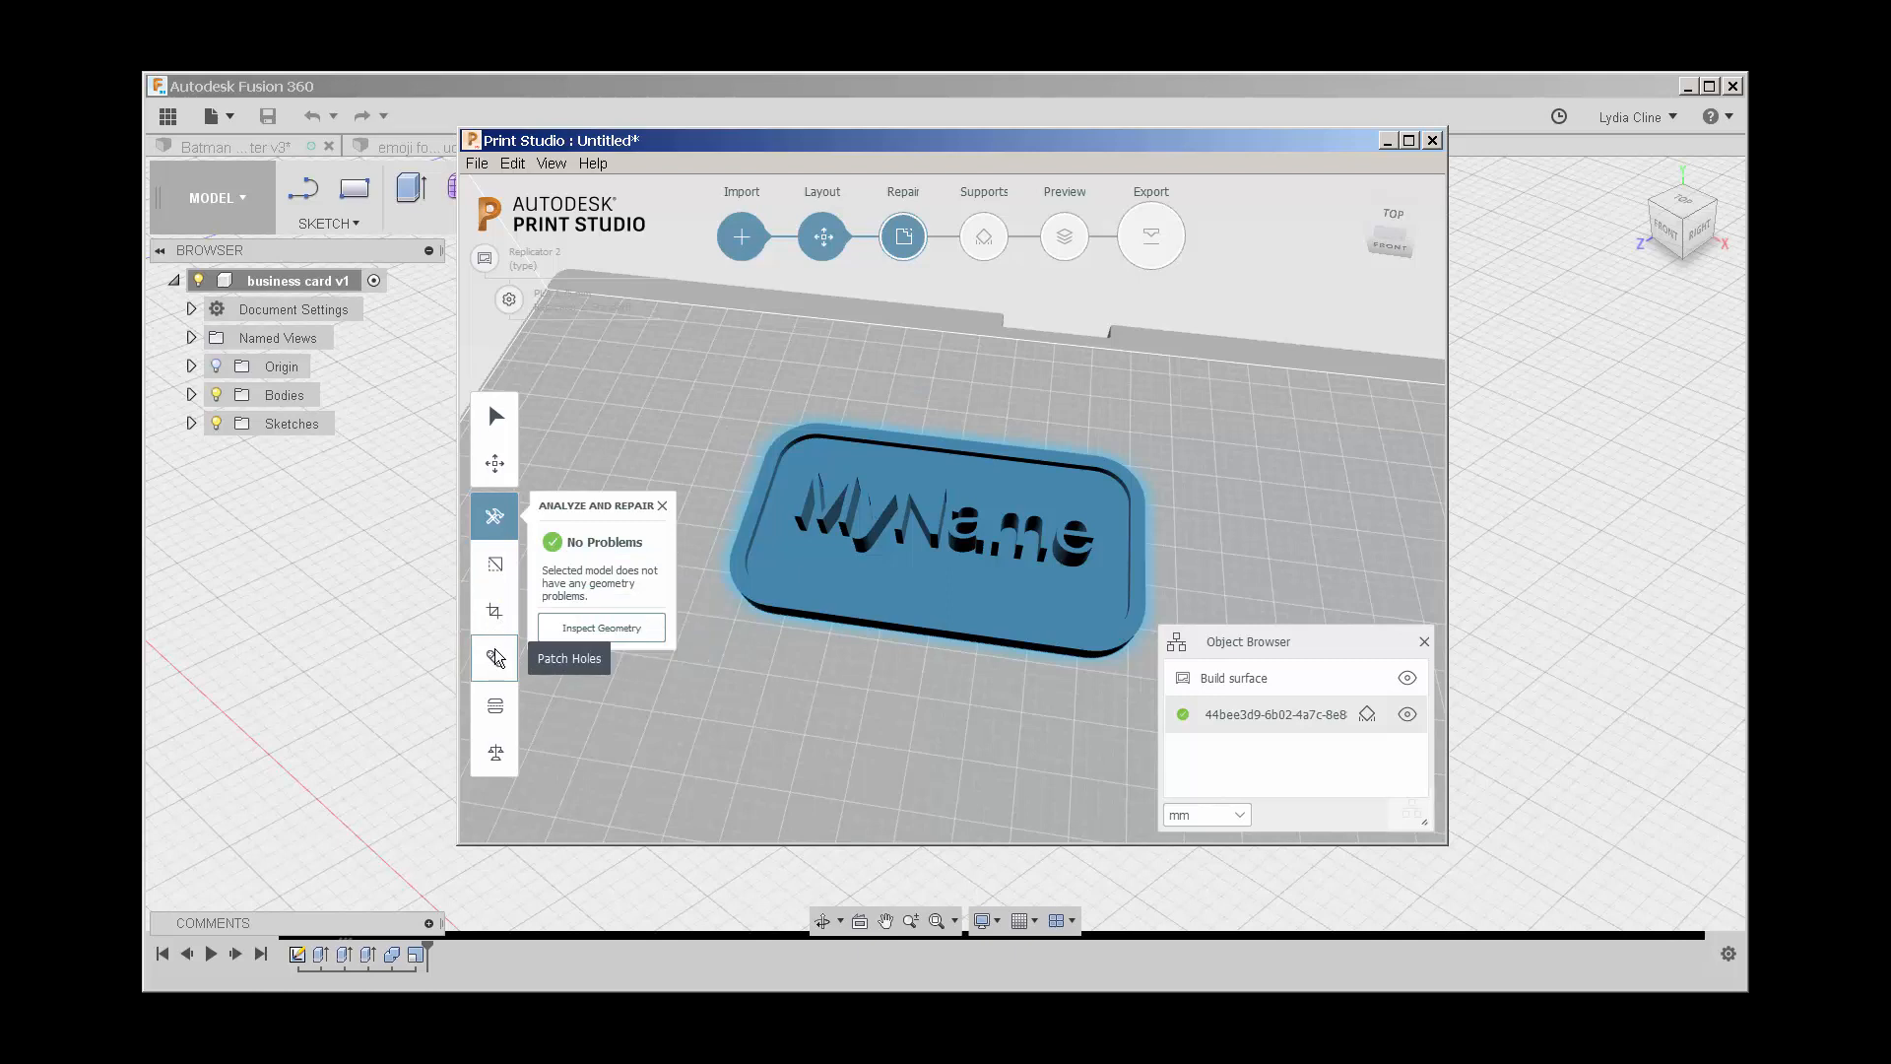
mouse_move(493, 705)
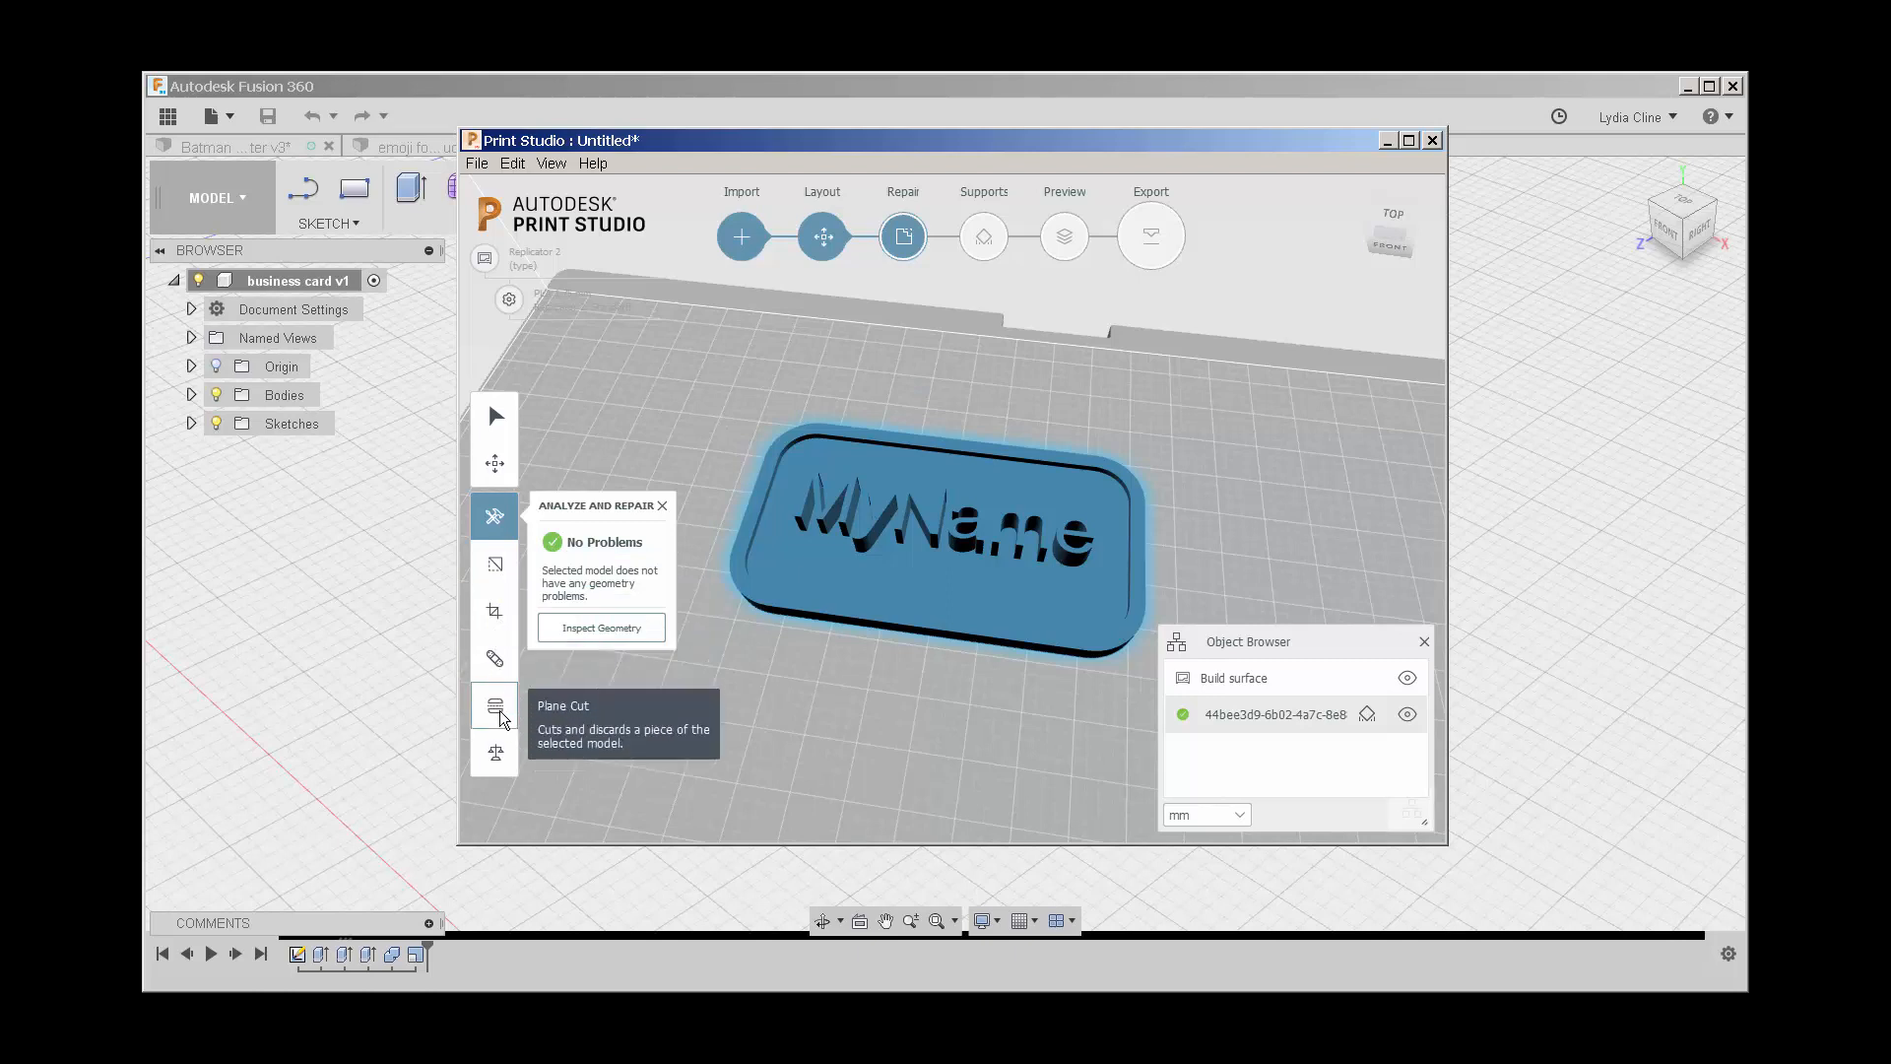
left_click(492, 705)
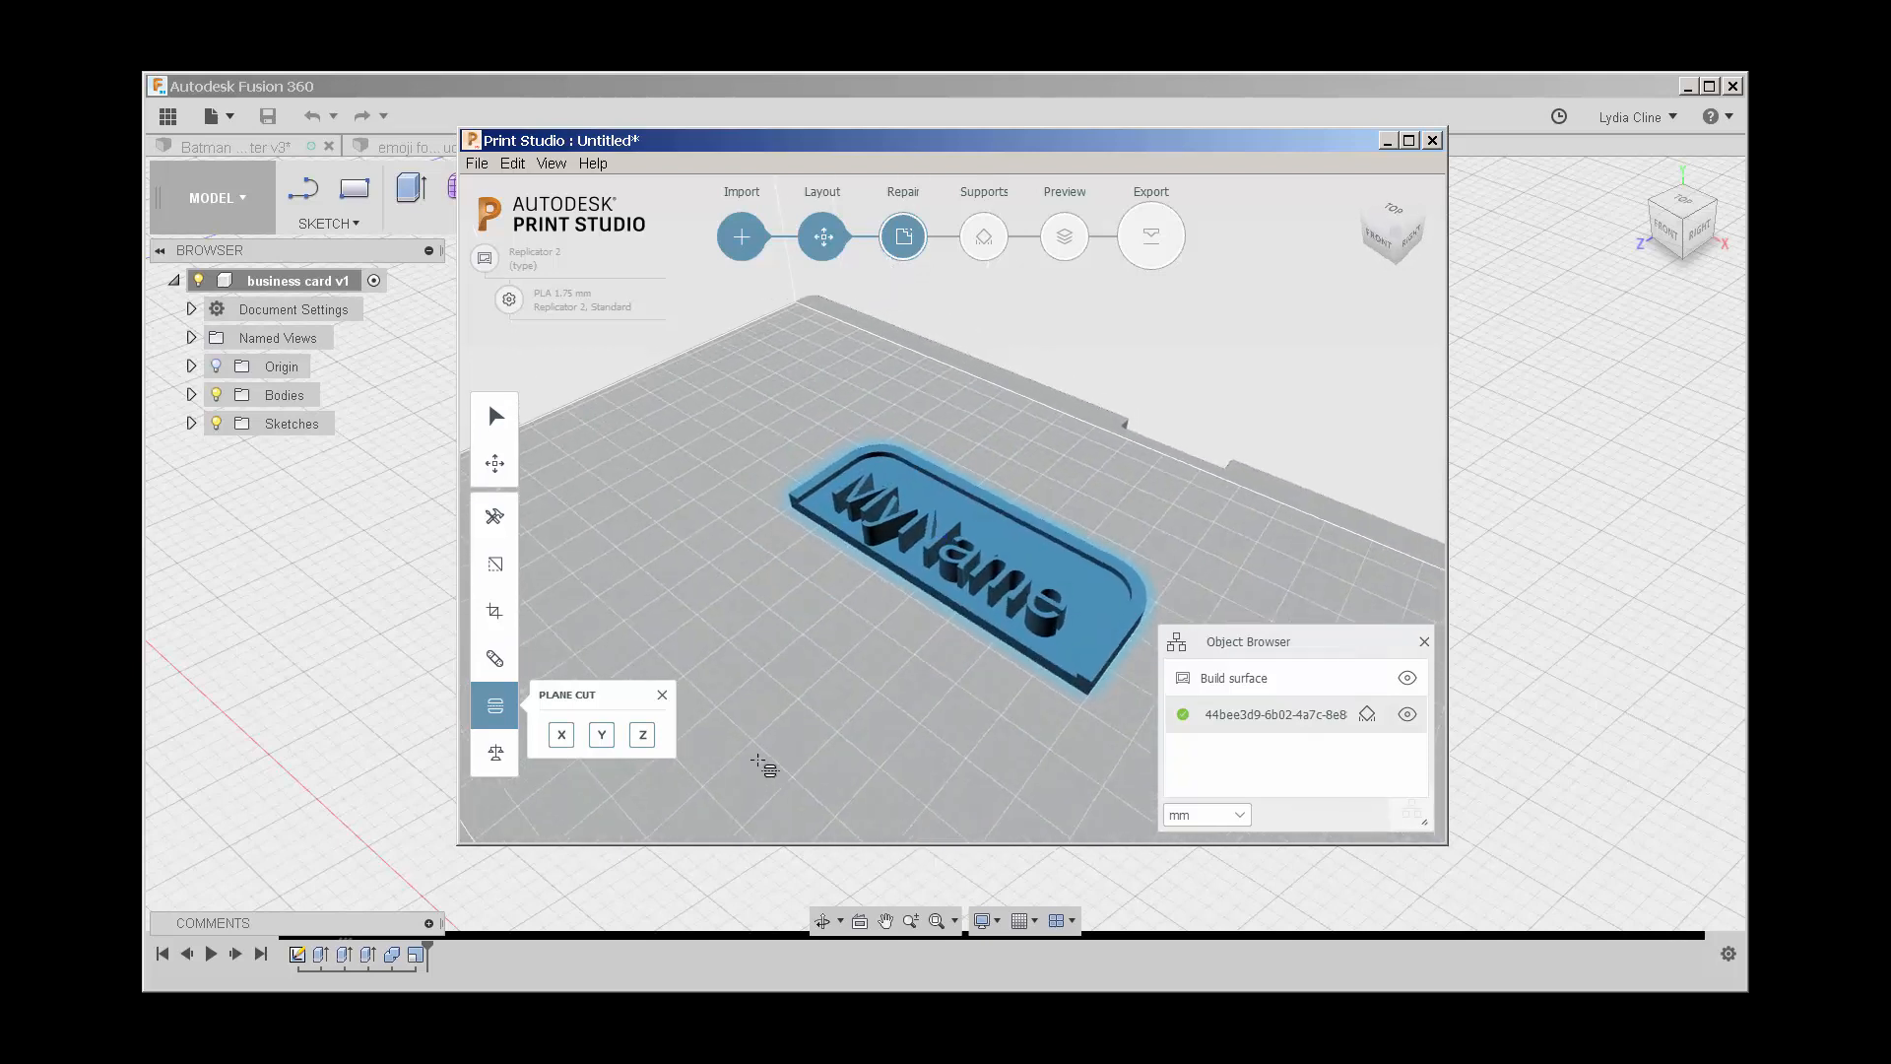
mouse_move(493, 752)
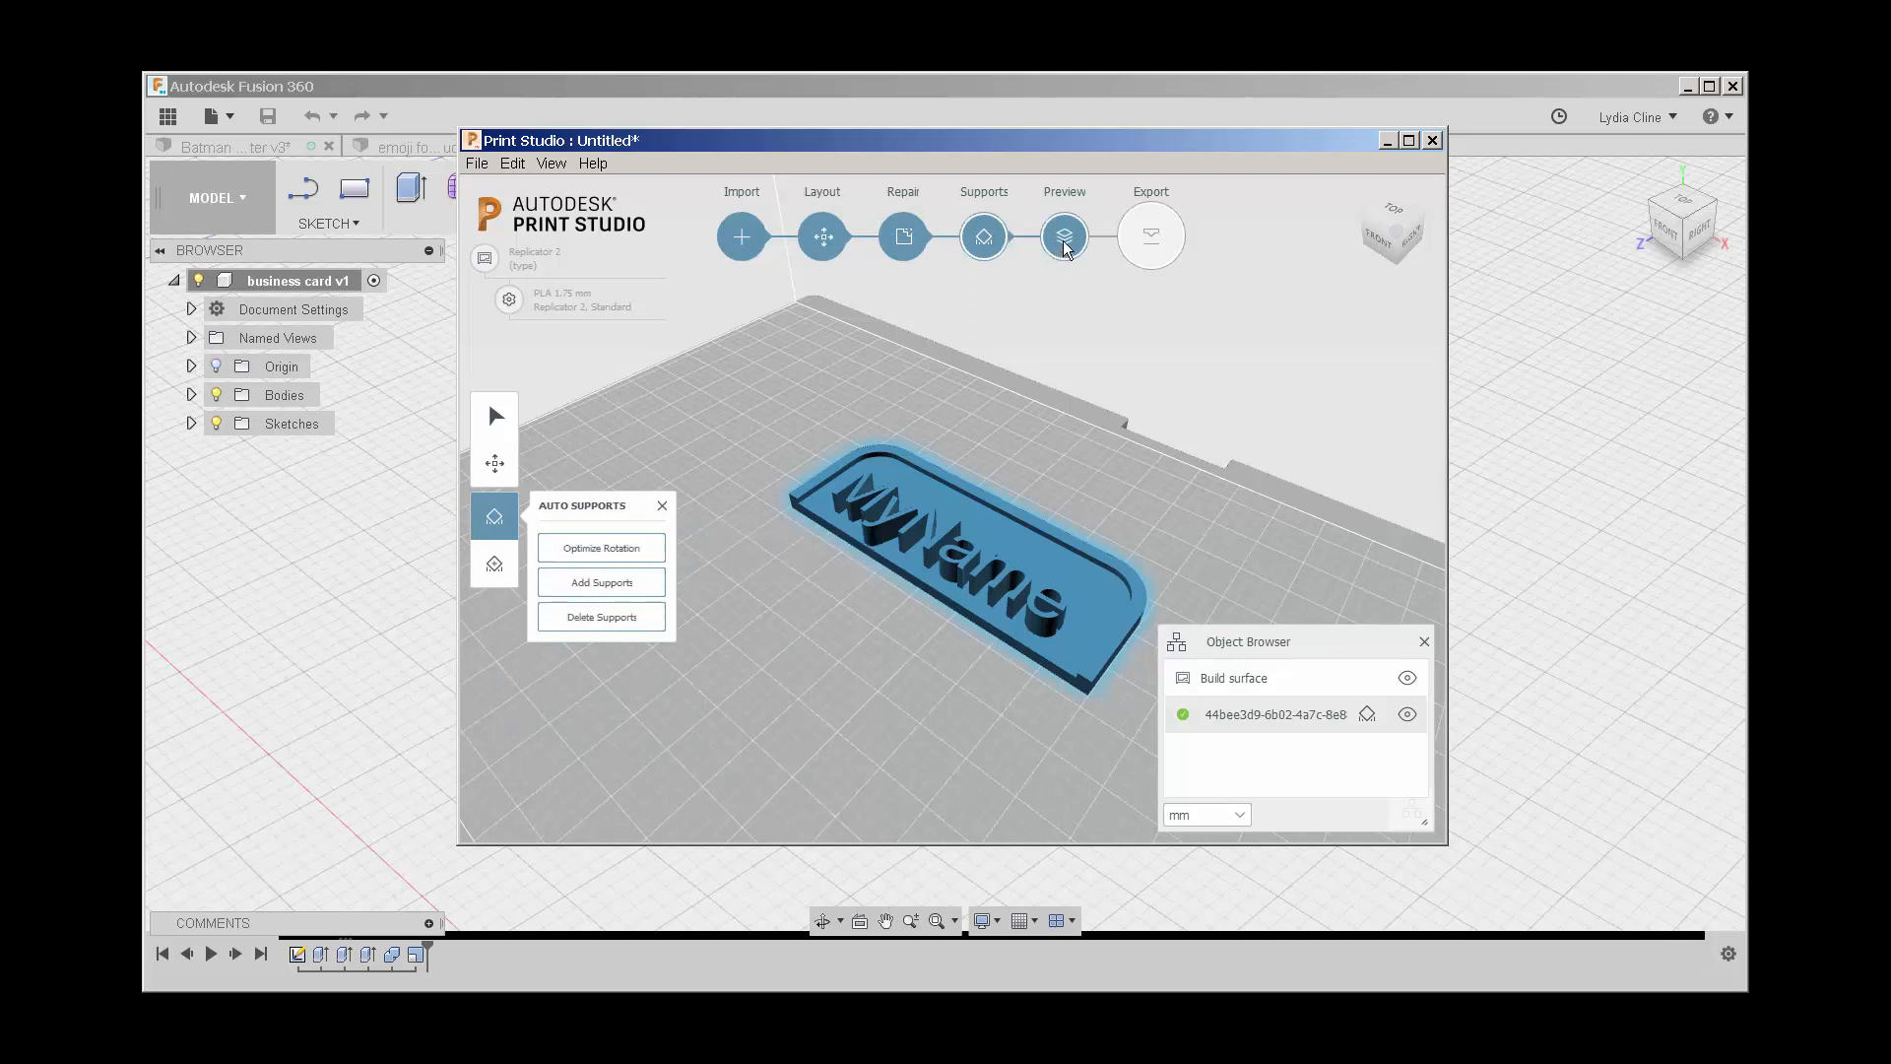
Step: Slice the card into 44 layers, export a Replicator 2 printer file and dismiss the save prompt
left_click(1062, 234)
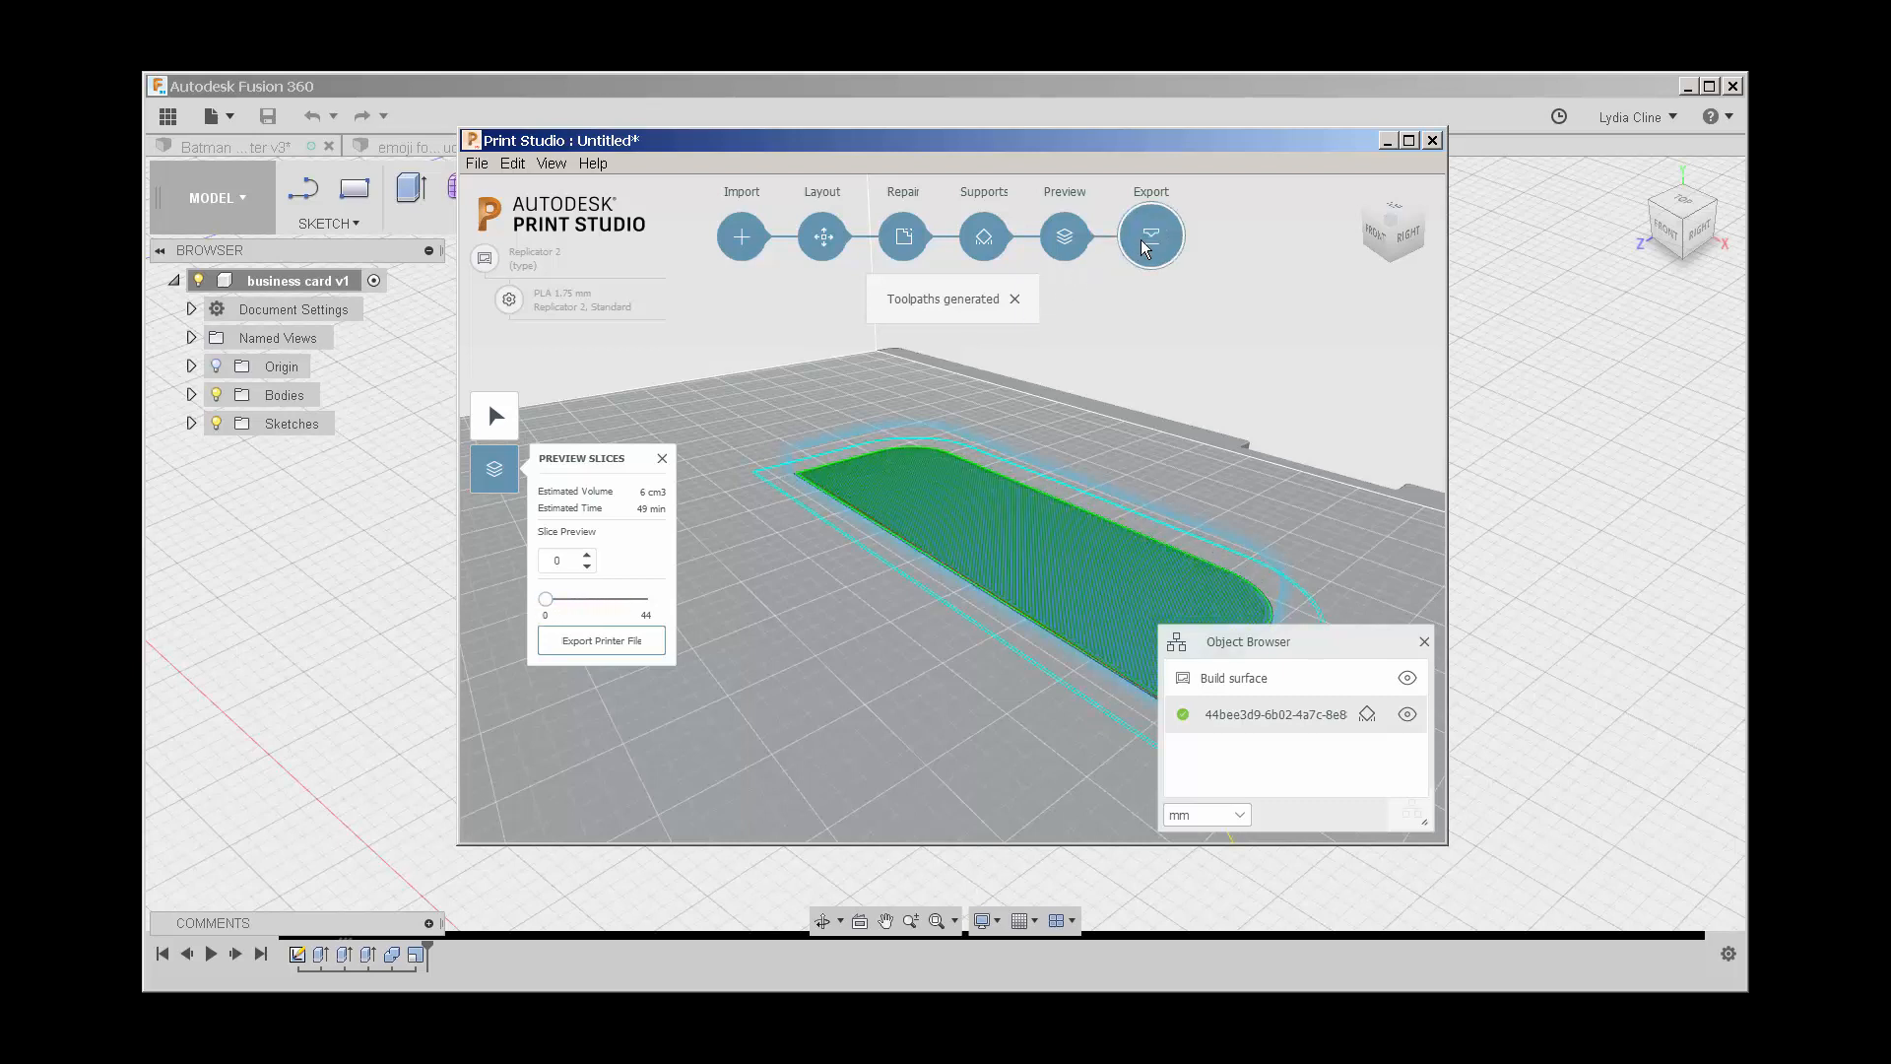
mouse_move(1148, 234)
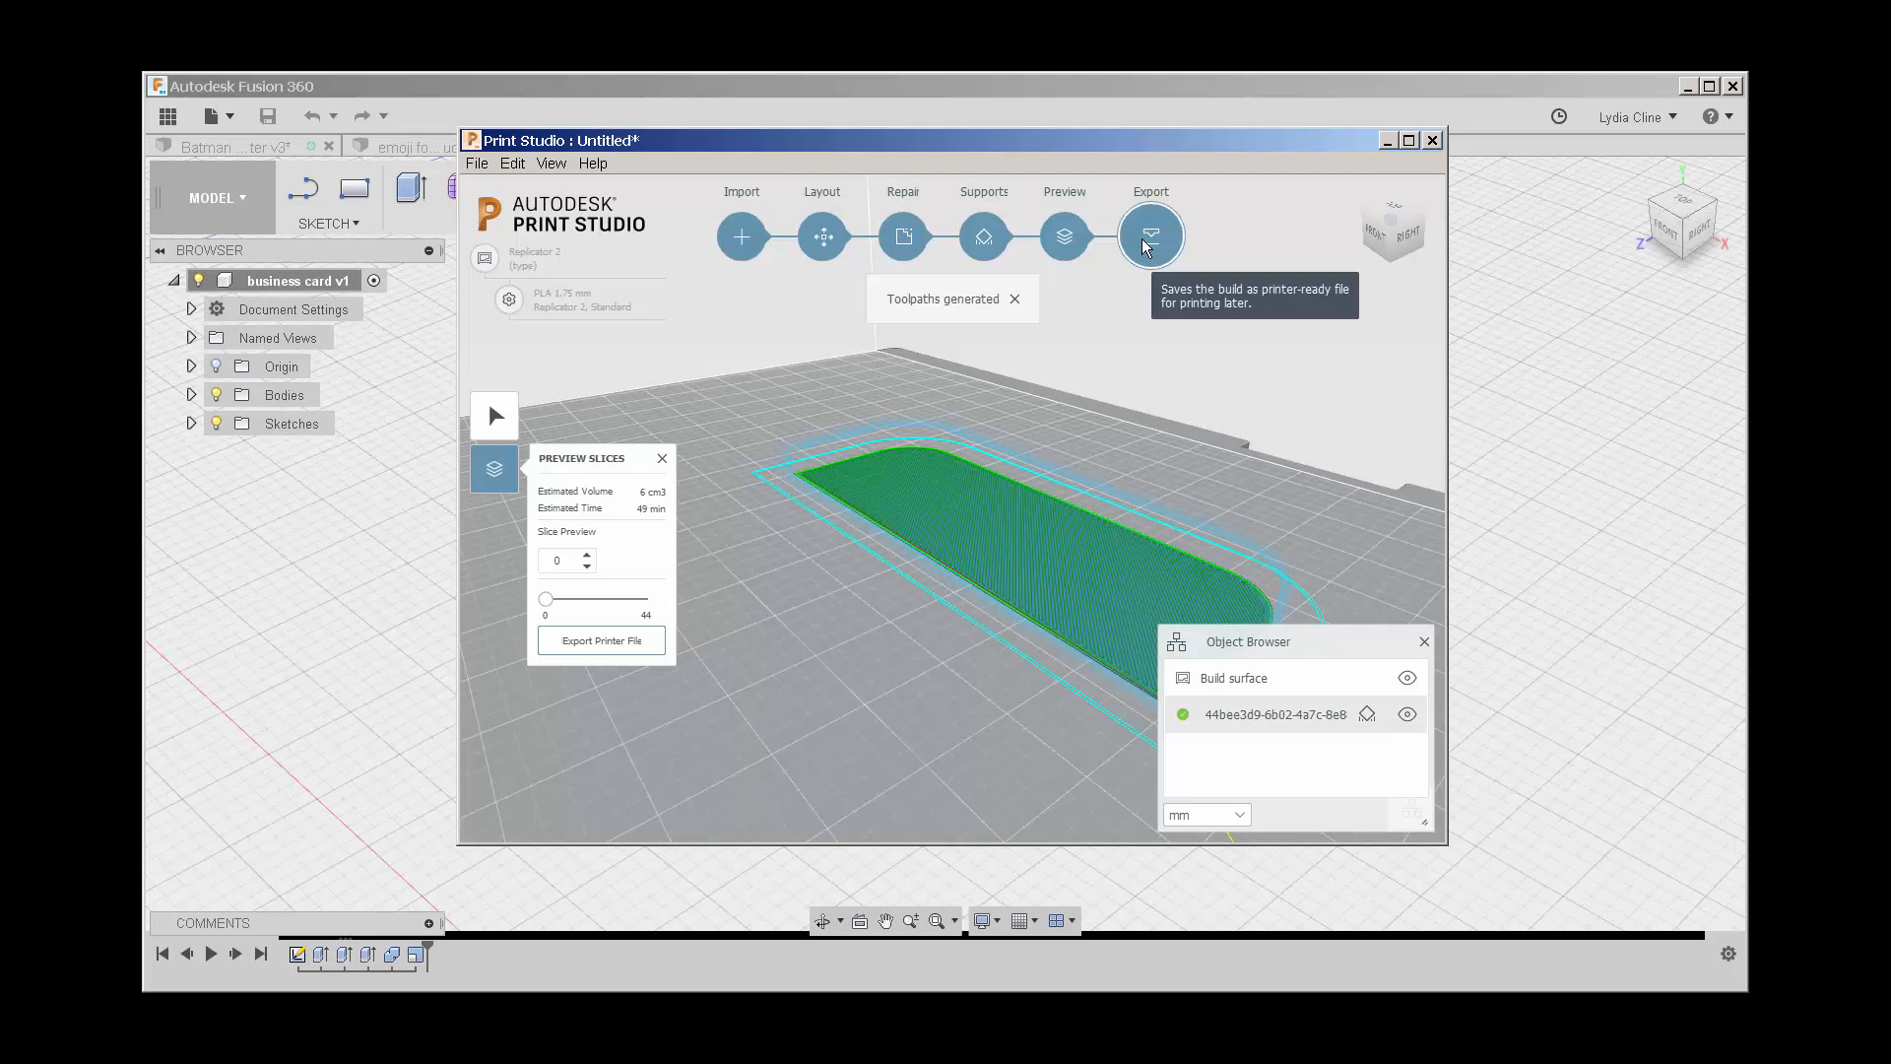
left_click(1148, 234)
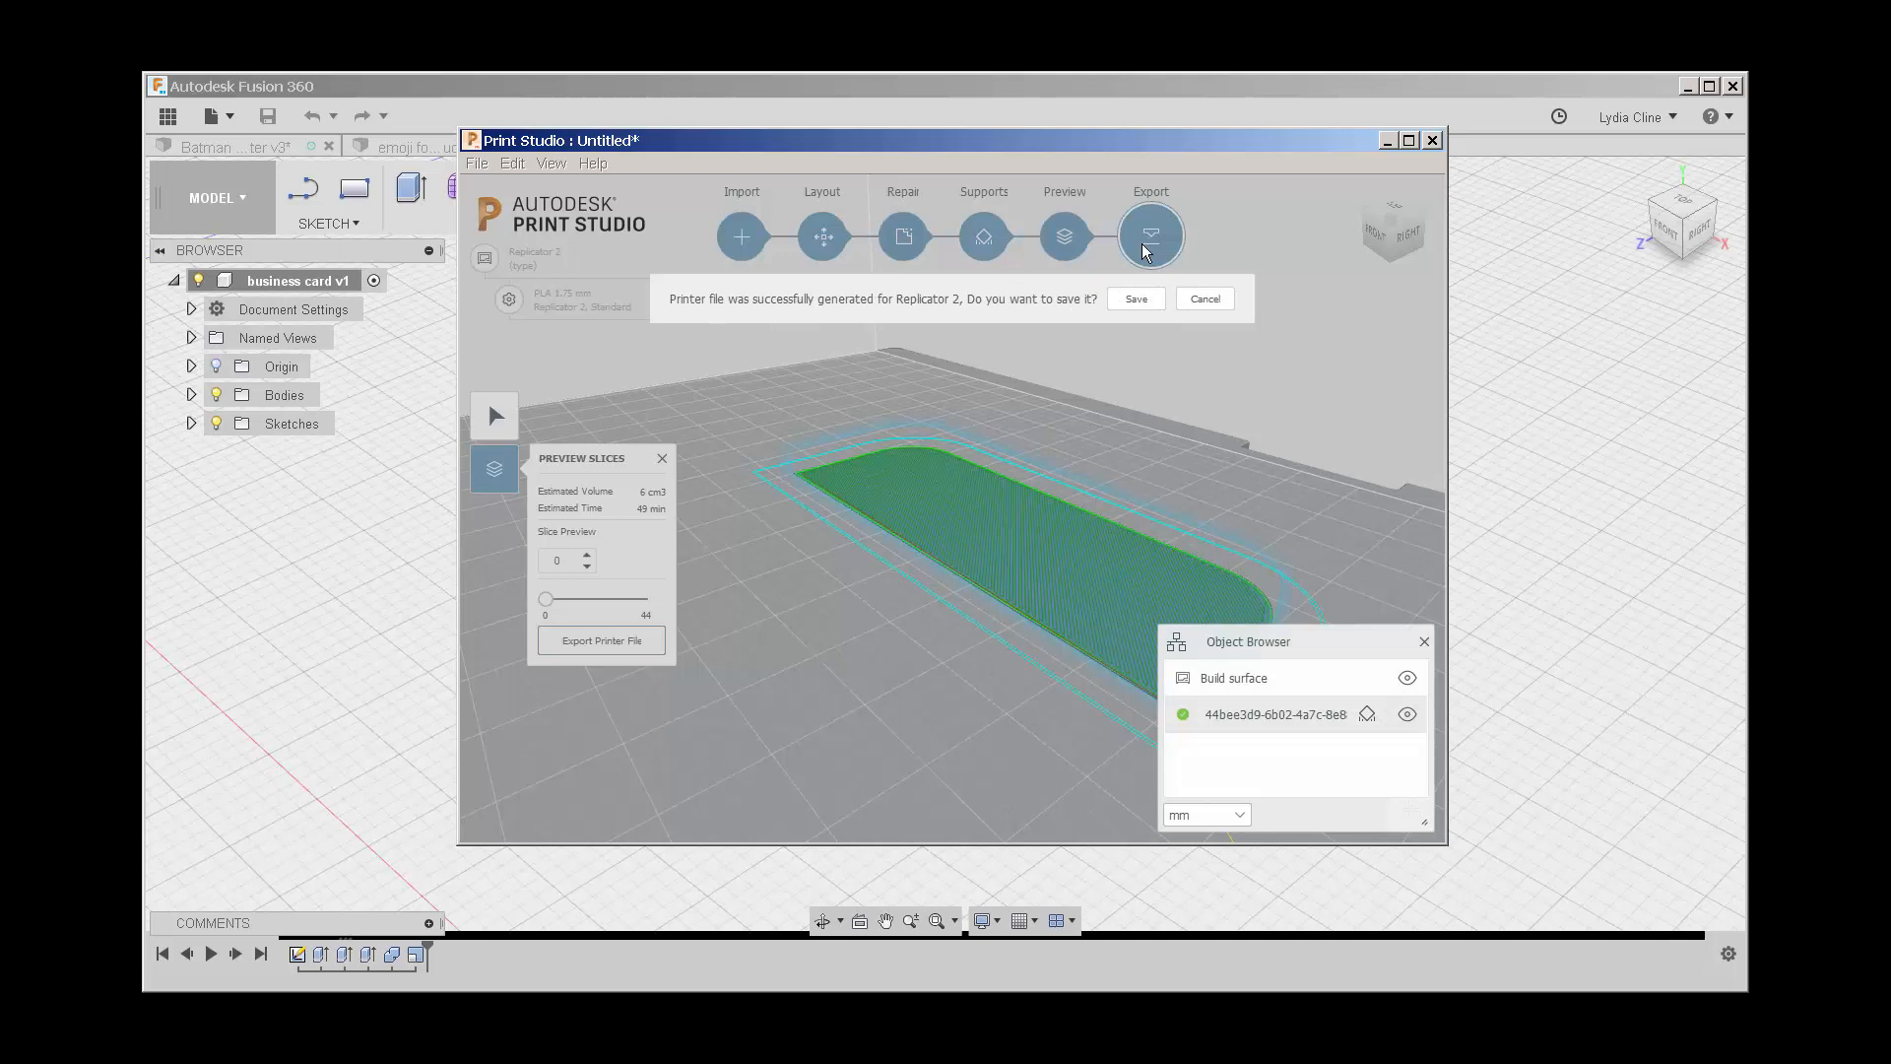
mouse_move(1152, 249)
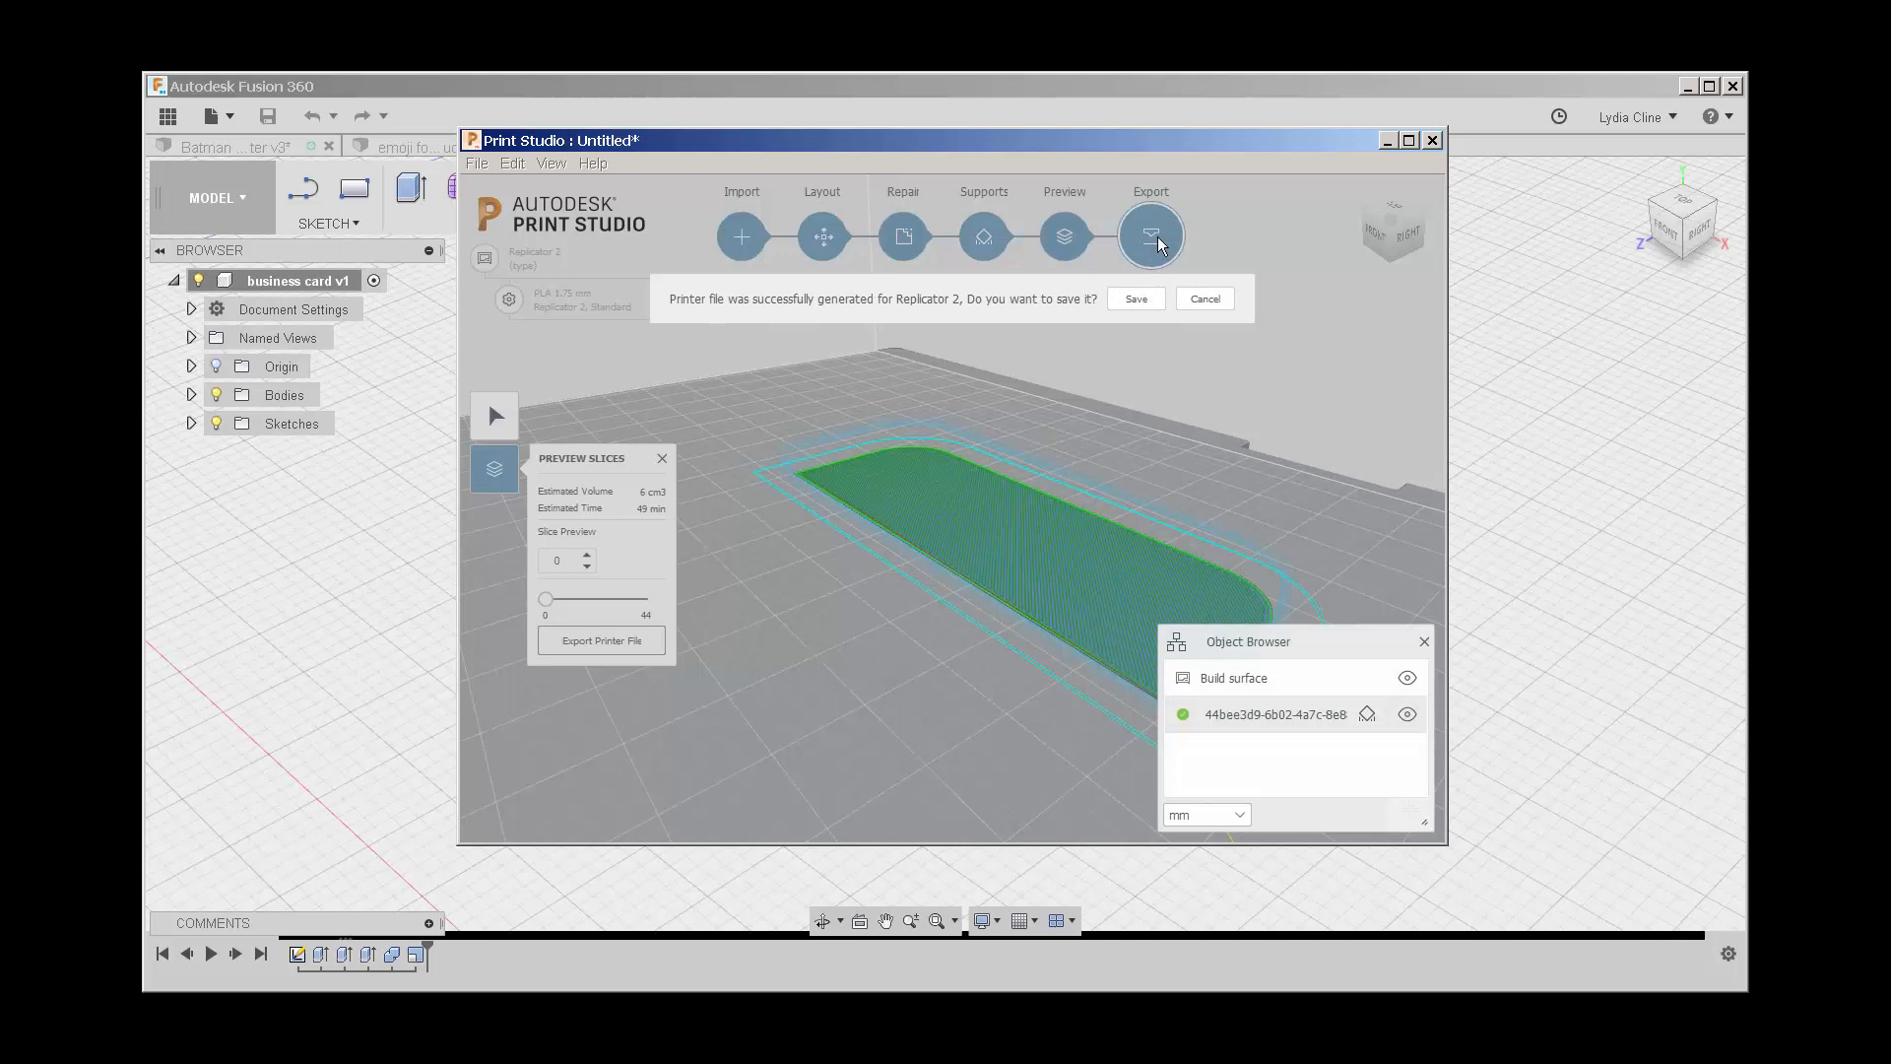
left_click(1202, 297)
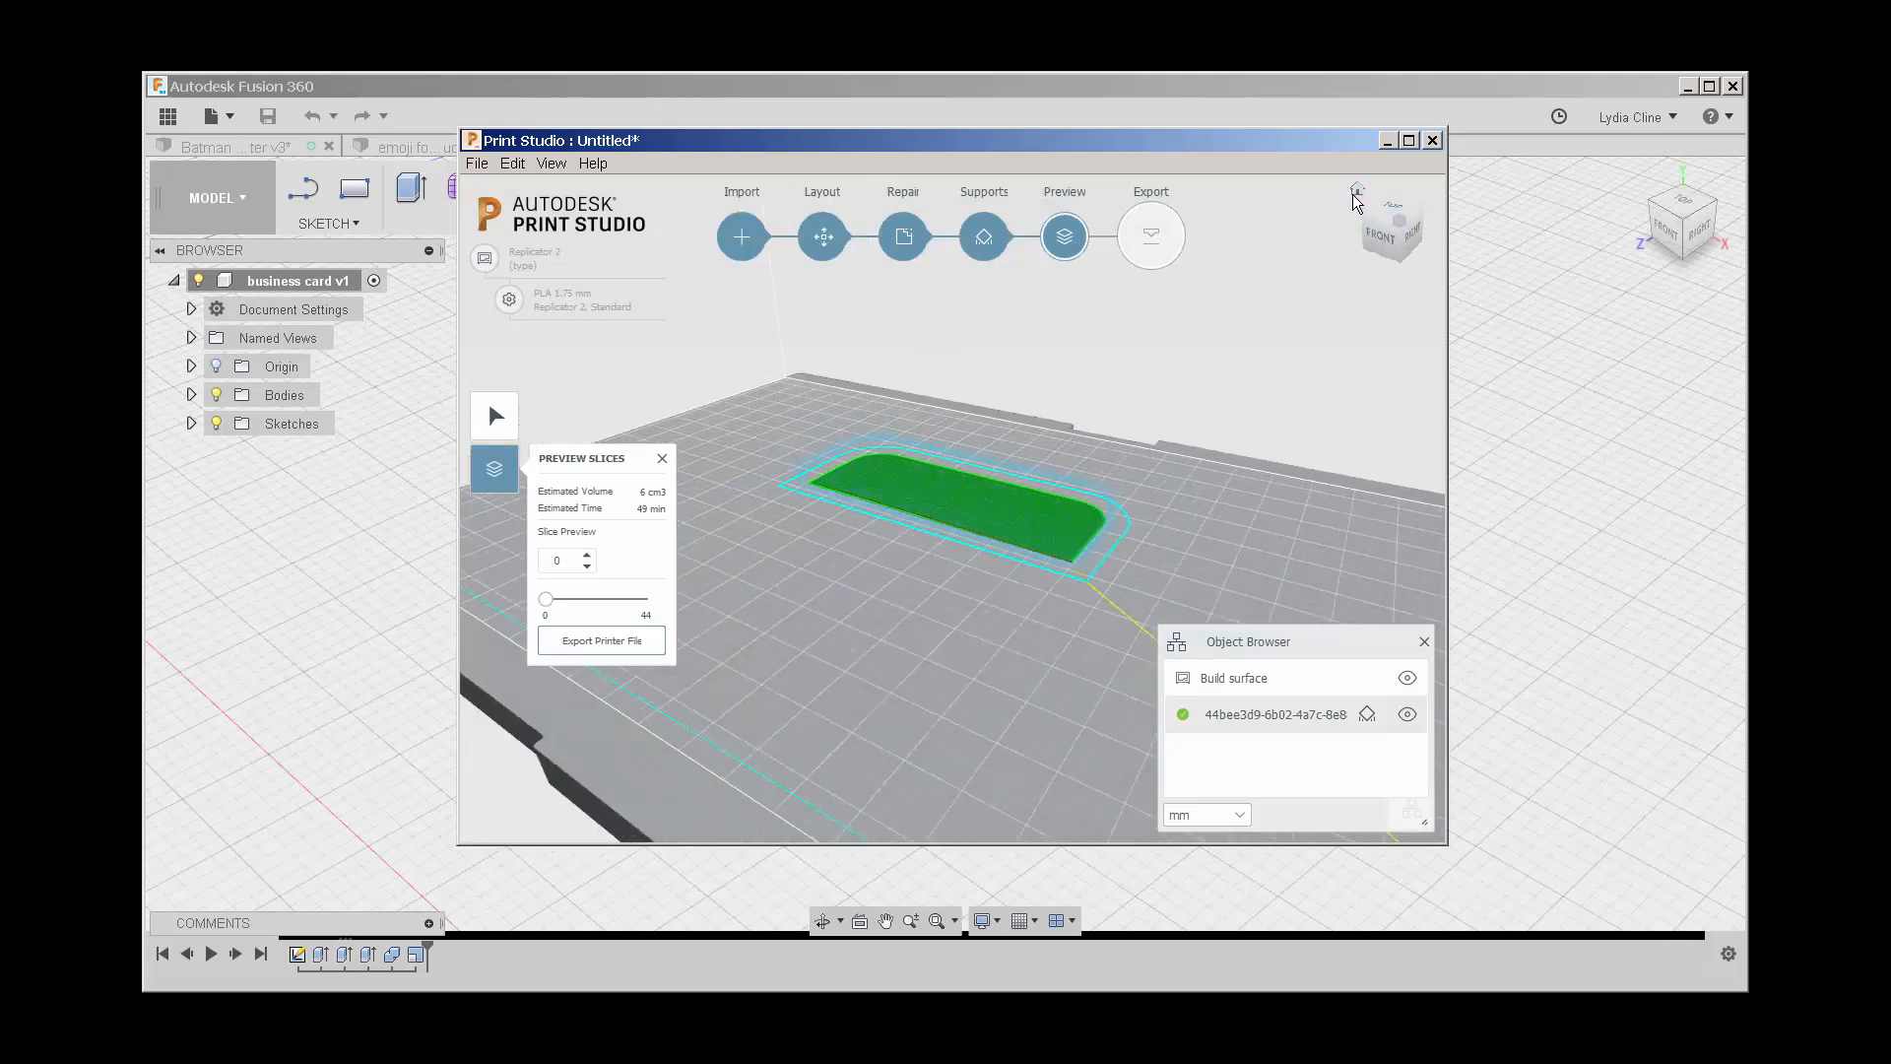
Step: View the card top-front, toggle build surface and card visibility, and keep units as millimetres
left_click(1393, 239)
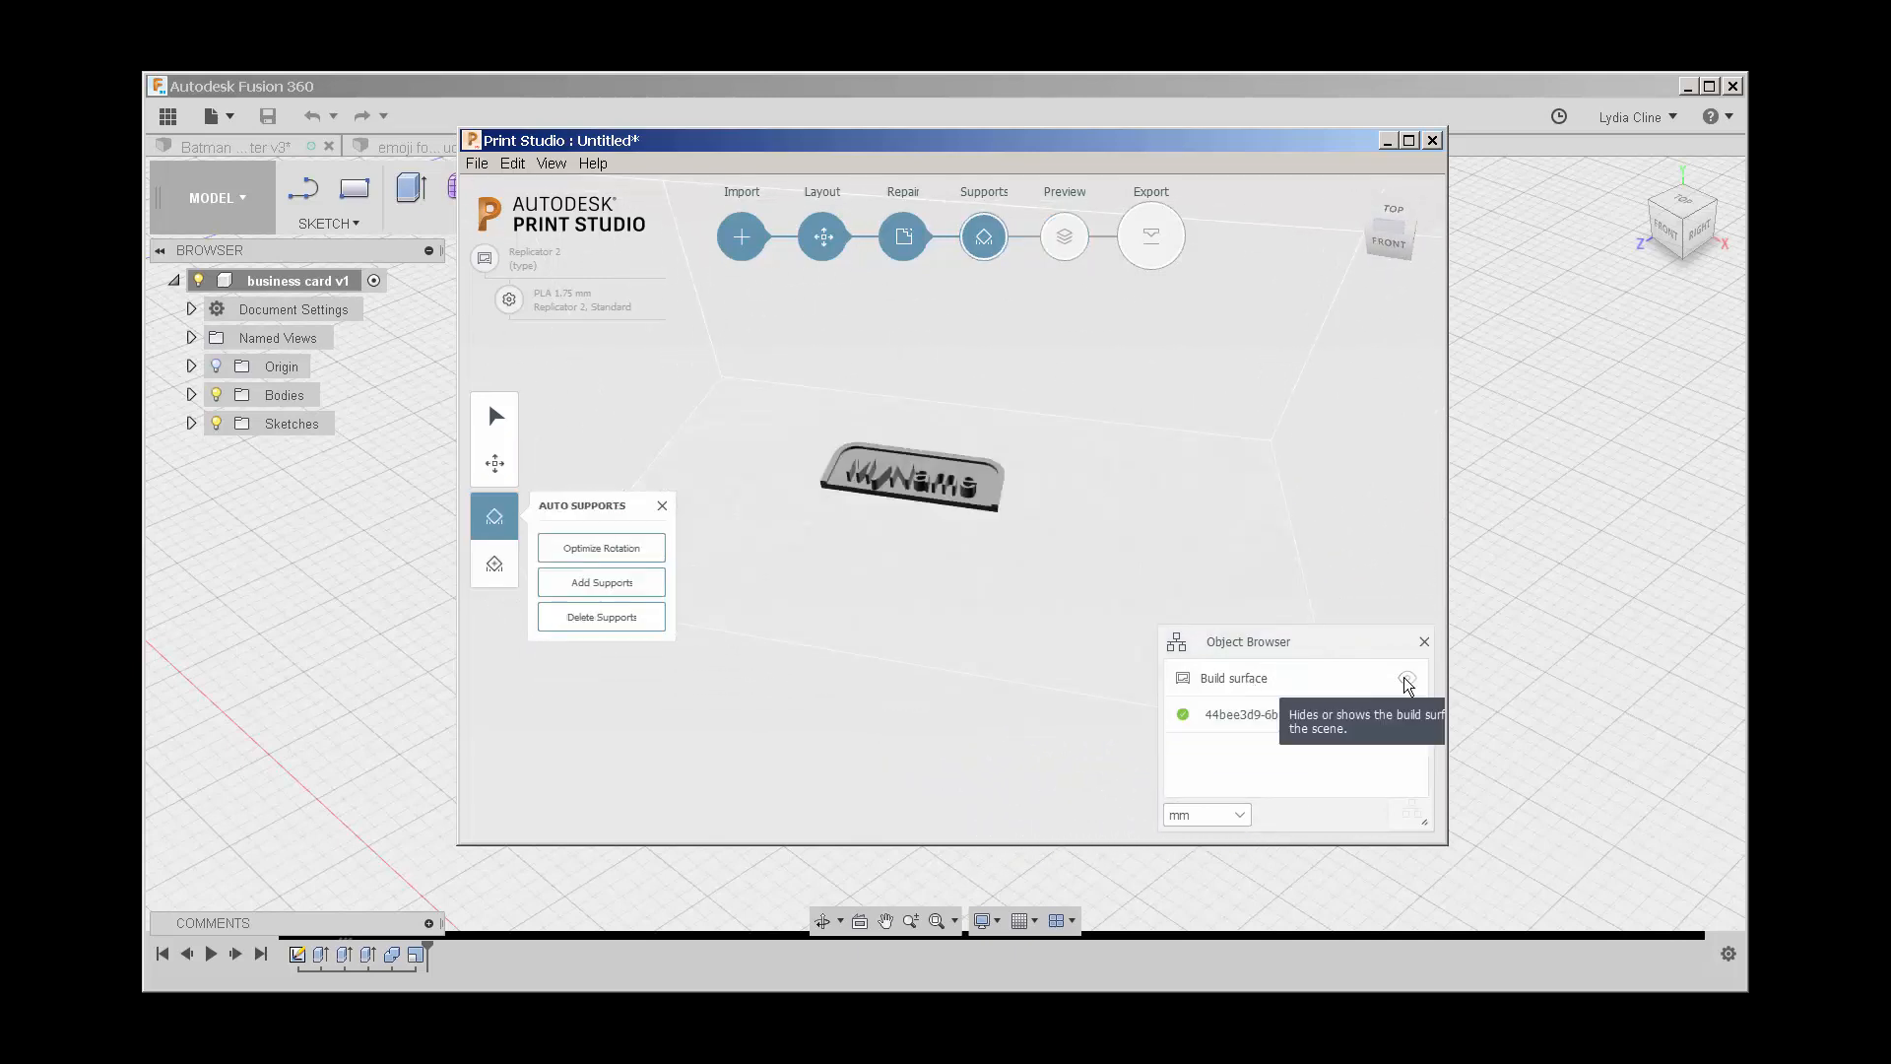
left_click(1404, 677)
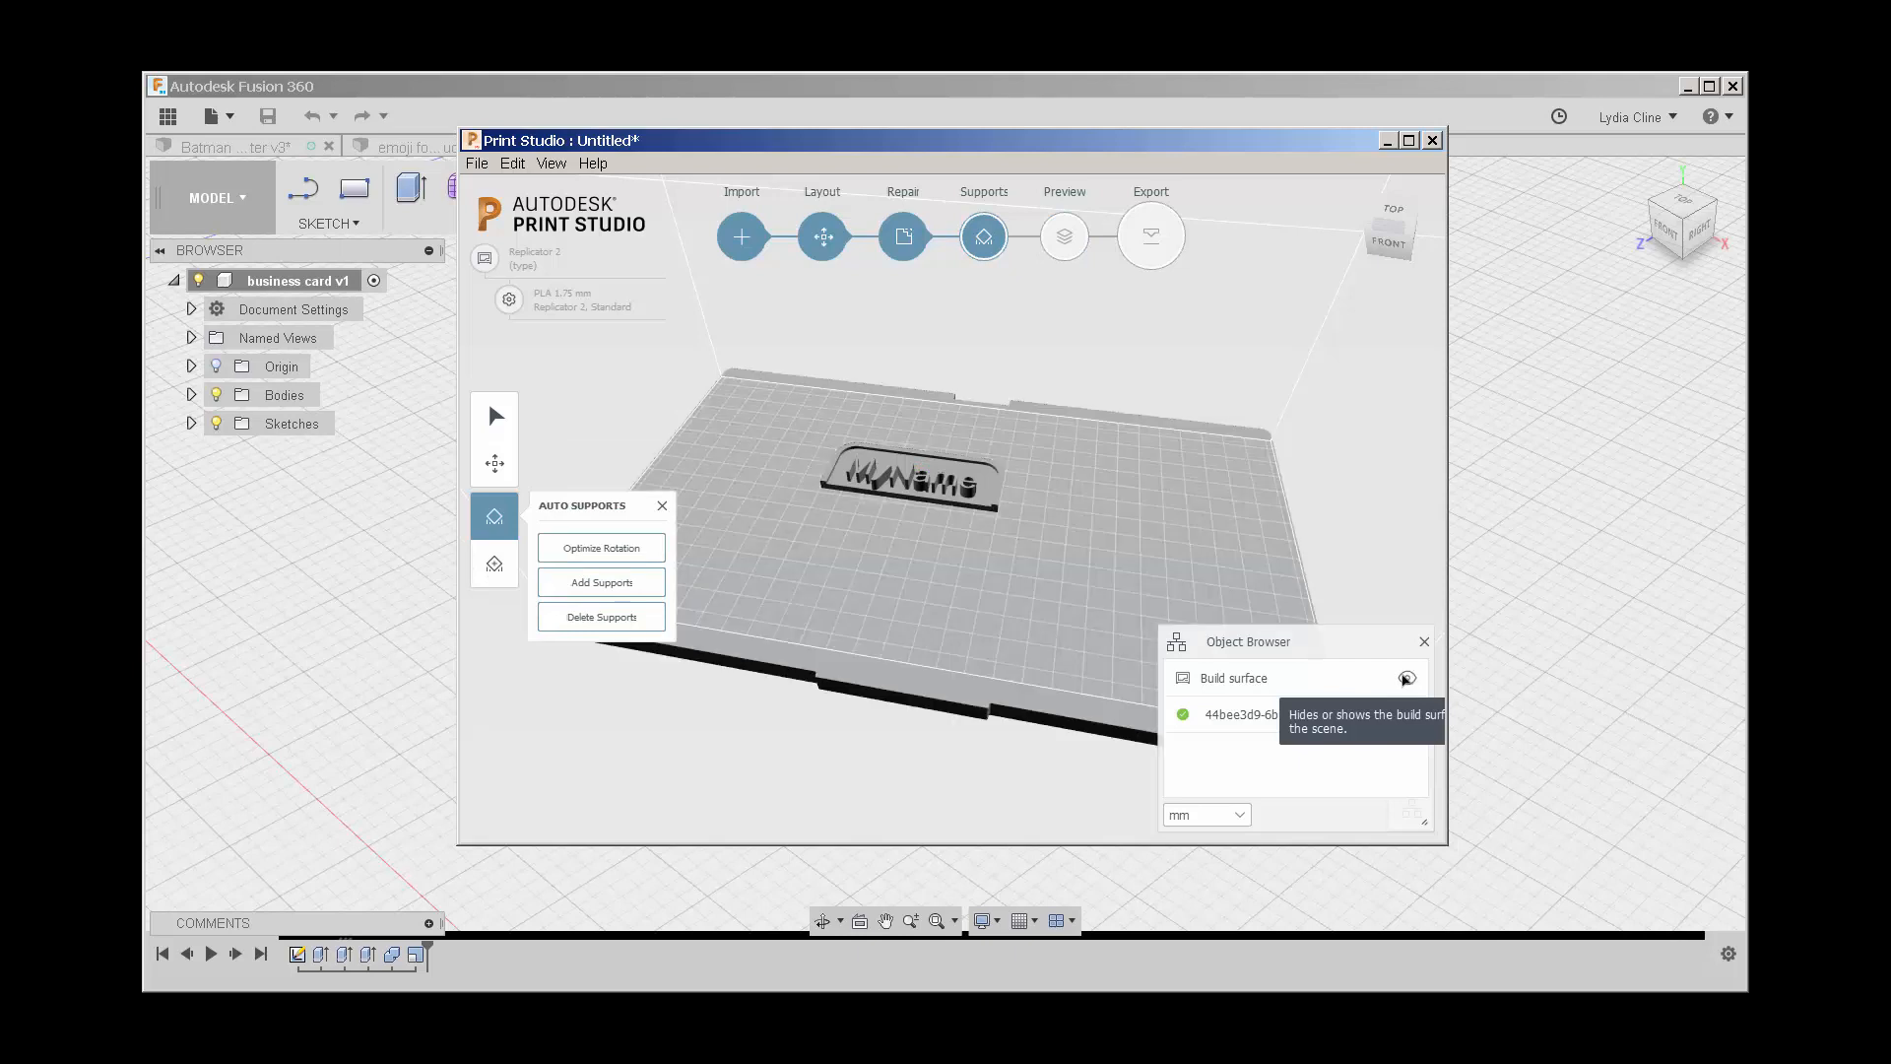
mouse_move(1406, 713)
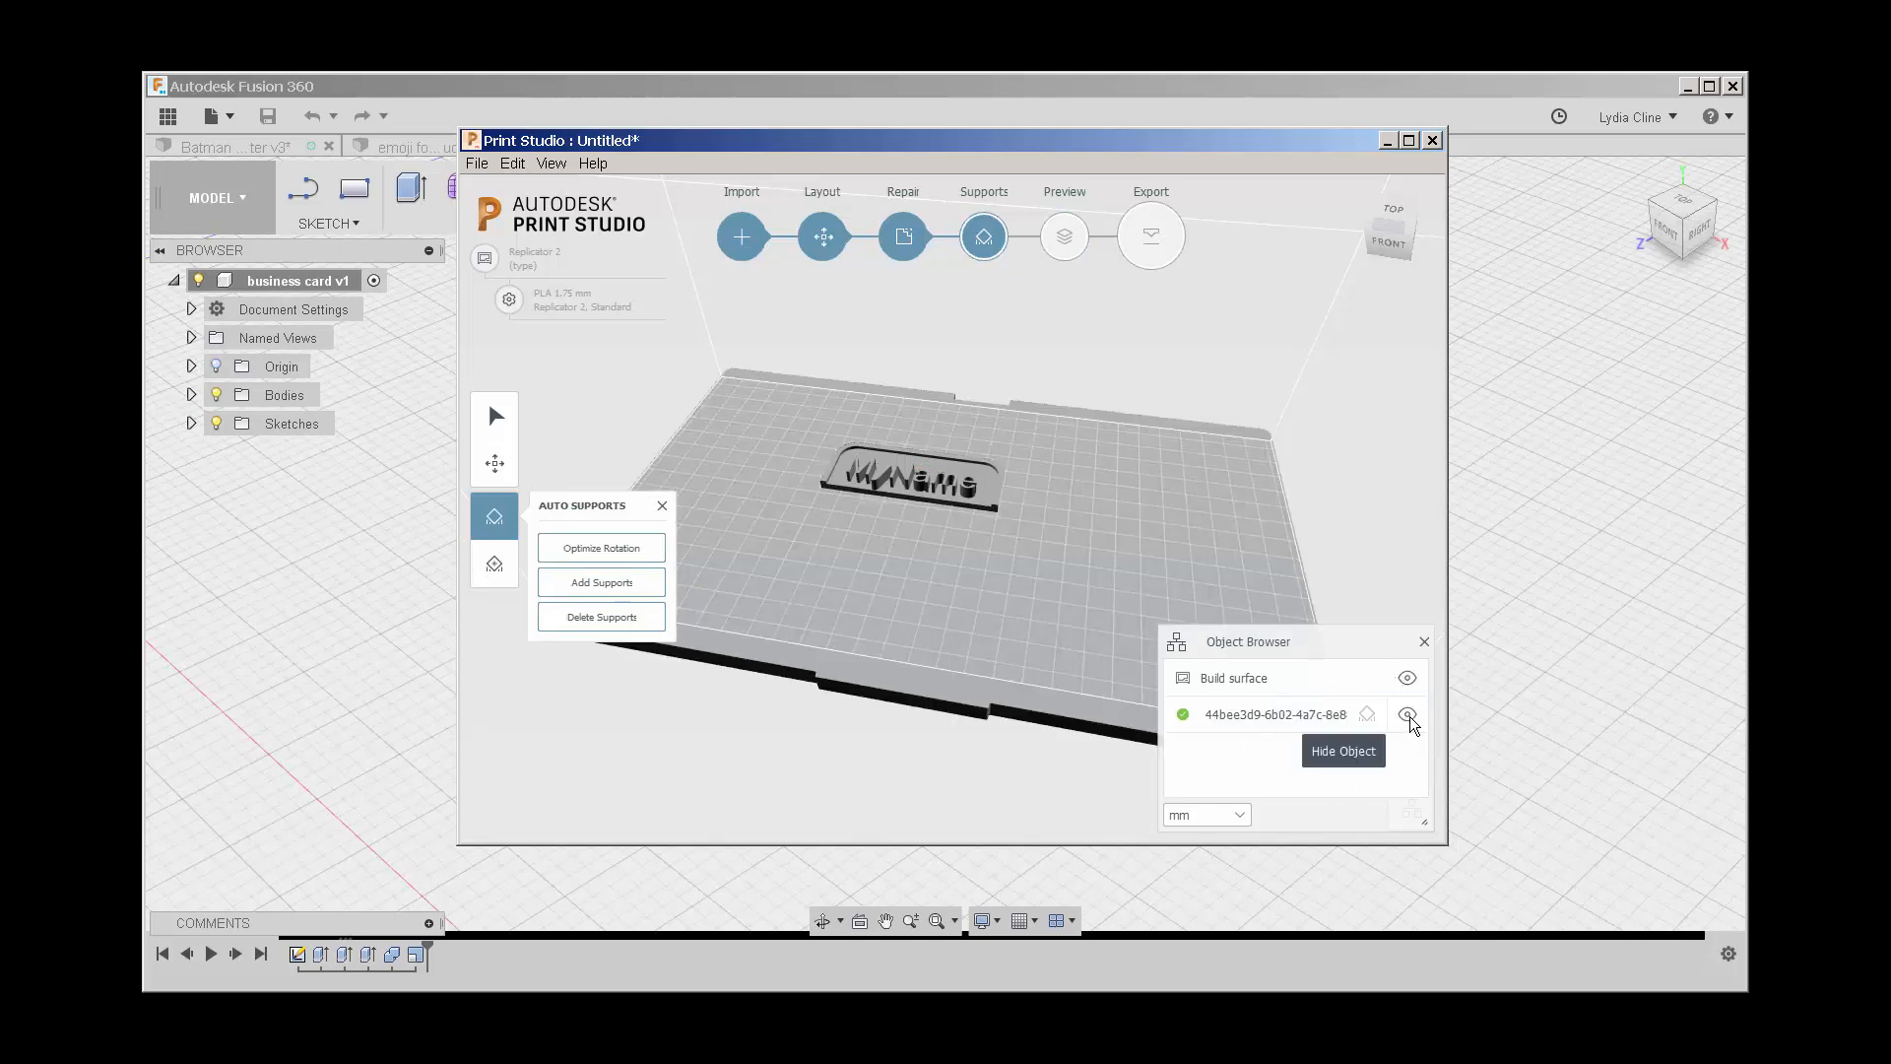
left_click(1406, 714)
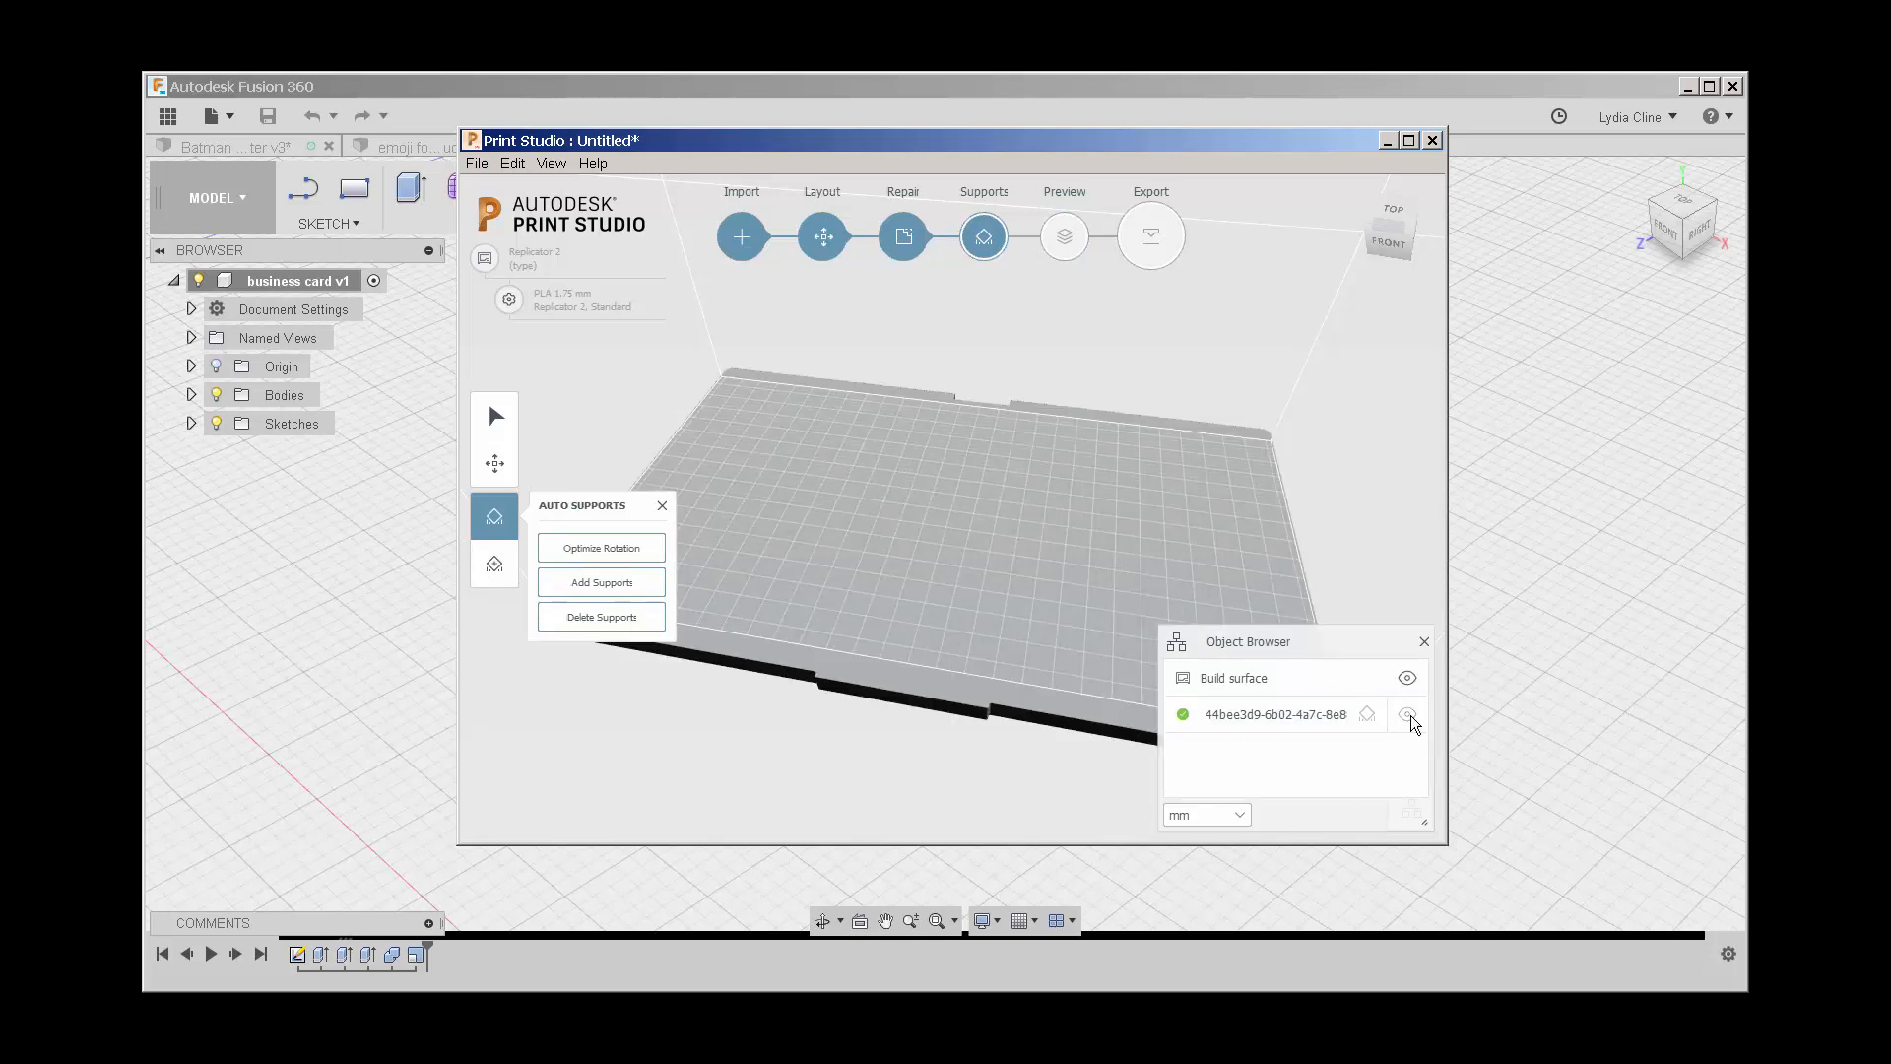
left_click(1407, 713)
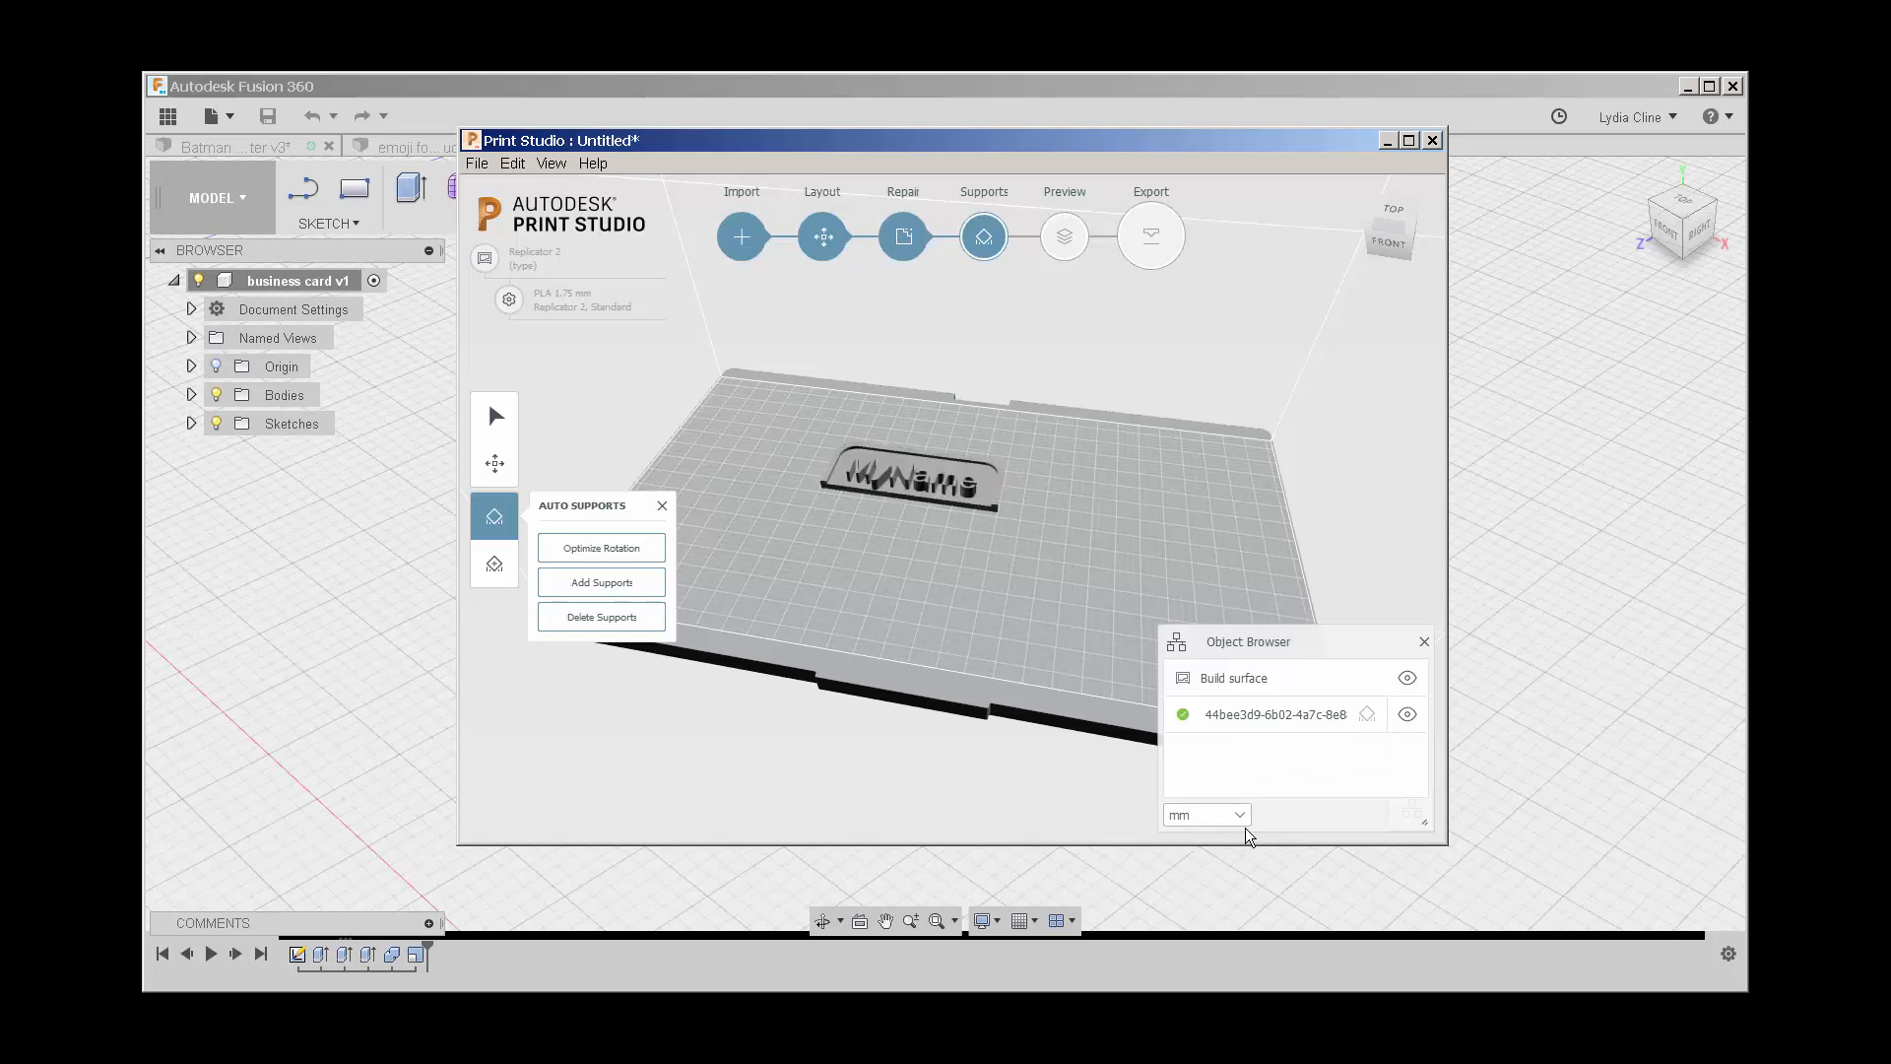
left_click(1205, 814)
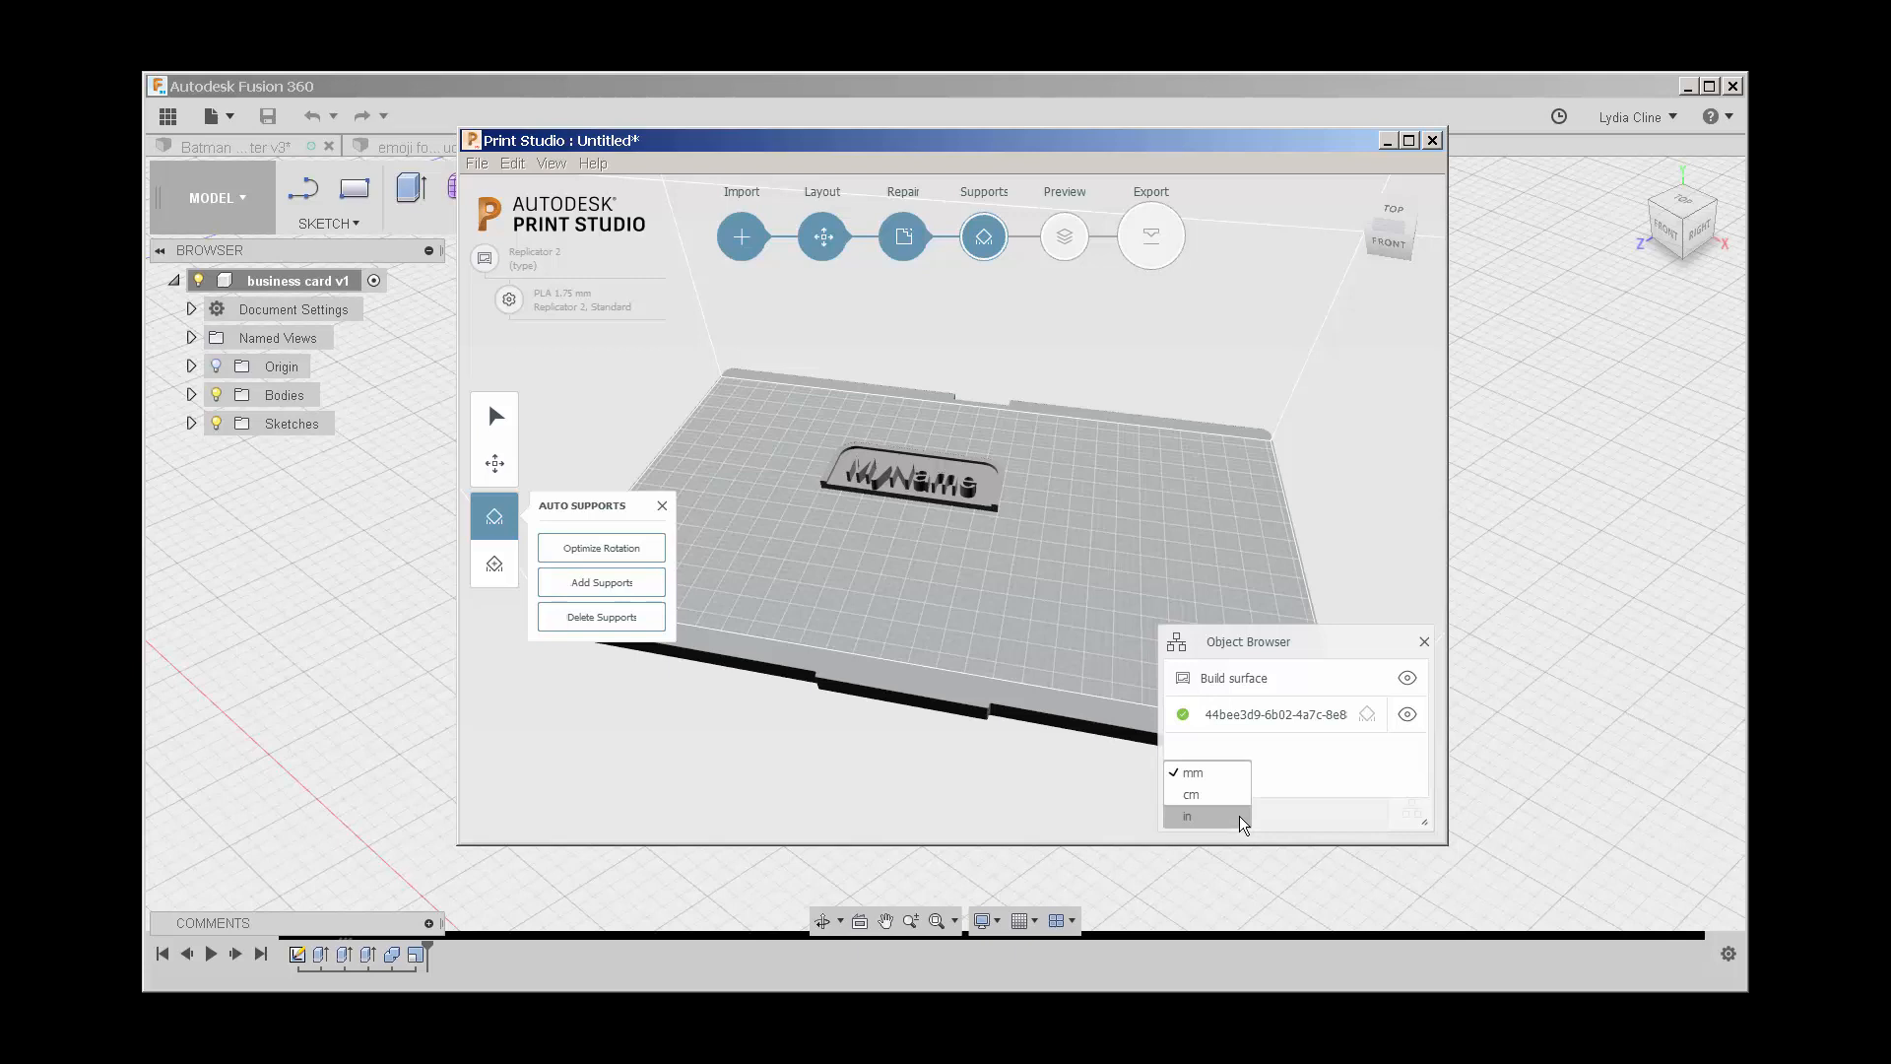
mouse_move(1056, 782)
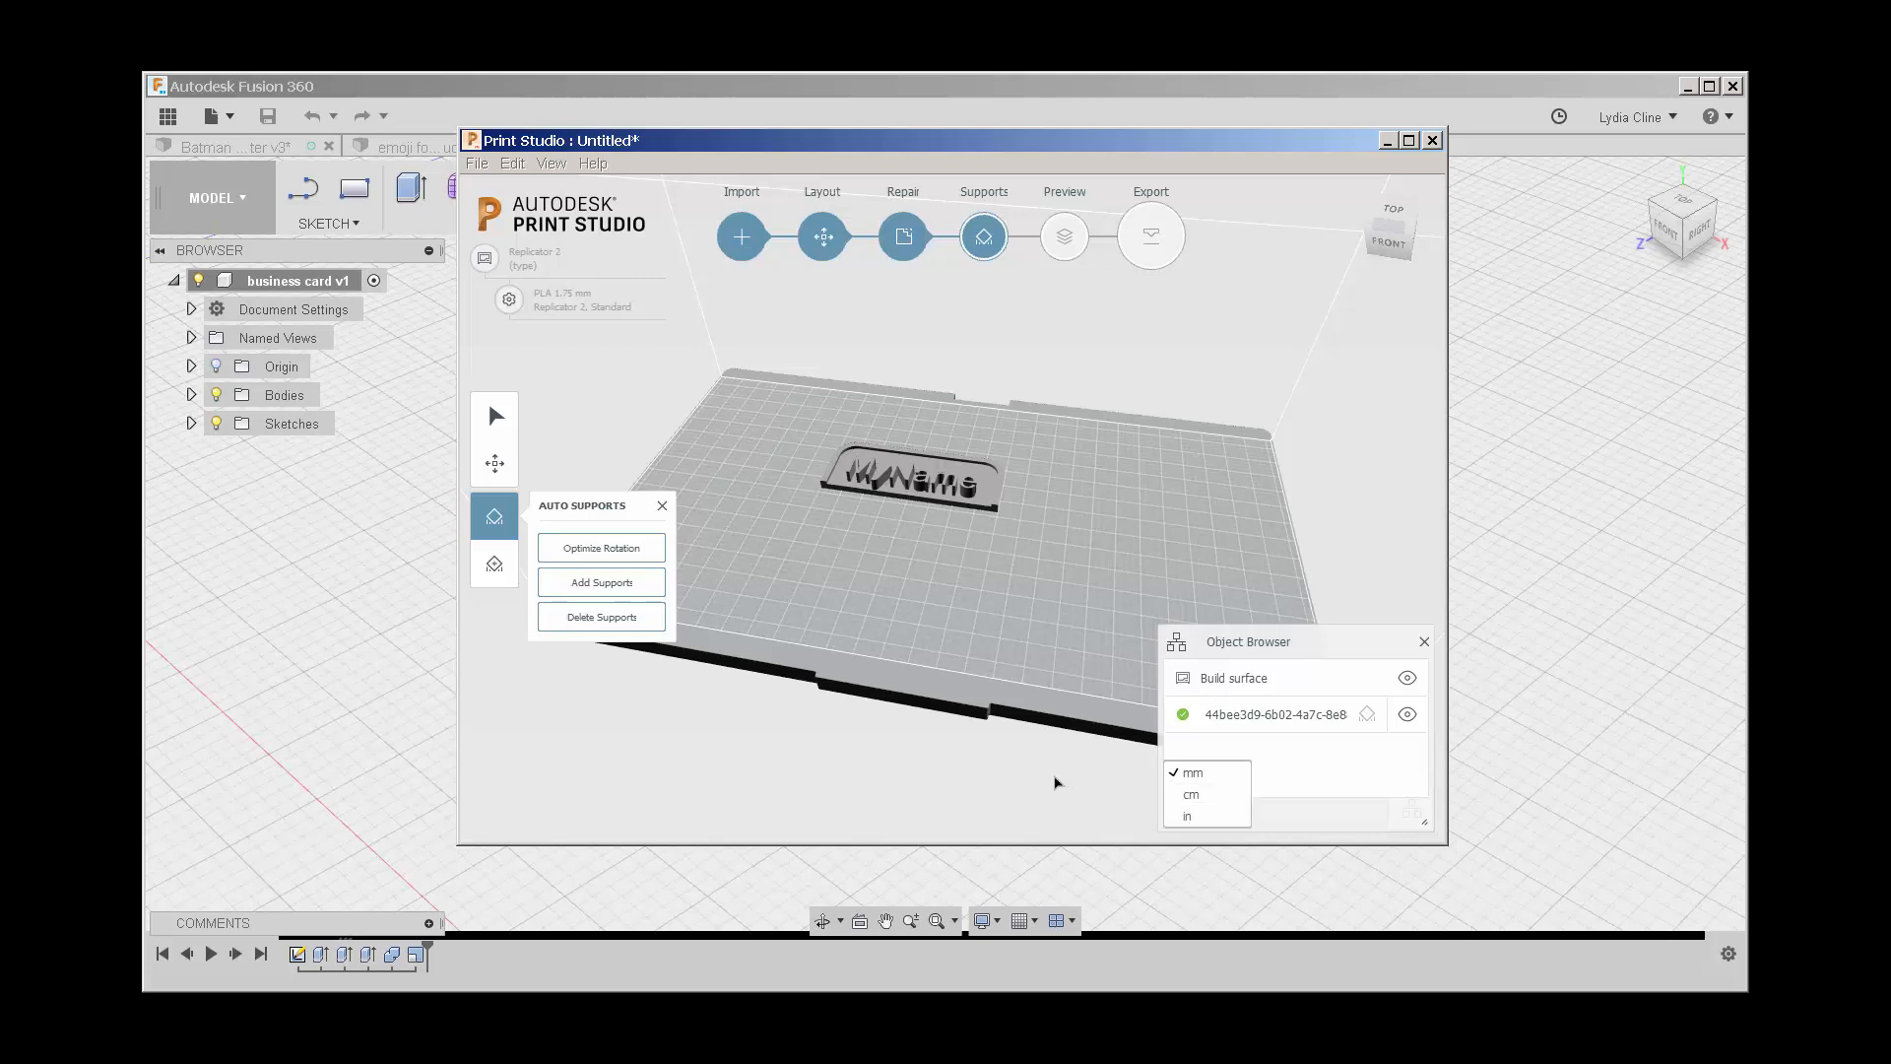
left_click(1193, 773)
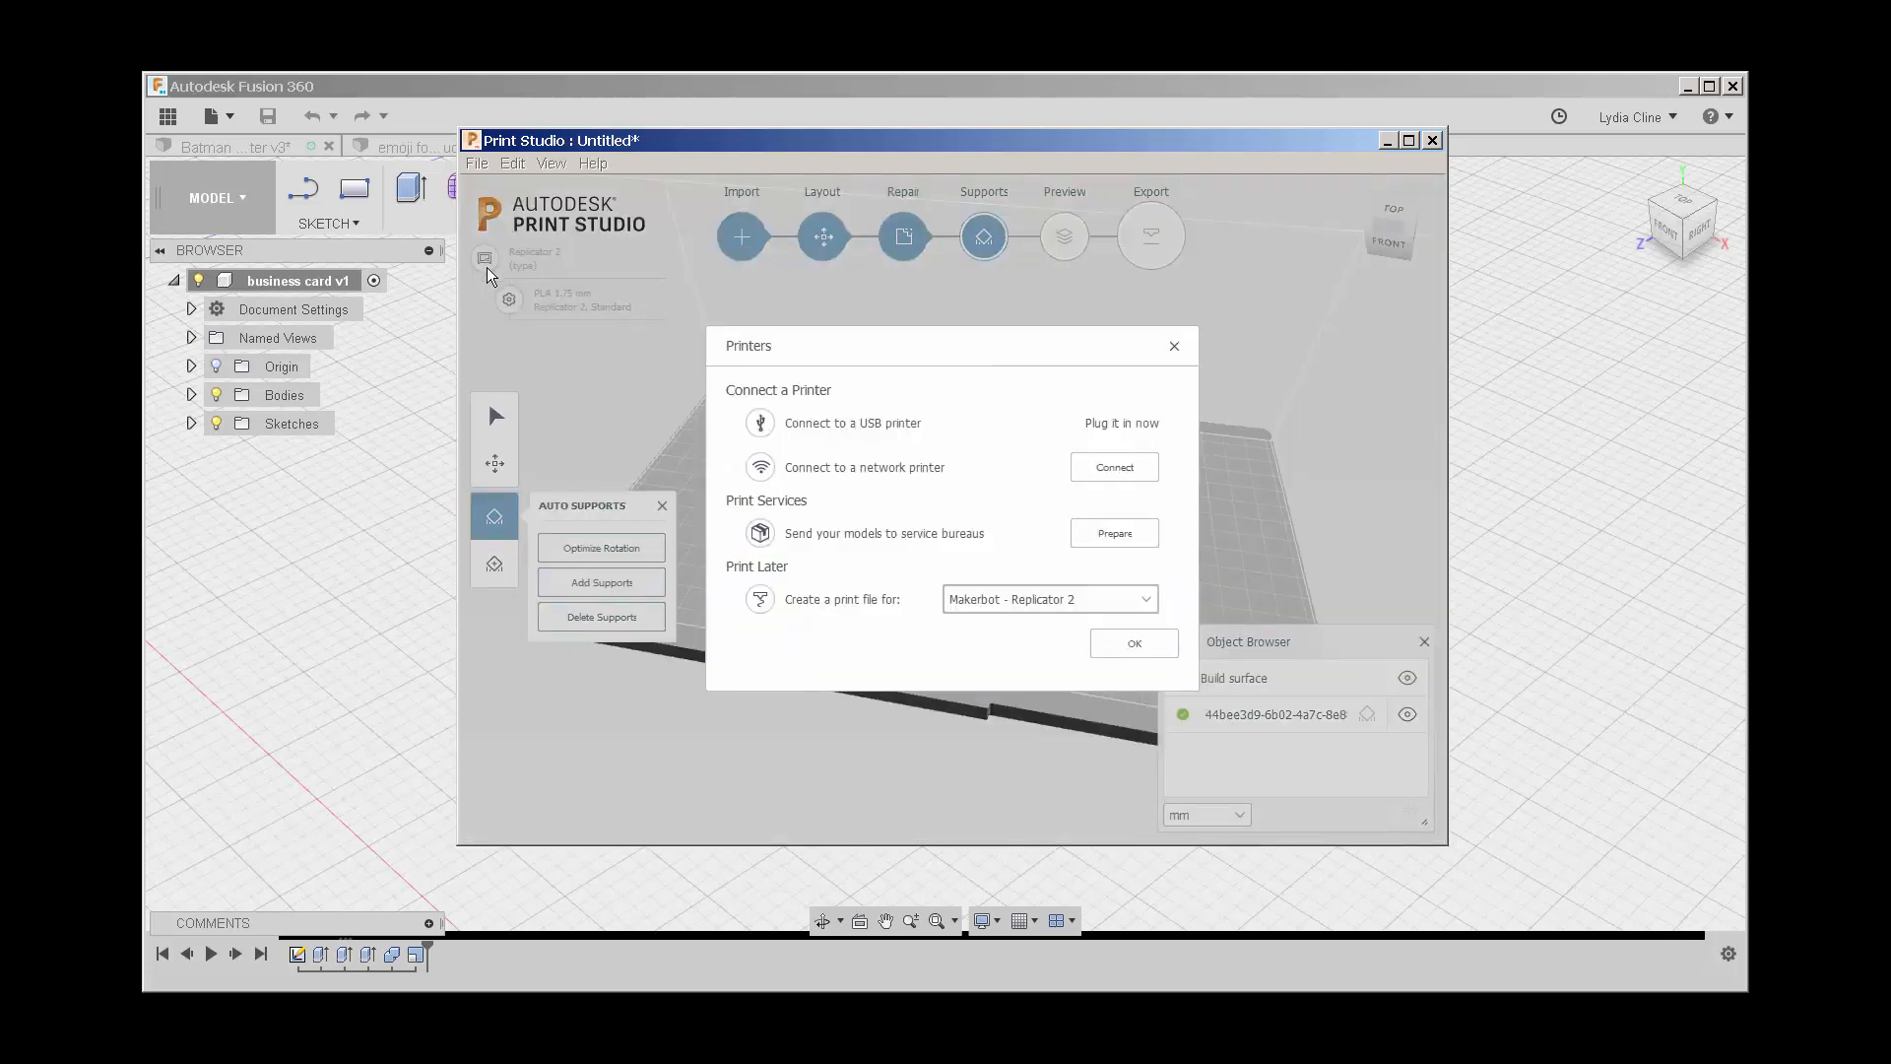
mouse_move(589, 353)
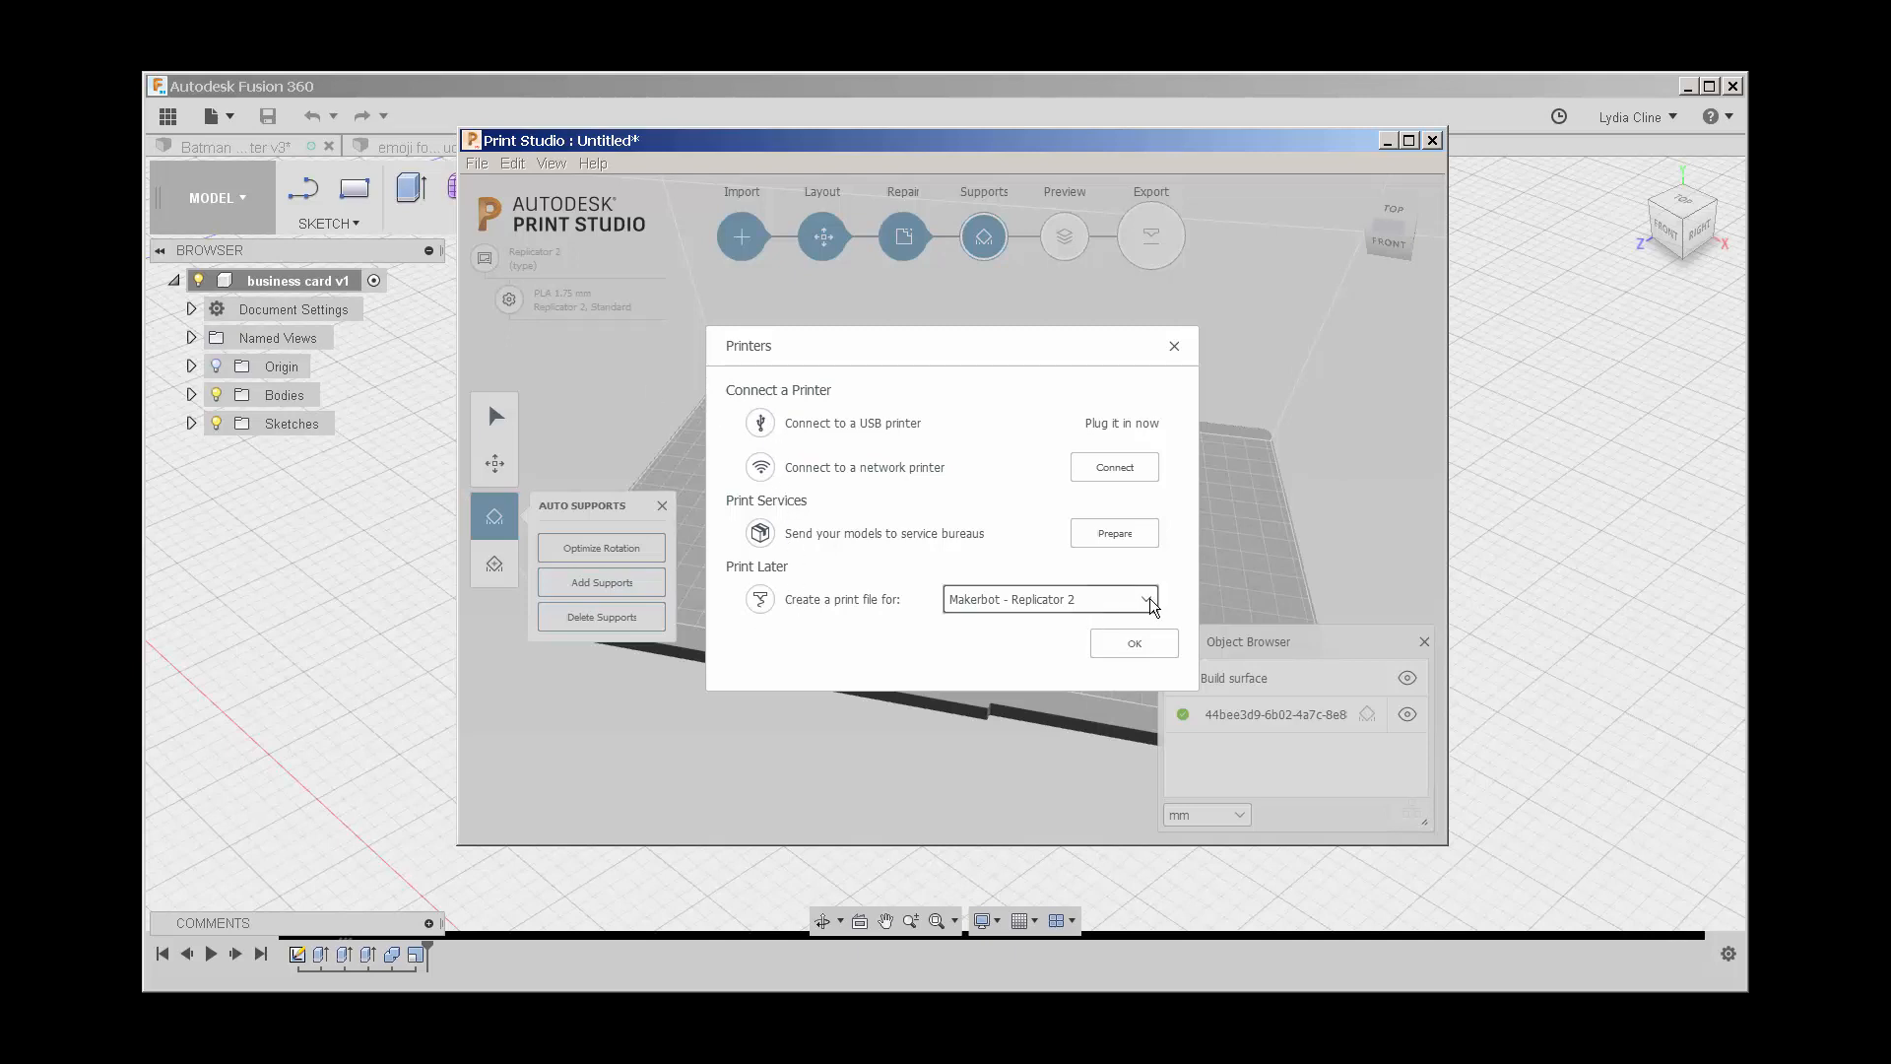
Step: List the supported printers for print files, with Makerbot Replicator 2 chosen
left_click(1147, 599)
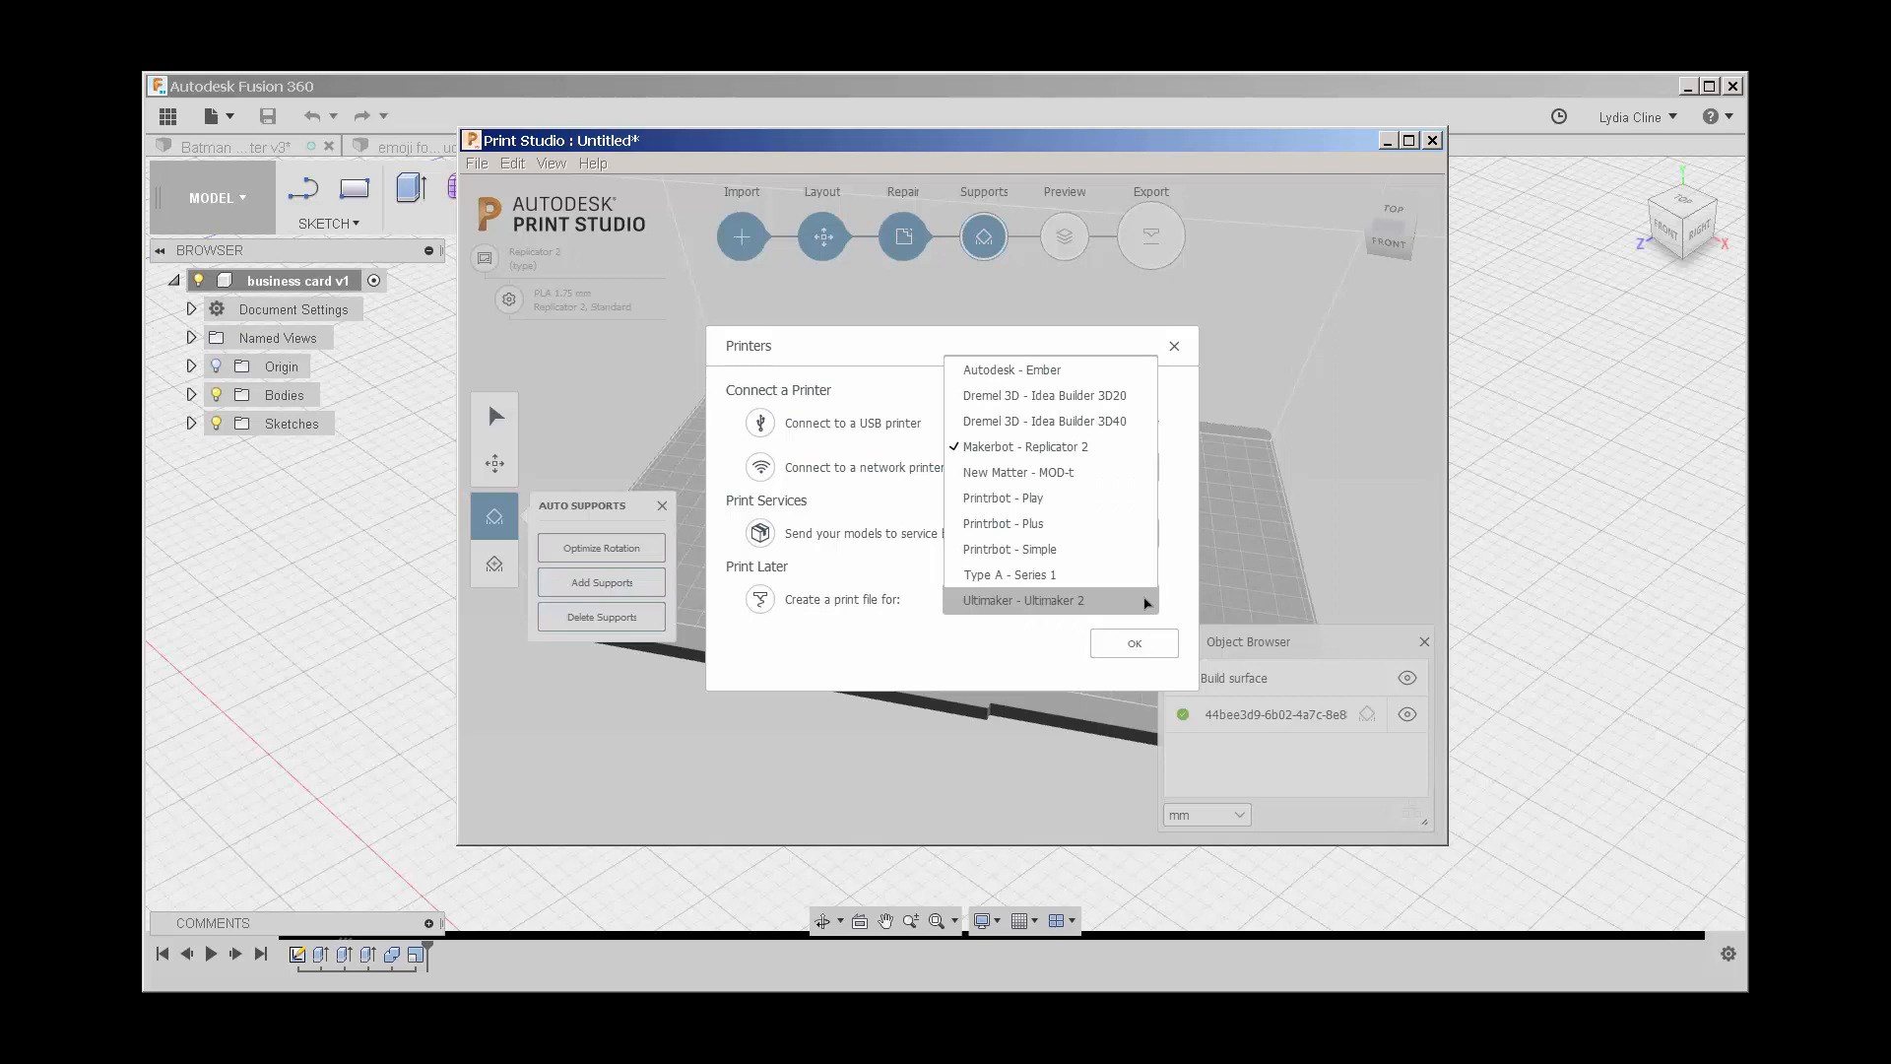
mouse_move(1111, 474)
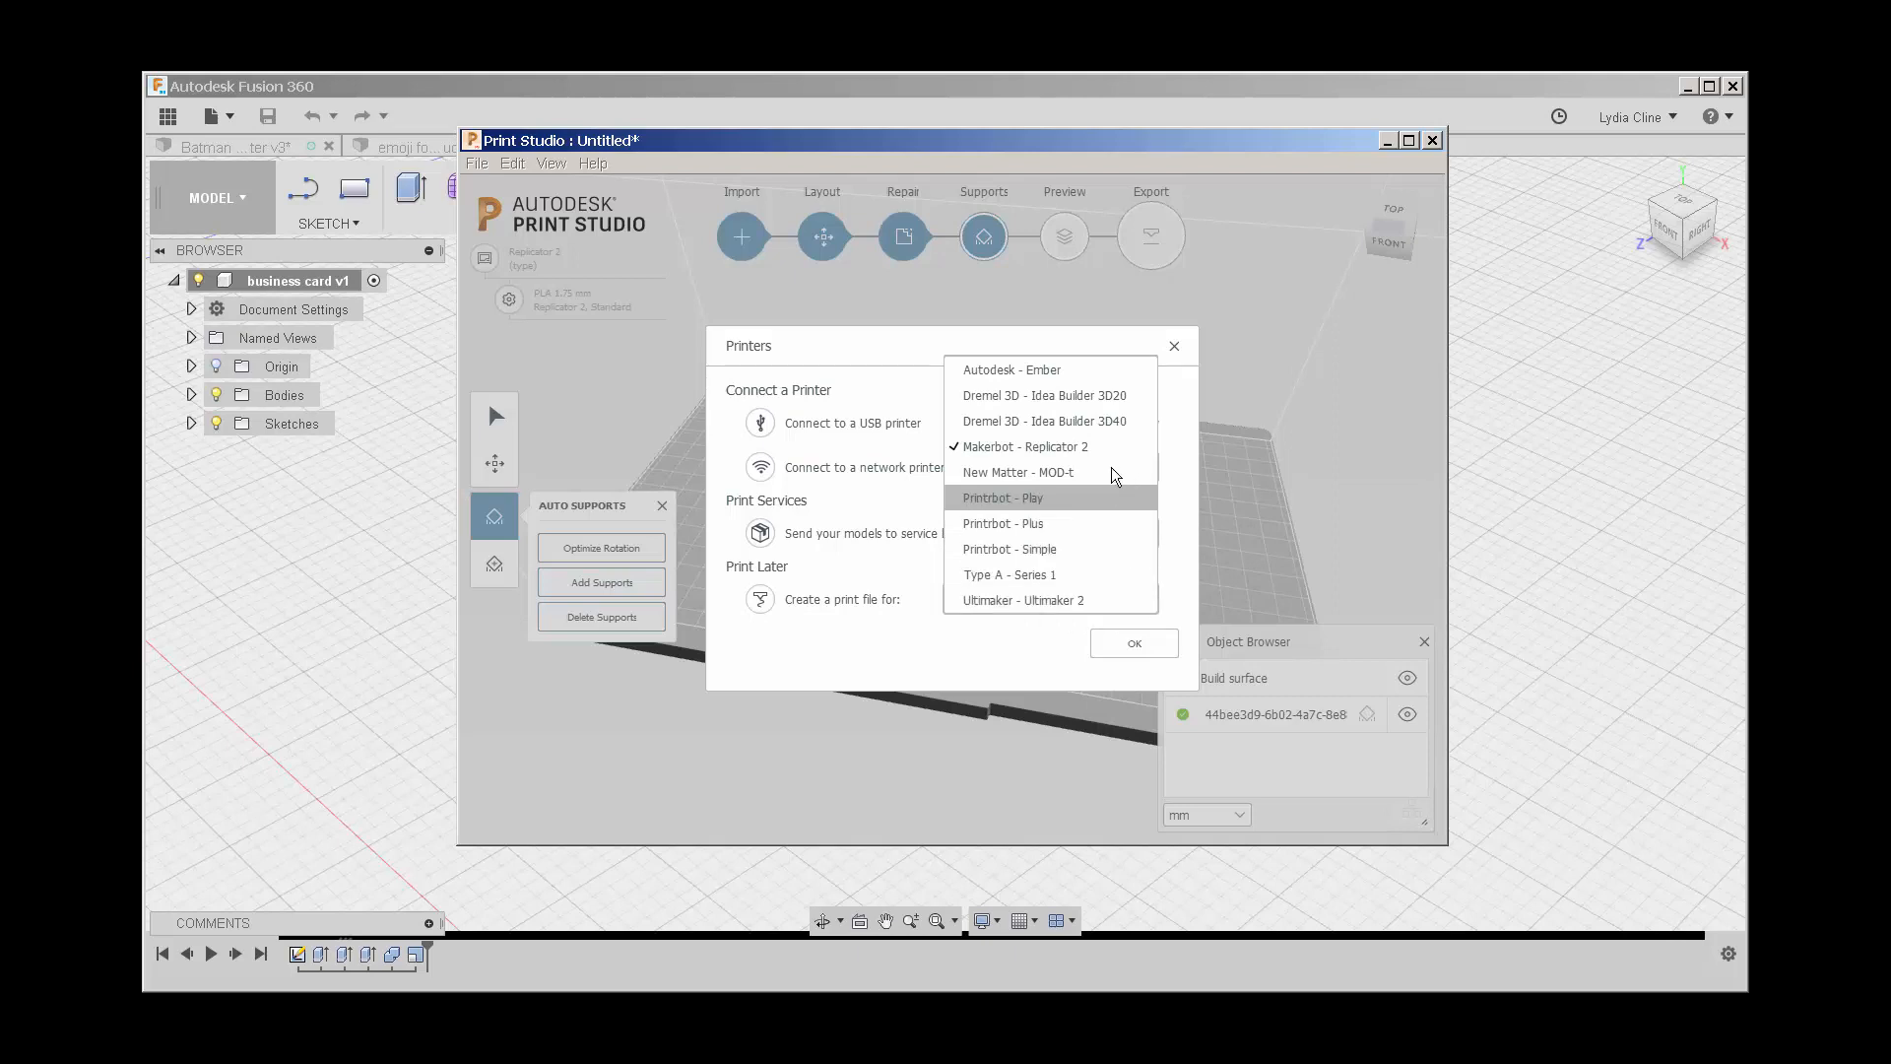
mouse_move(1097, 552)
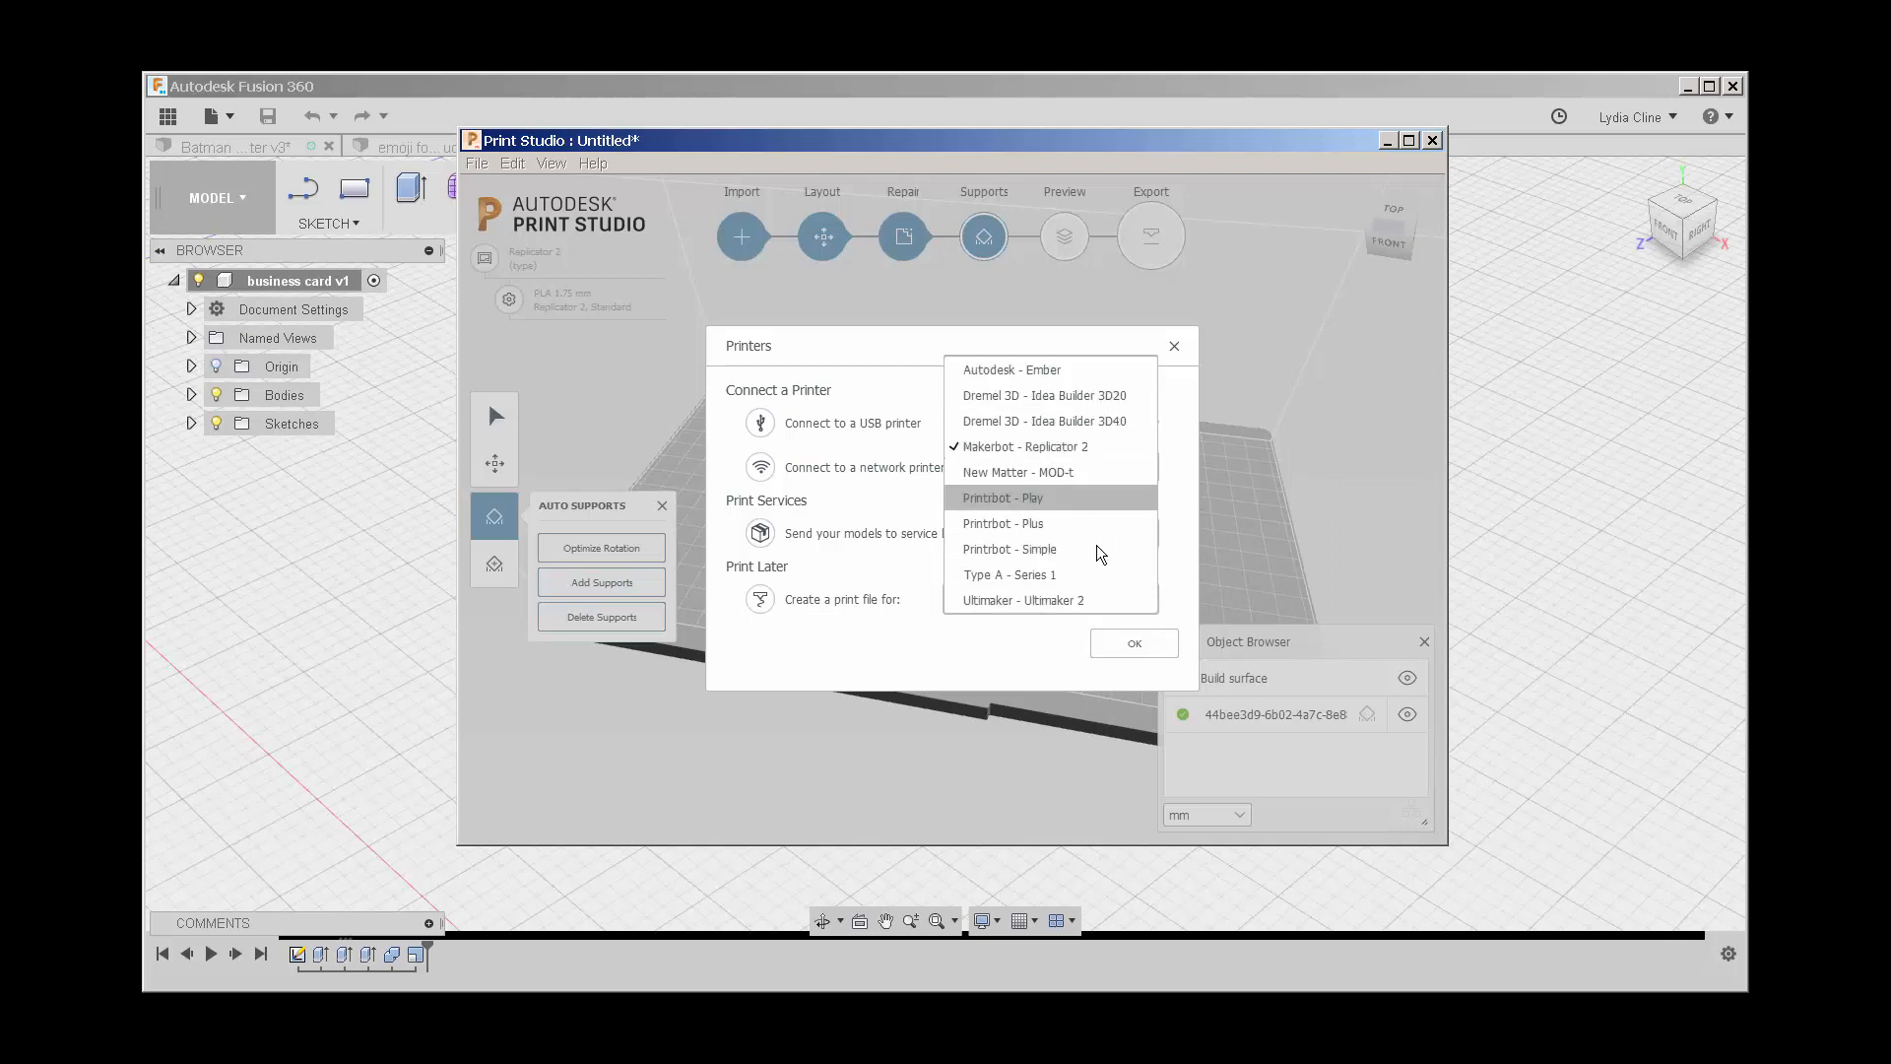
mouse_move(1050, 599)
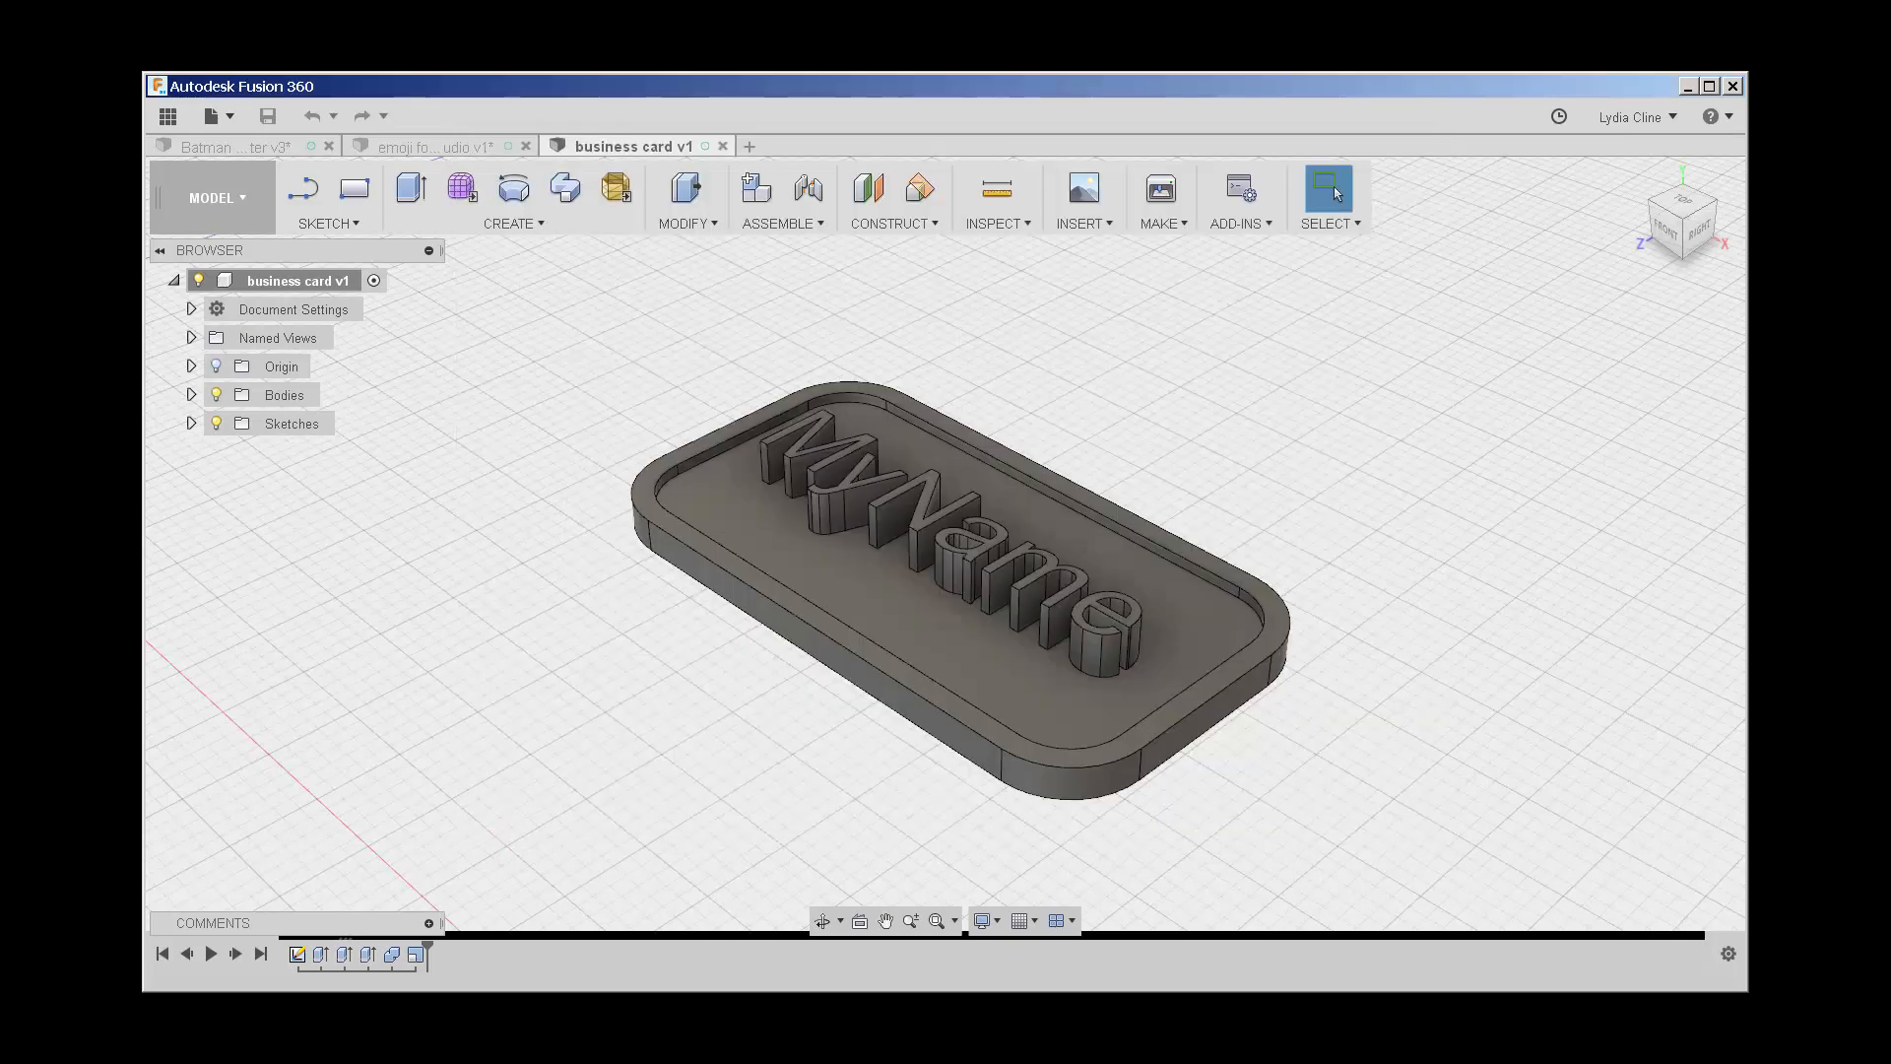
mouse_move(1320, 493)
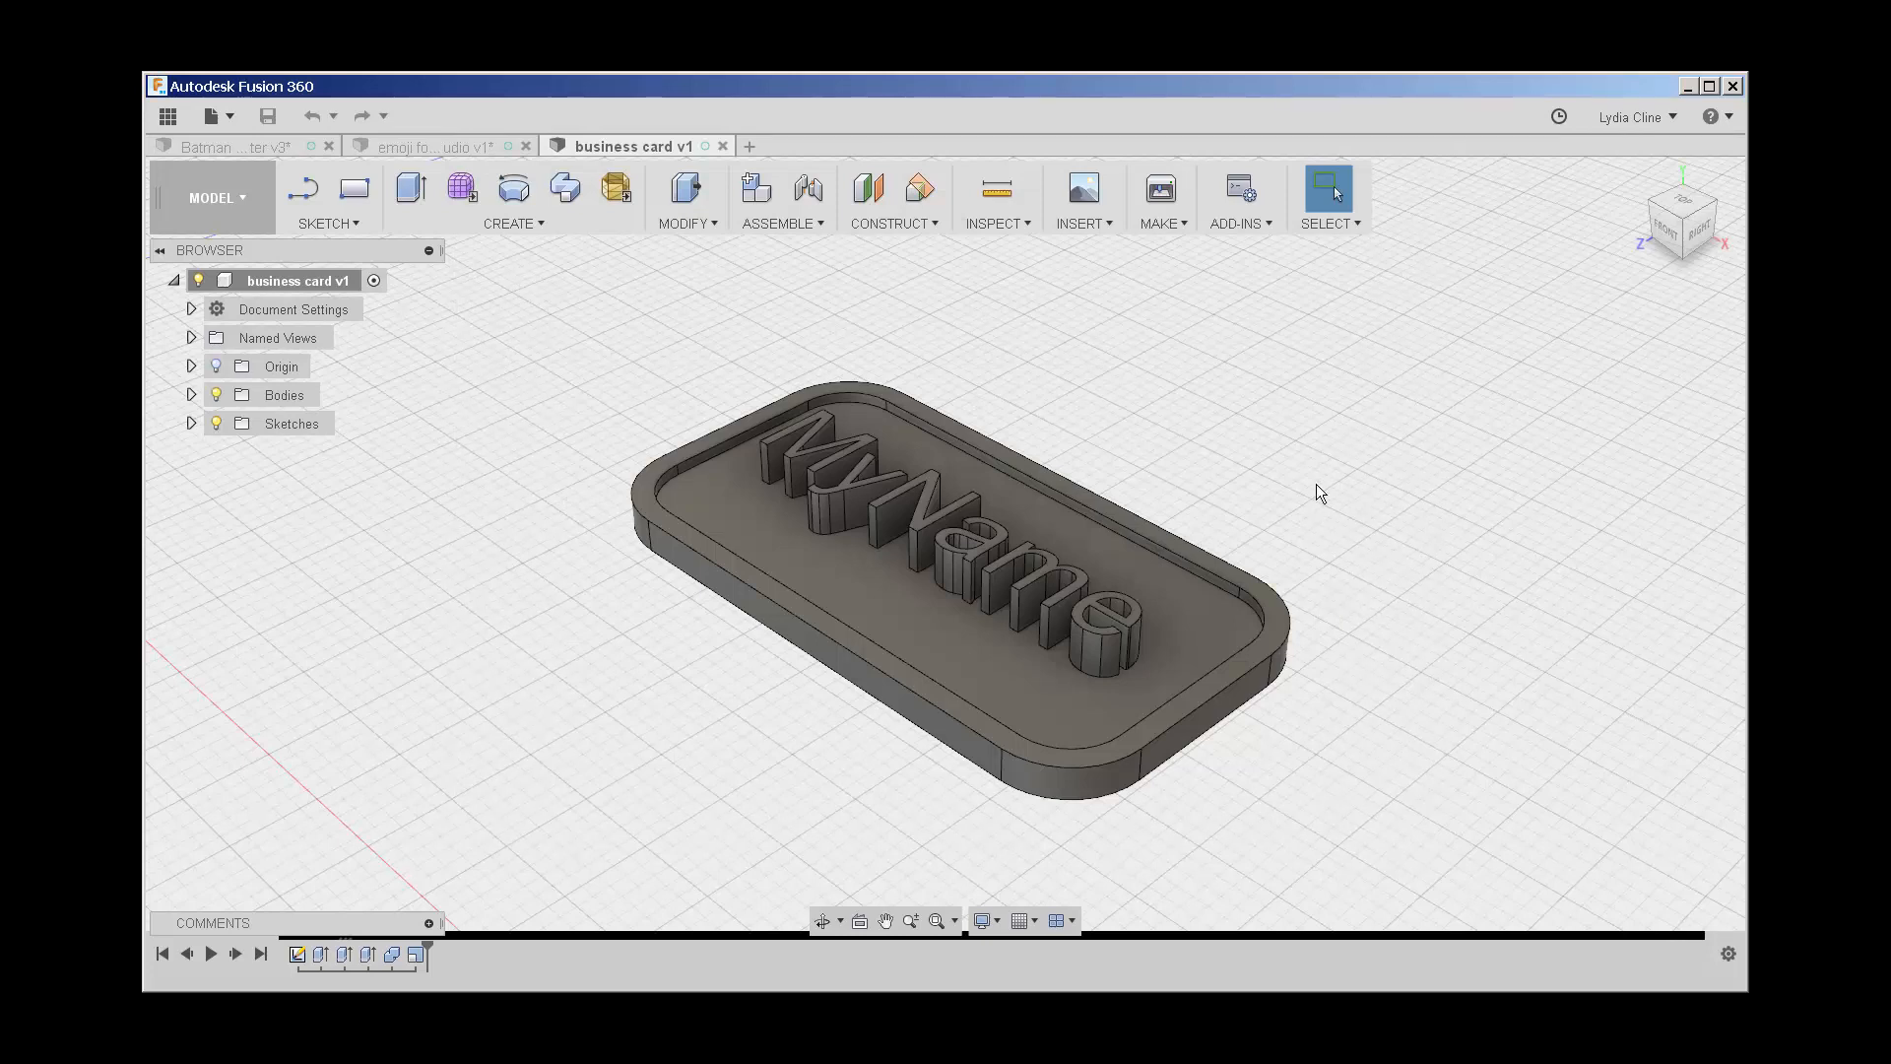
Step: Back in Fusion 360, set the card's 3D Print utility to Custom (Slicer for Fusion 360)
left_click(1158, 197)
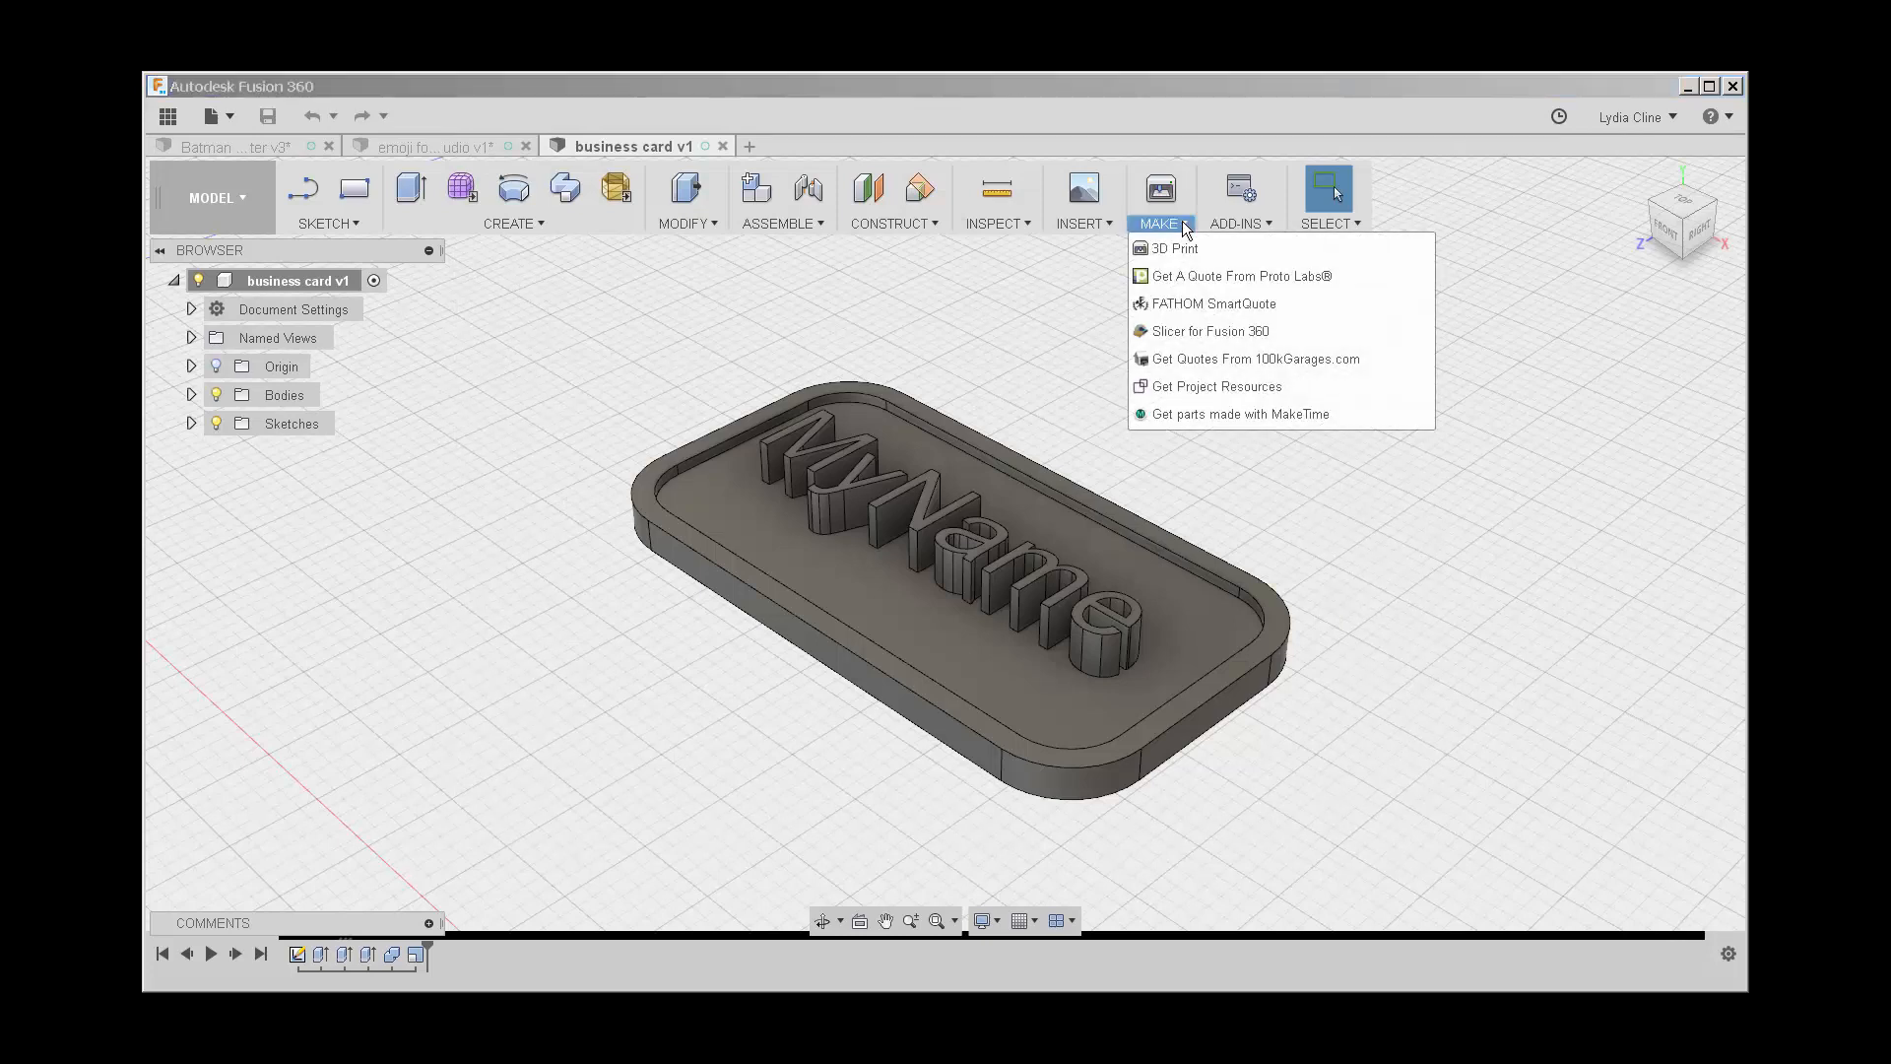
left_click(1172, 248)
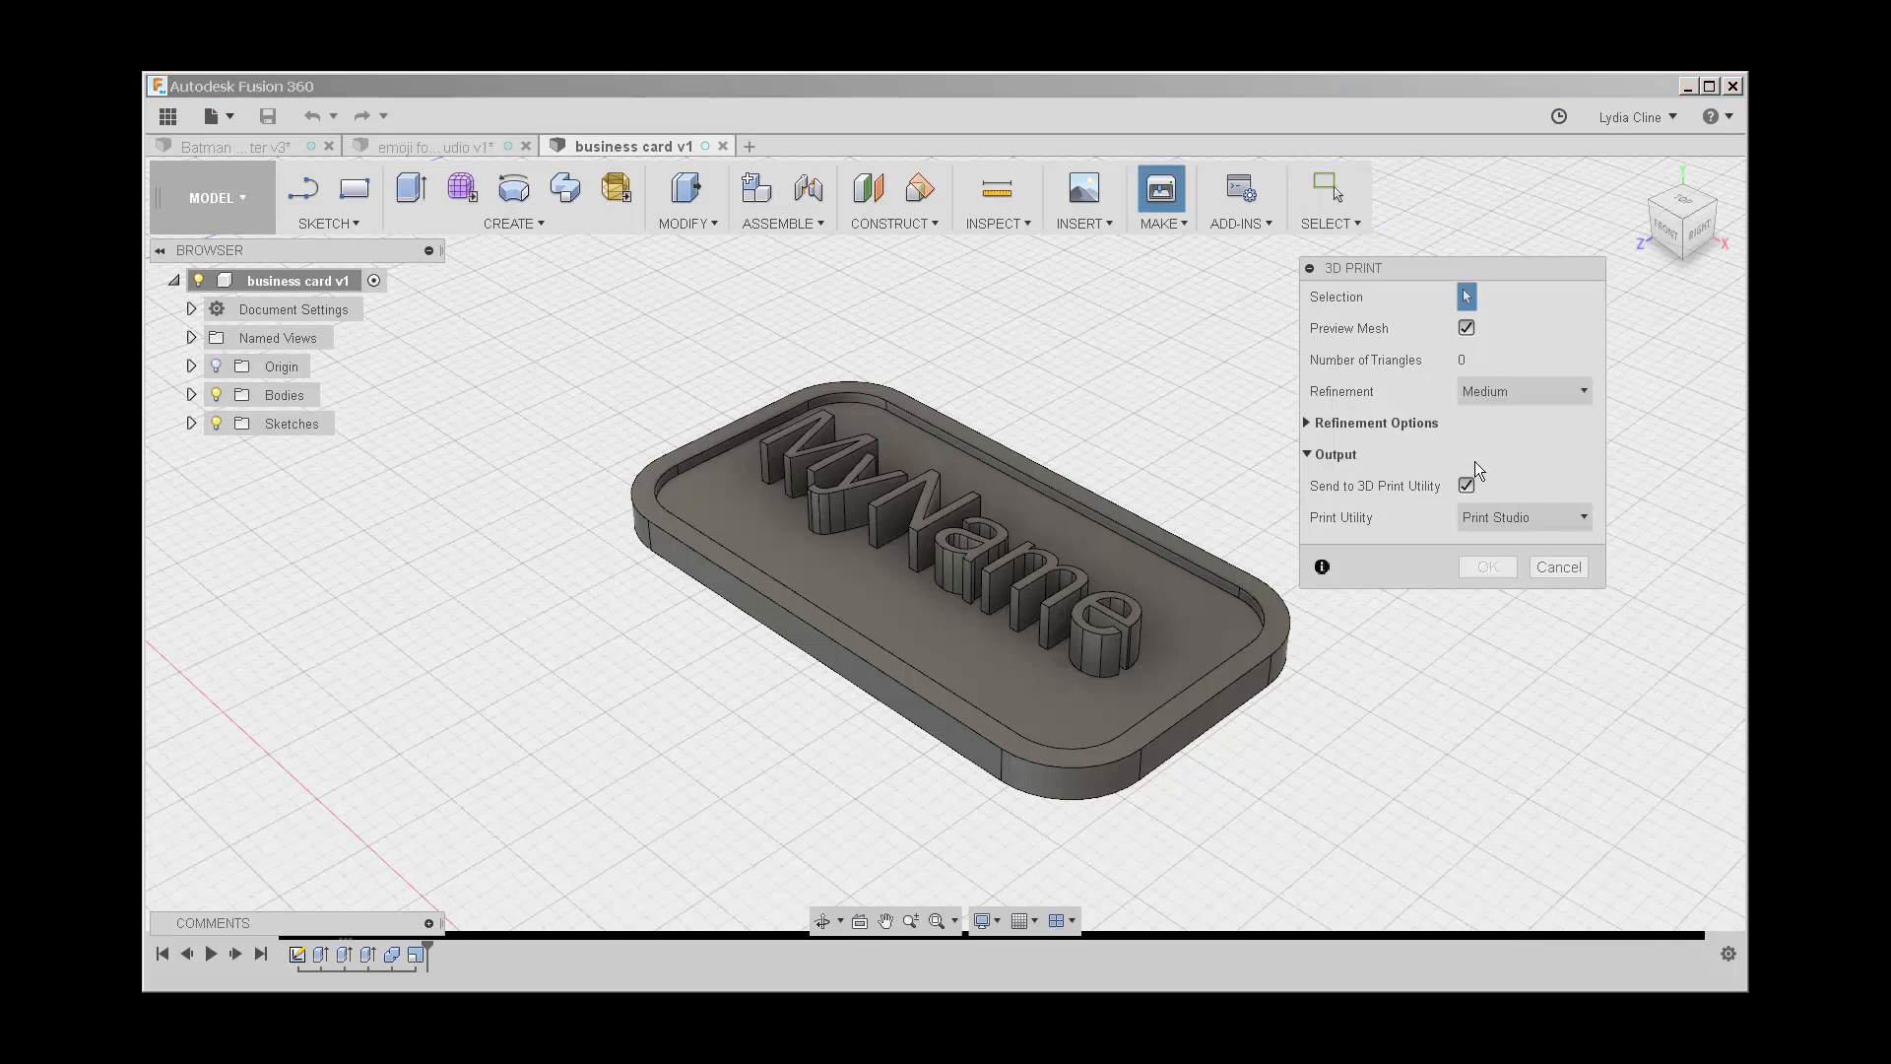
left_click(1522, 517)
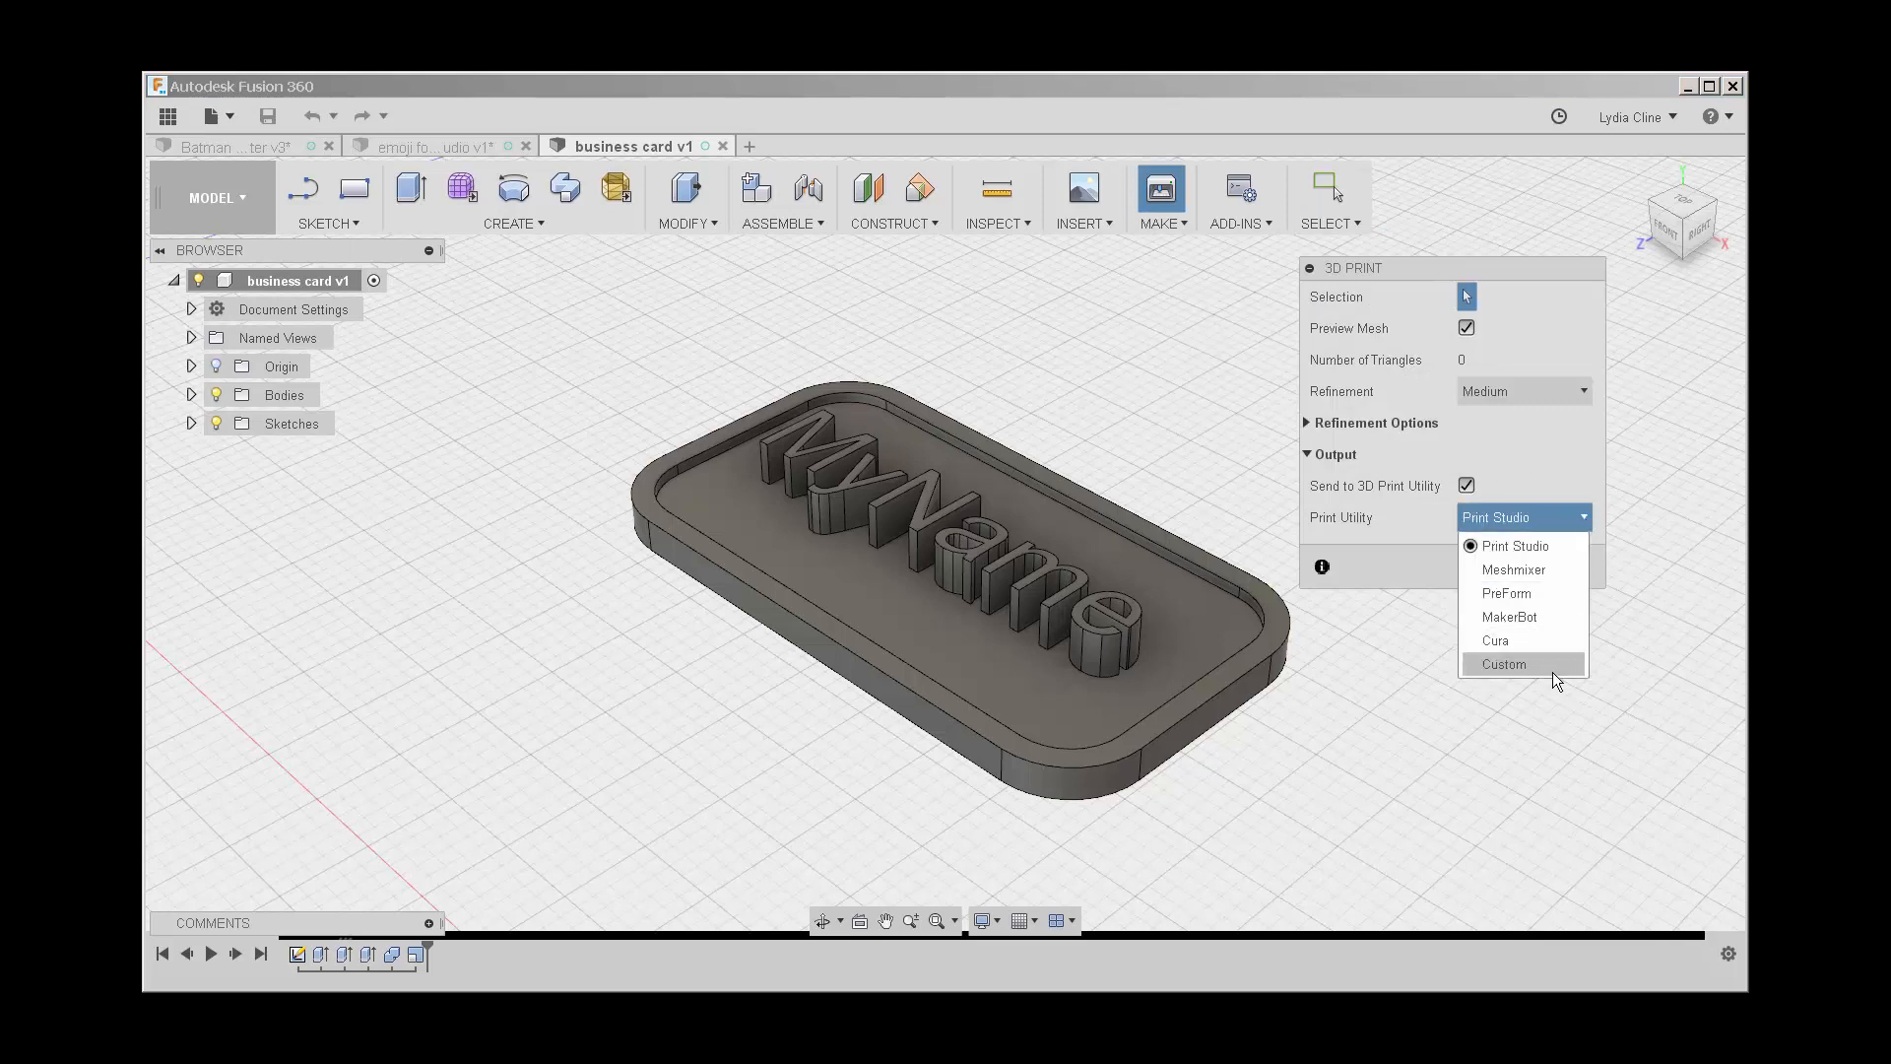
left_click(1503, 664)
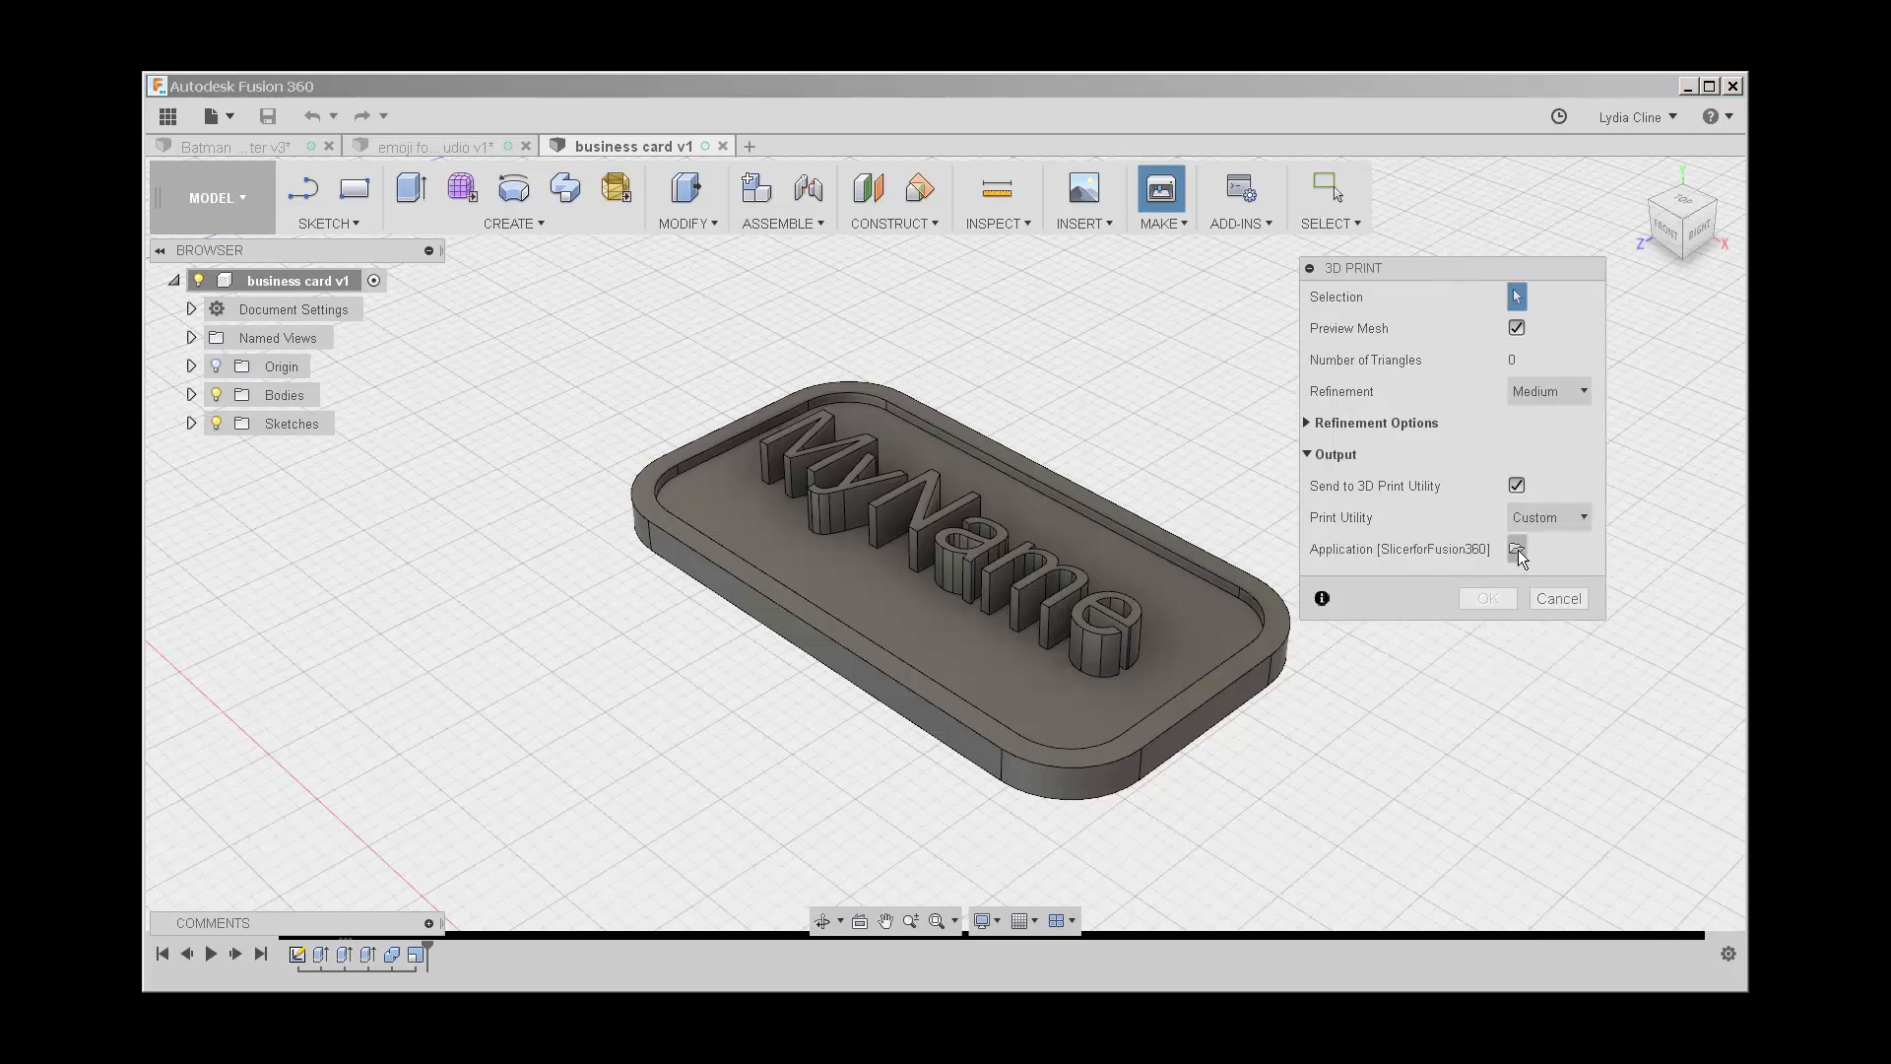